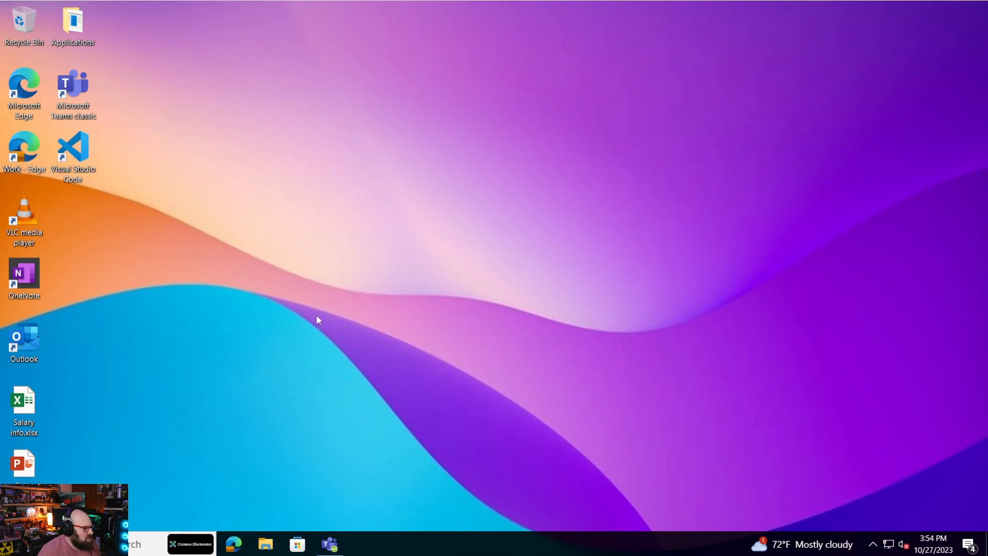
mouse_move(68, 68)
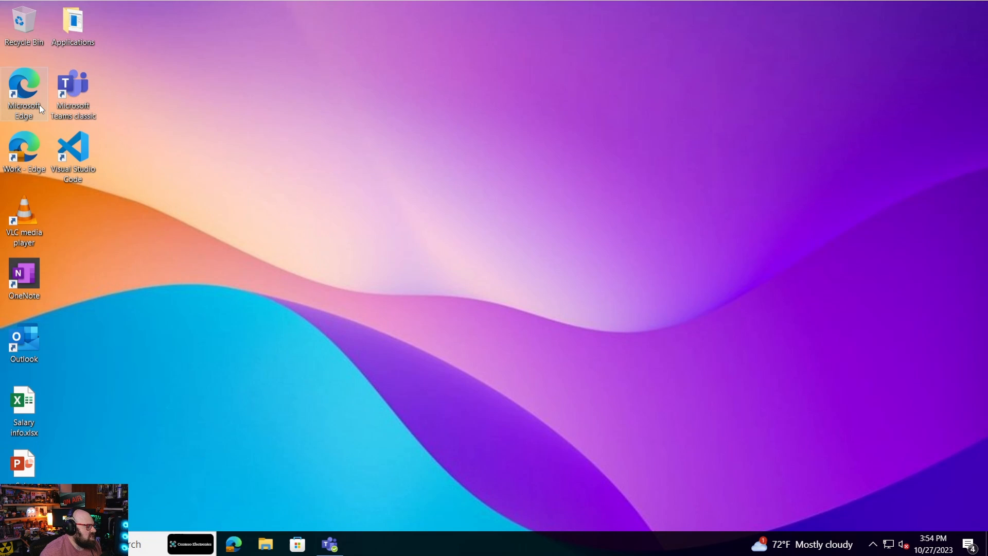
mouse_move(296, 247)
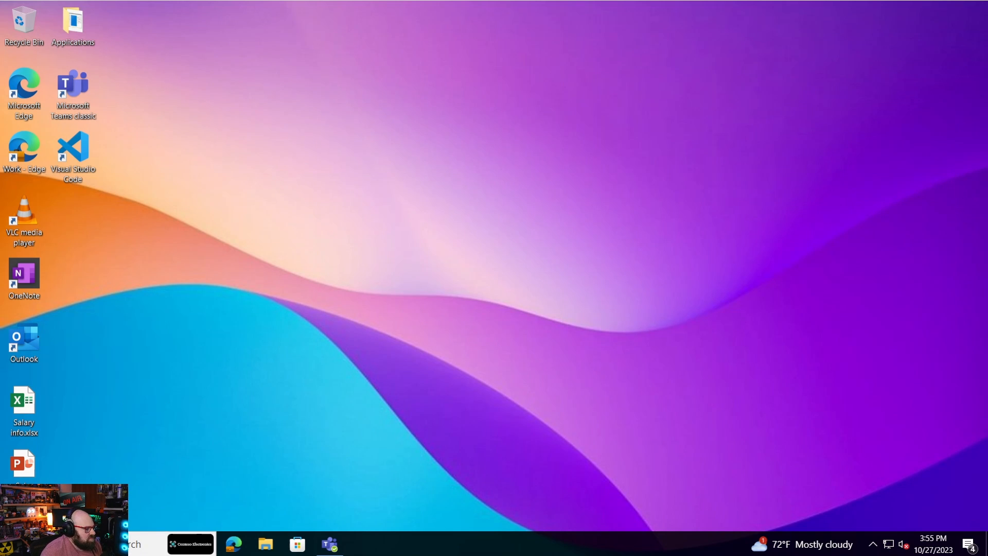
Step: Dismiss the Edge run-as-administrator refusal and request running VLC with elevated access
right_click(22, 84)
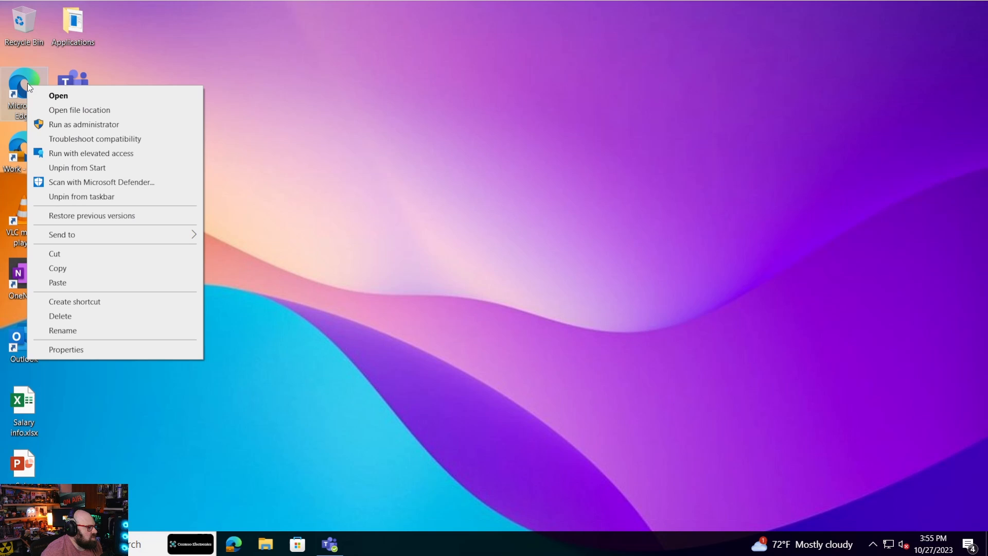
mouse_move(59, 136)
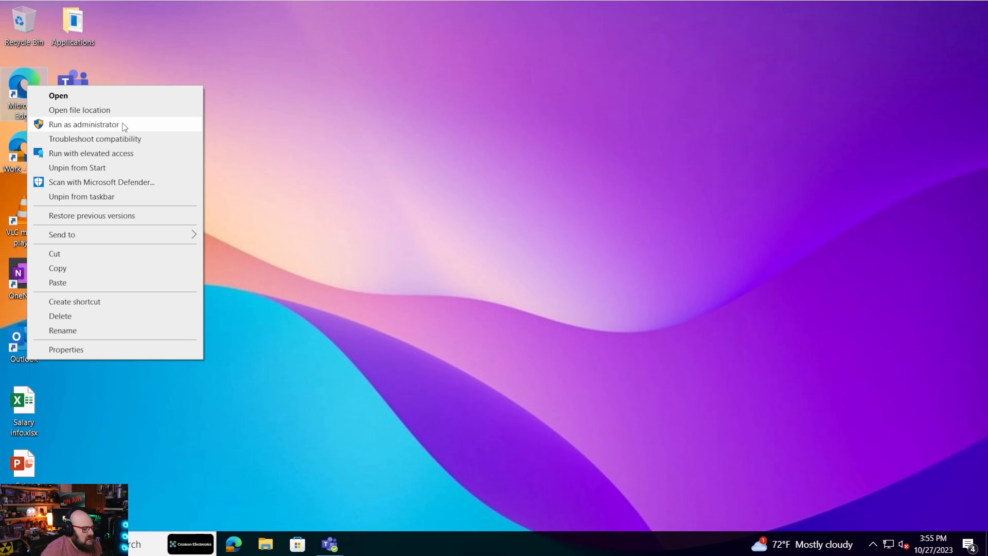
mouse_move(130, 130)
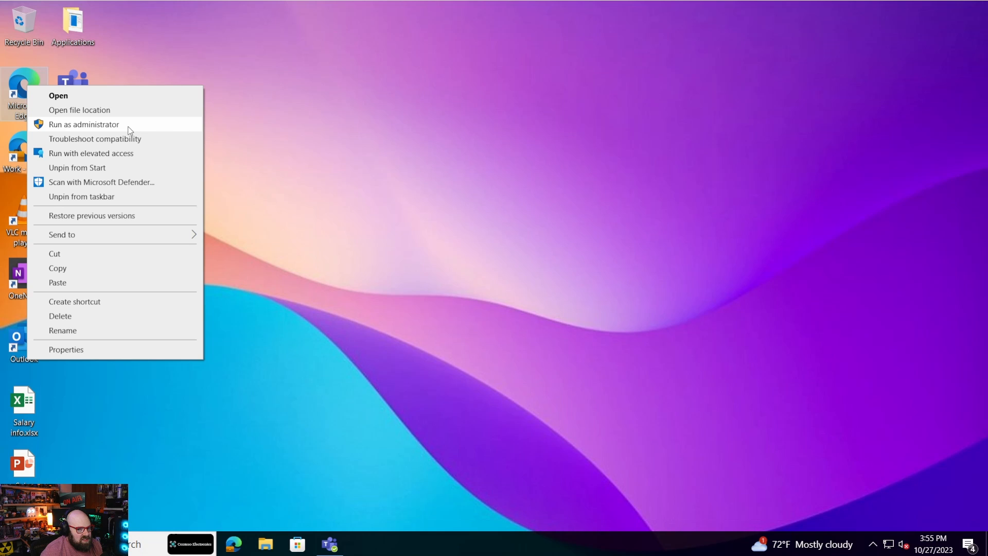
mouse_move(231, 151)
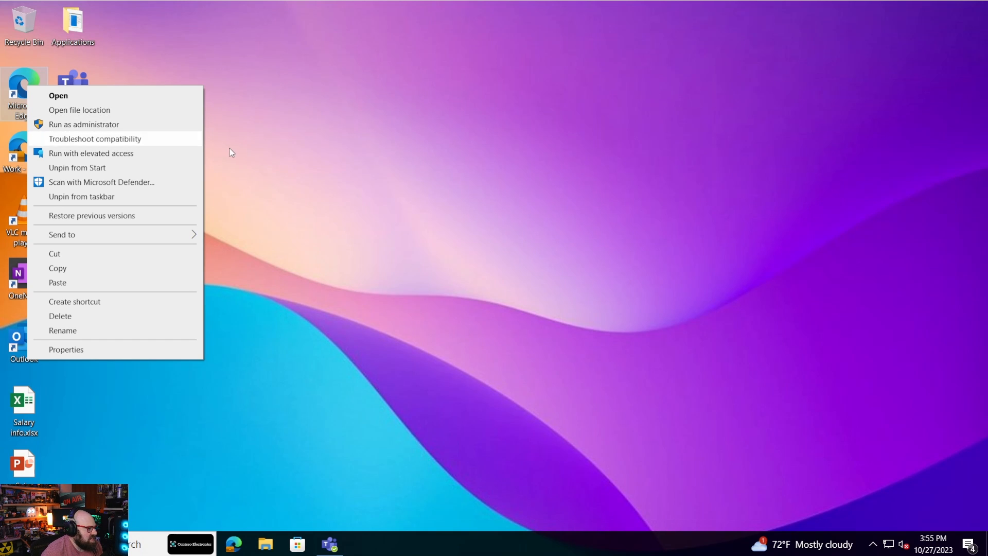
mouse_move(72, 152)
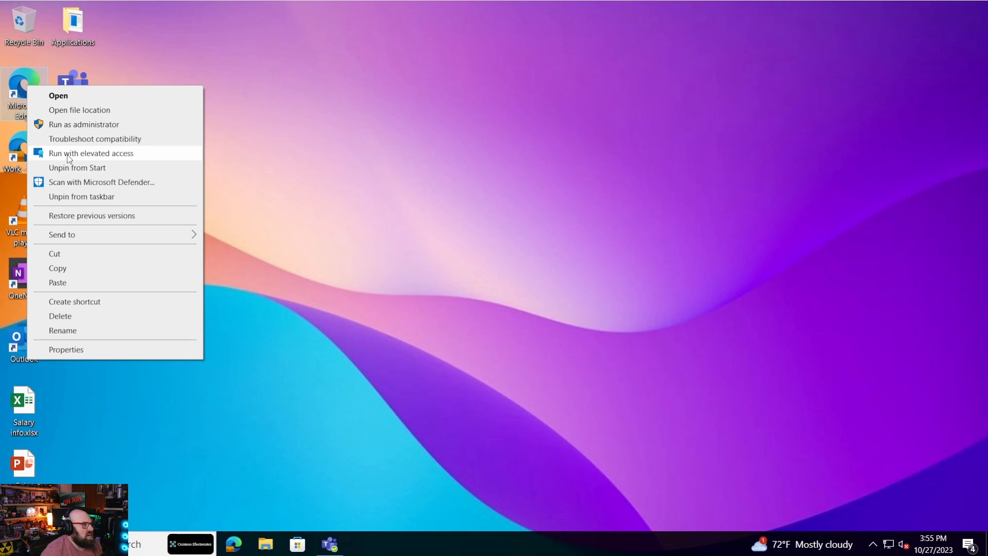
mouse_move(93, 158)
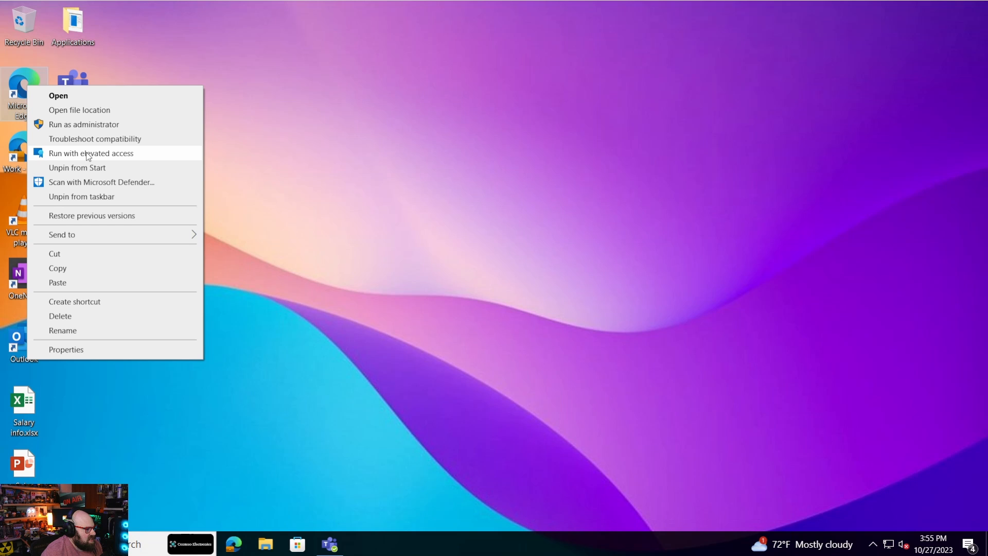
mouse_move(95, 155)
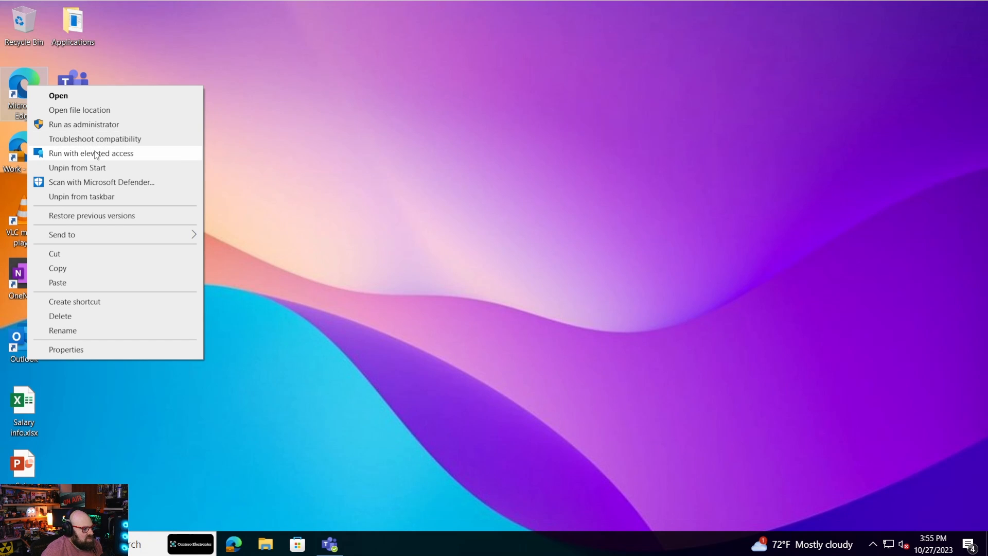
mouse_move(68, 157)
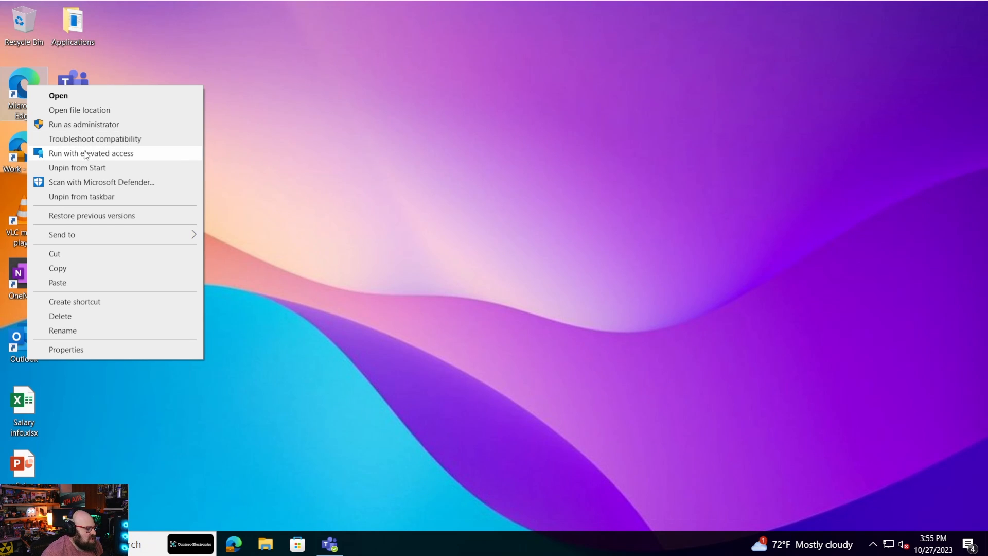
mouse_move(119, 156)
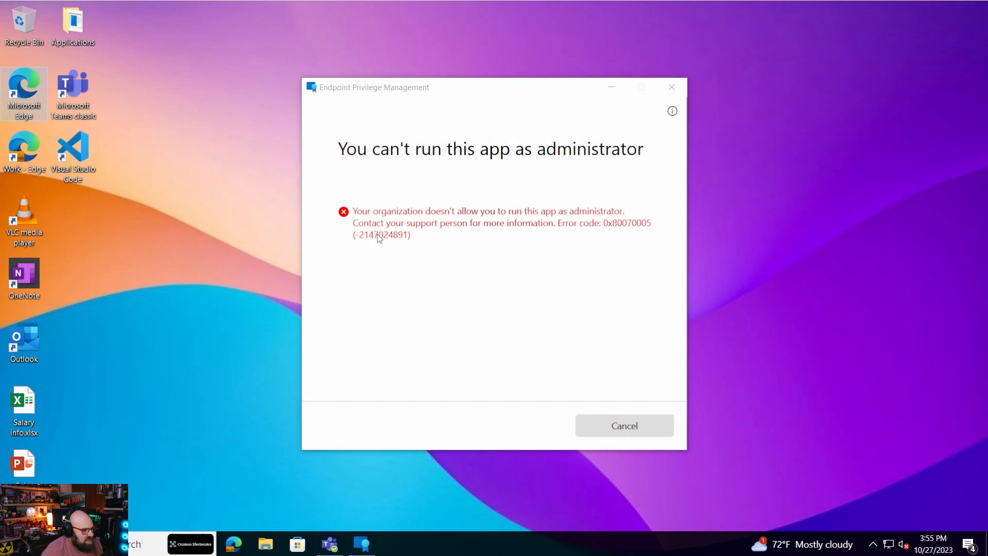
mouse_move(393, 238)
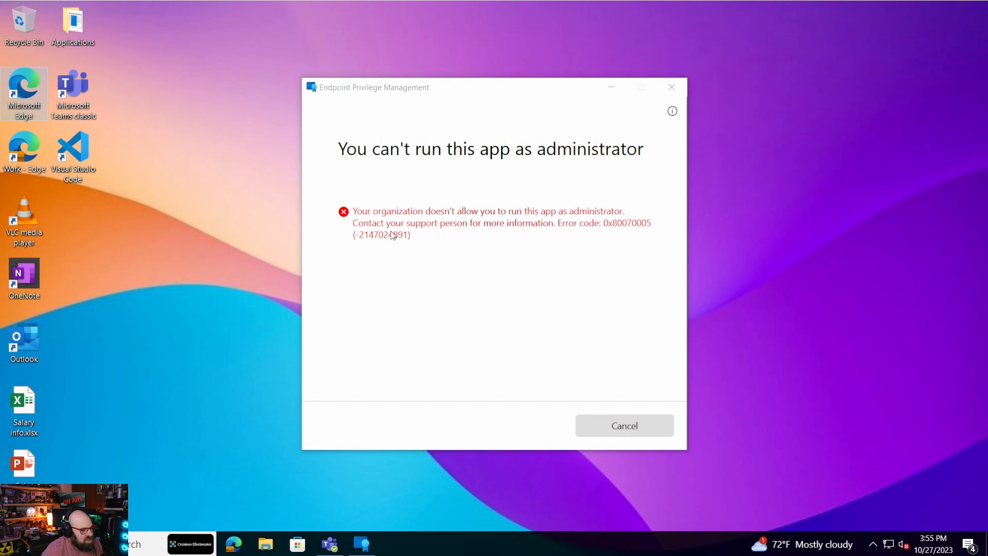
mouse_move(503, 237)
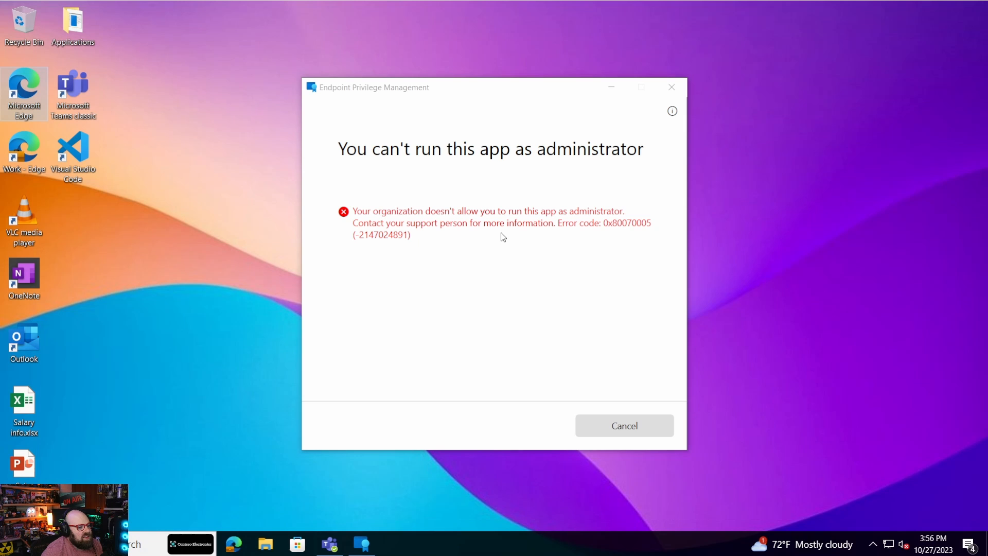
mouse_move(669, 94)
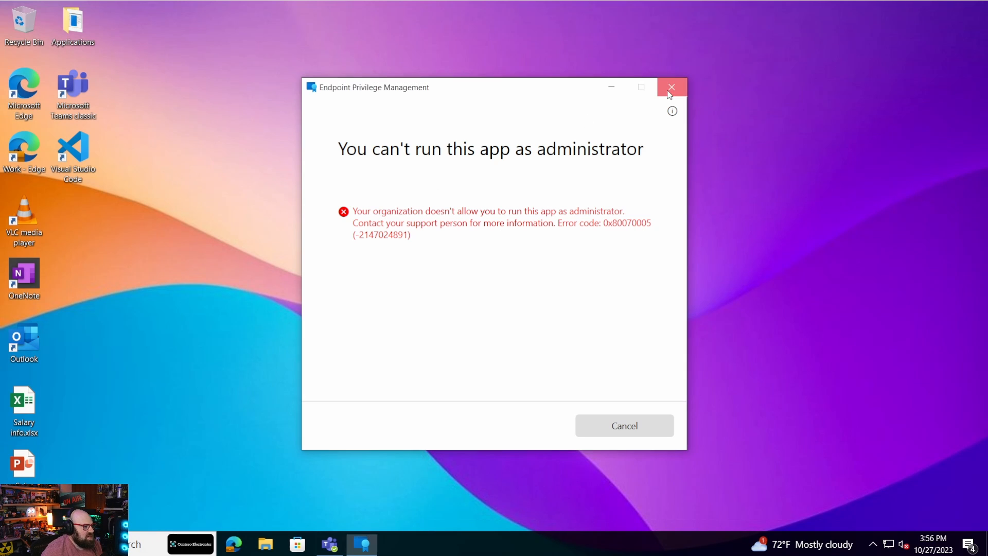
click(671, 86)
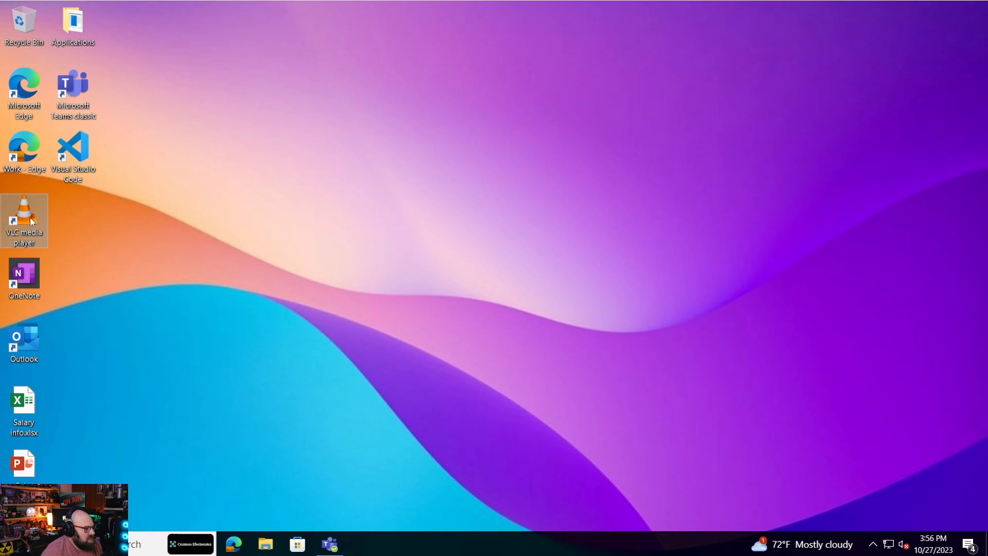
right_click(26, 219)
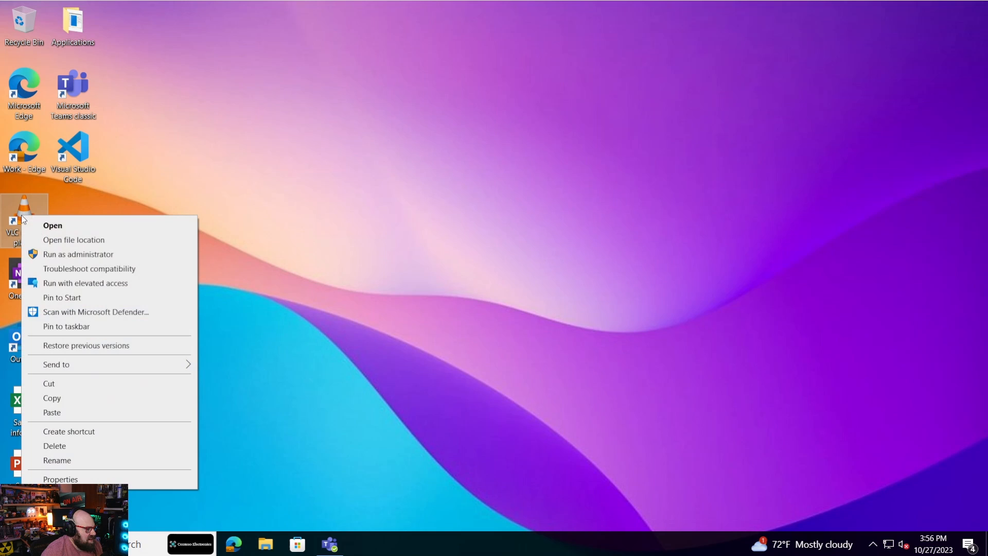
click(88, 282)
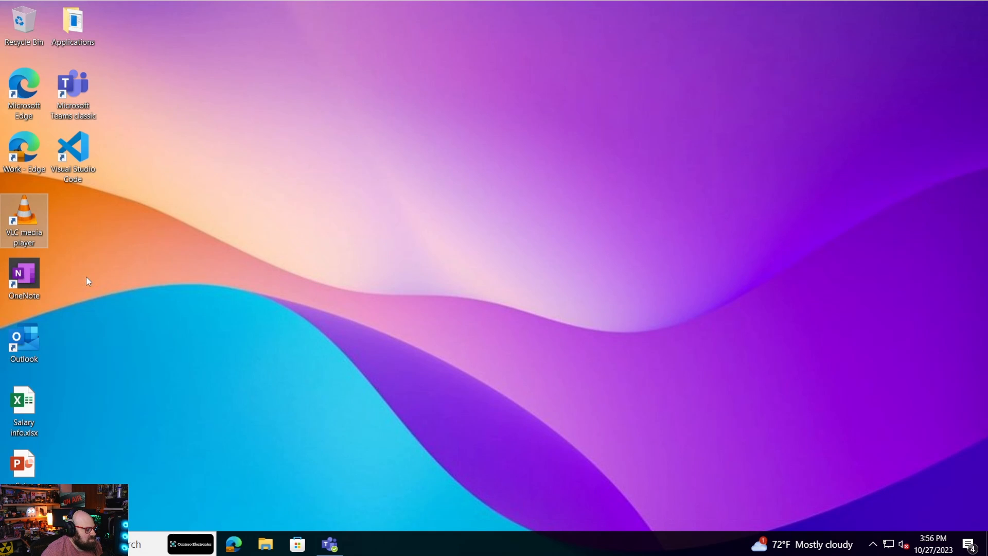
double_click(25, 219)
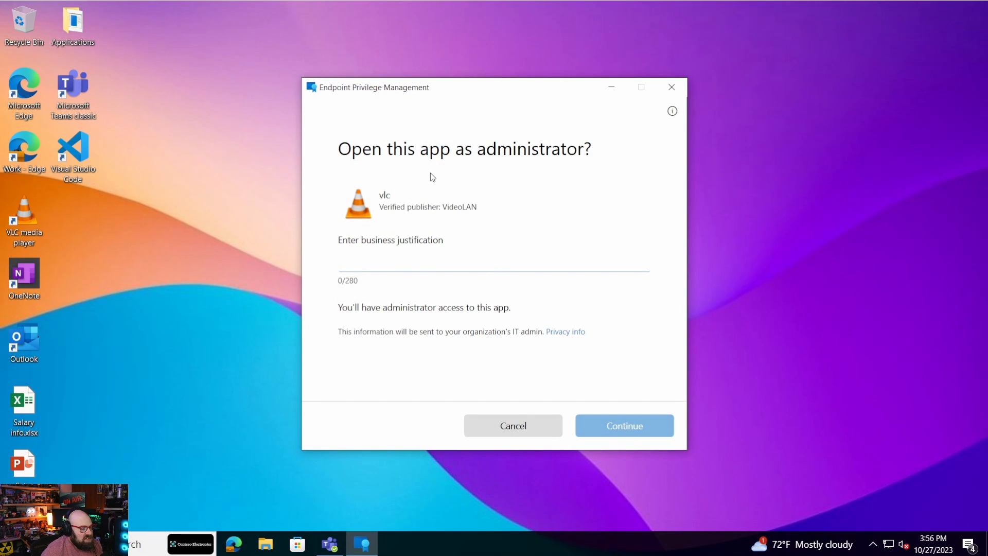
Step: Justify the elevation as 'Training videos', launch VLC elevated, then close the player
click(406, 266)
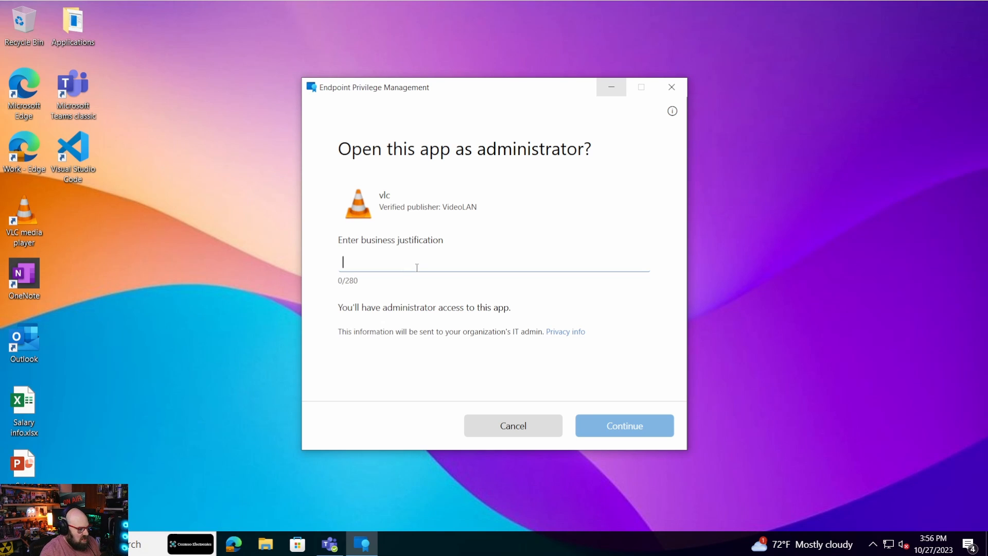
text(T)
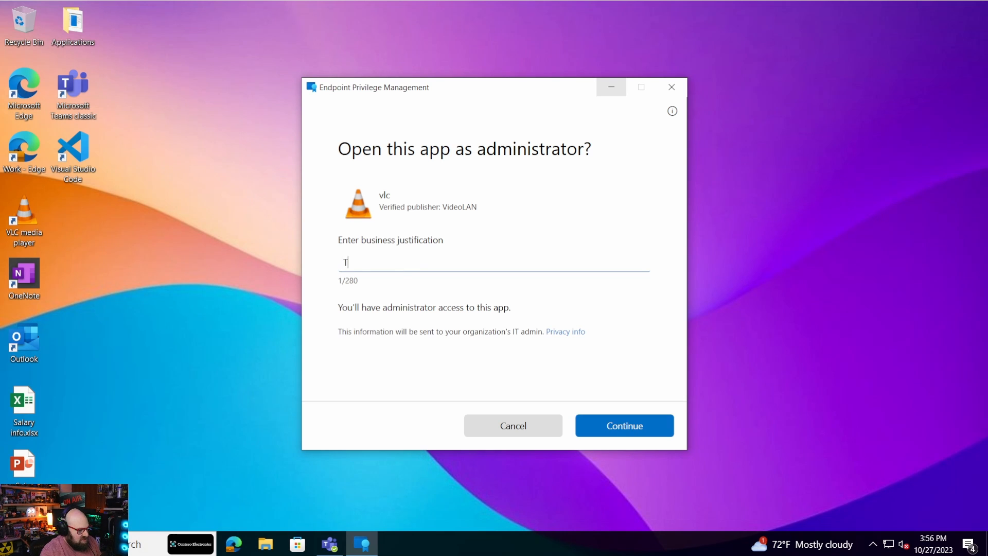
text(raining videos)
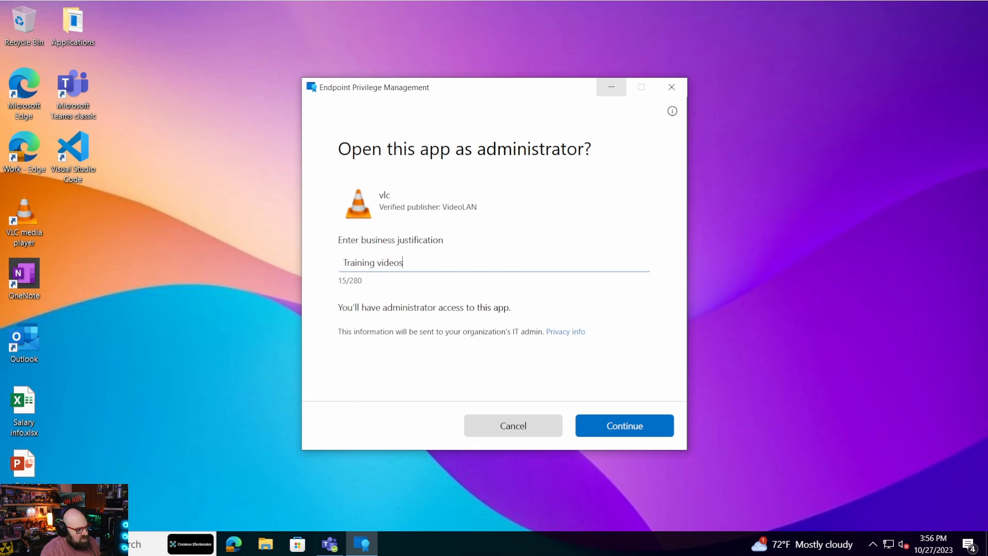
click(625, 426)
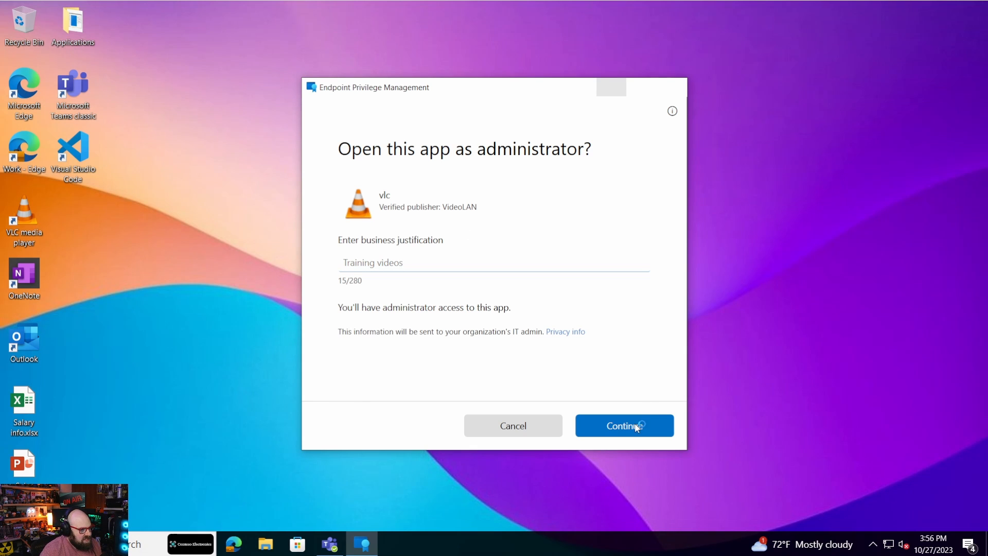
click(624, 425)
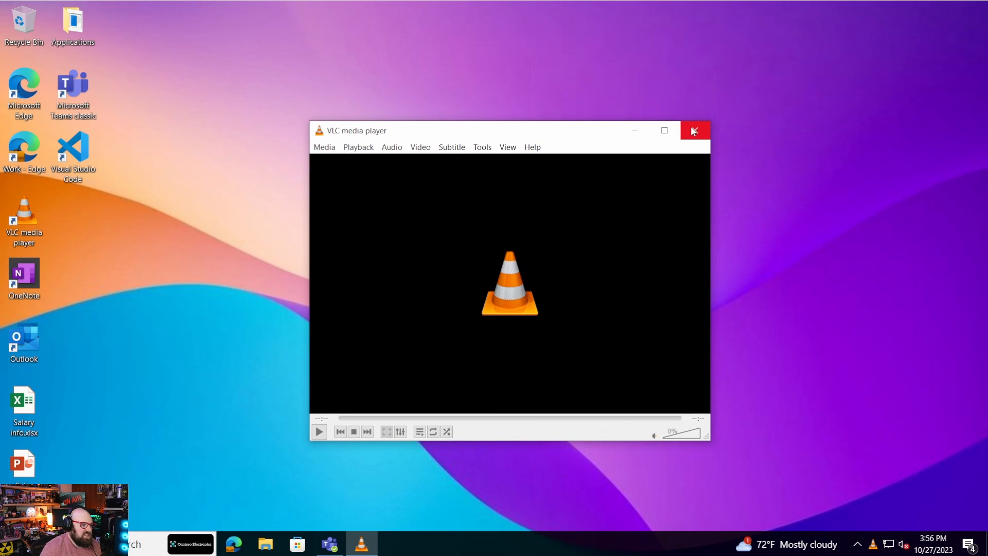
click(695, 131)
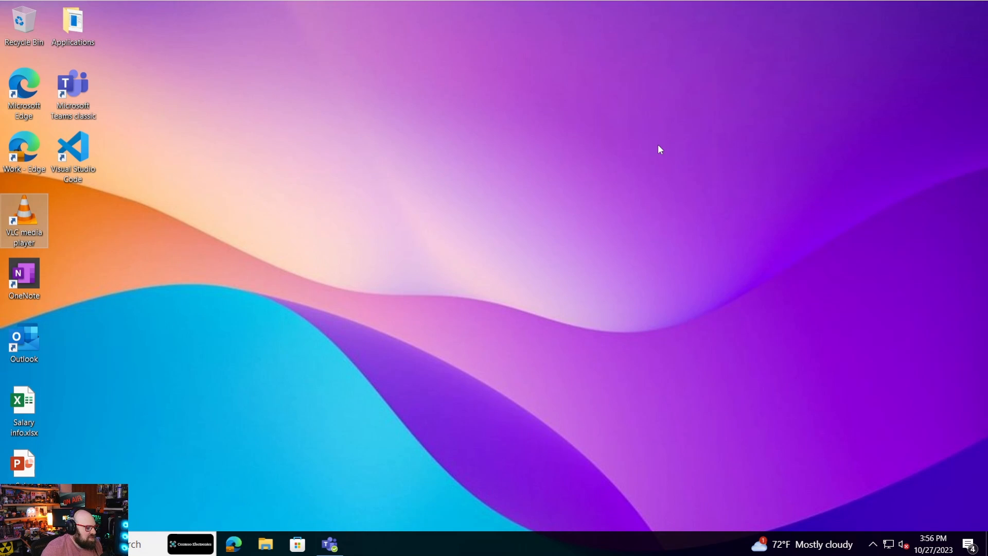
mouse_move(657, 143)
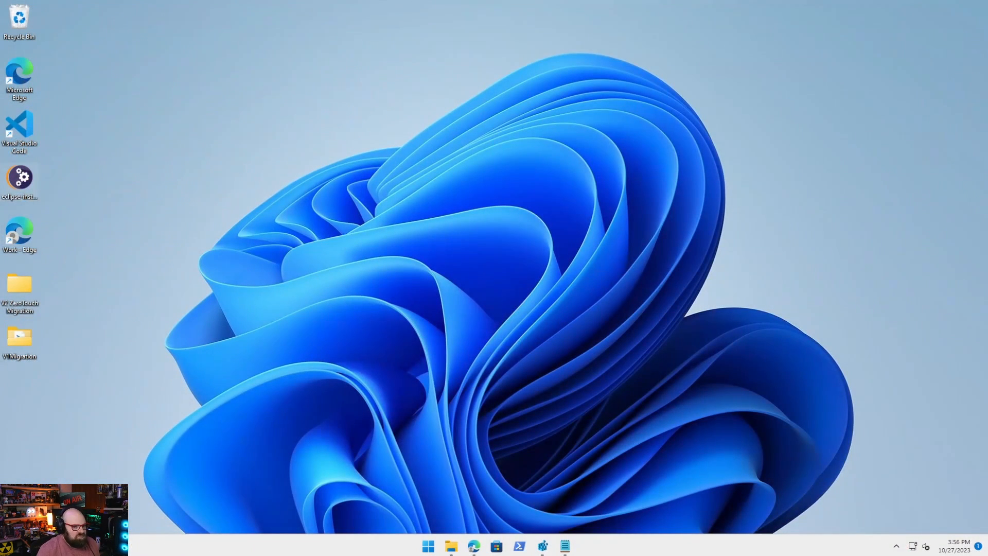
mouse_move(448, 484)
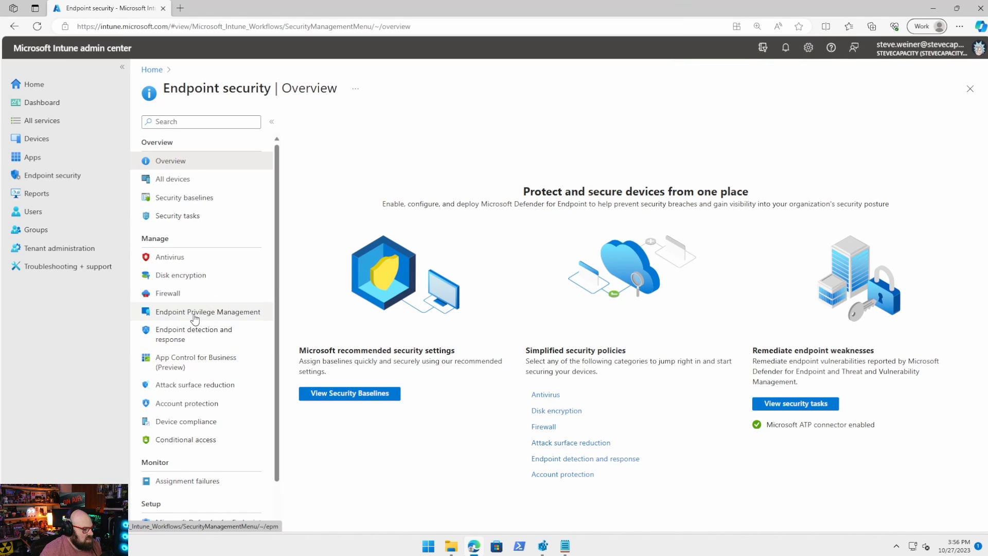
mouse_move(45, 112)
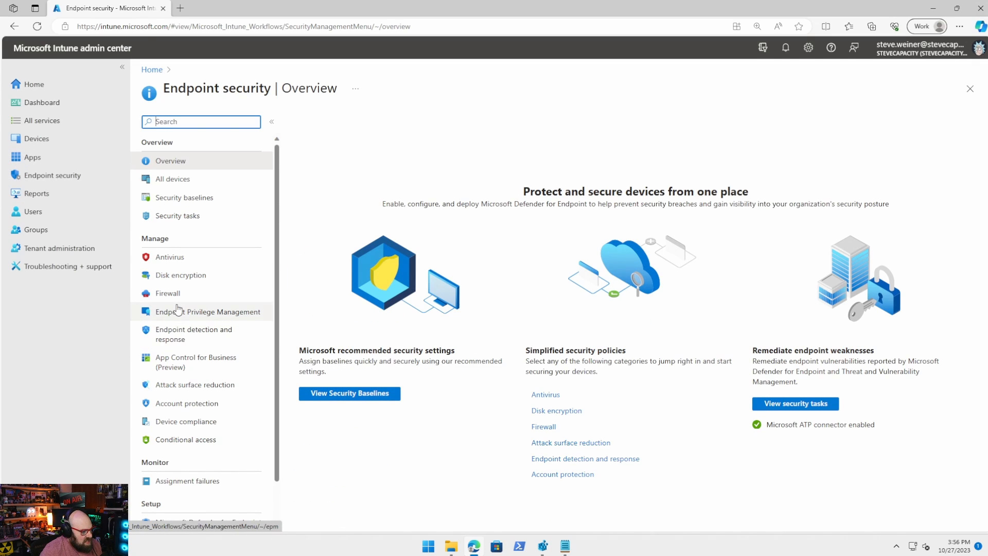
Step: Show the Endpoint Privilege Management policies list with Elevate PowerShell, VLC, VSCode and EPM Policy
click(207, 311)
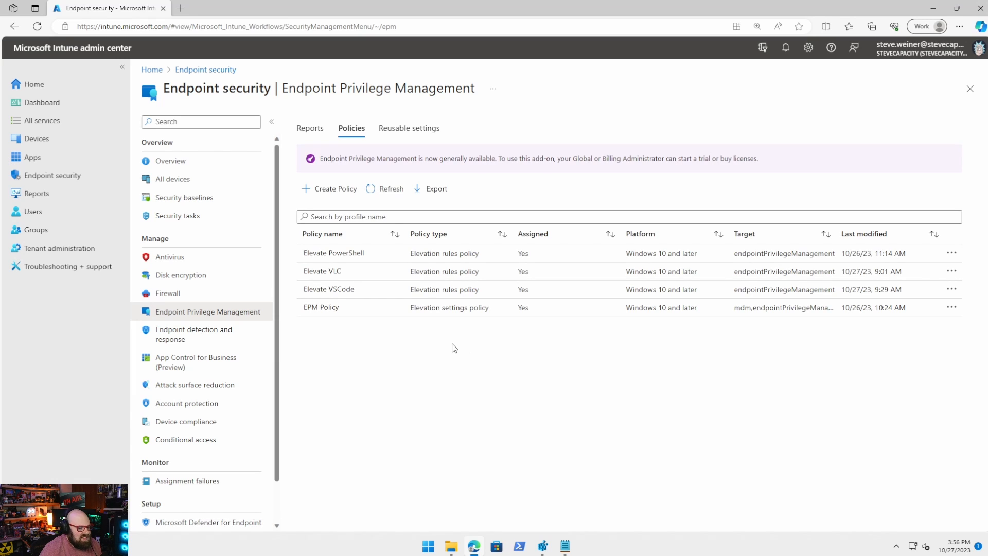
mouse_move(406, 404)
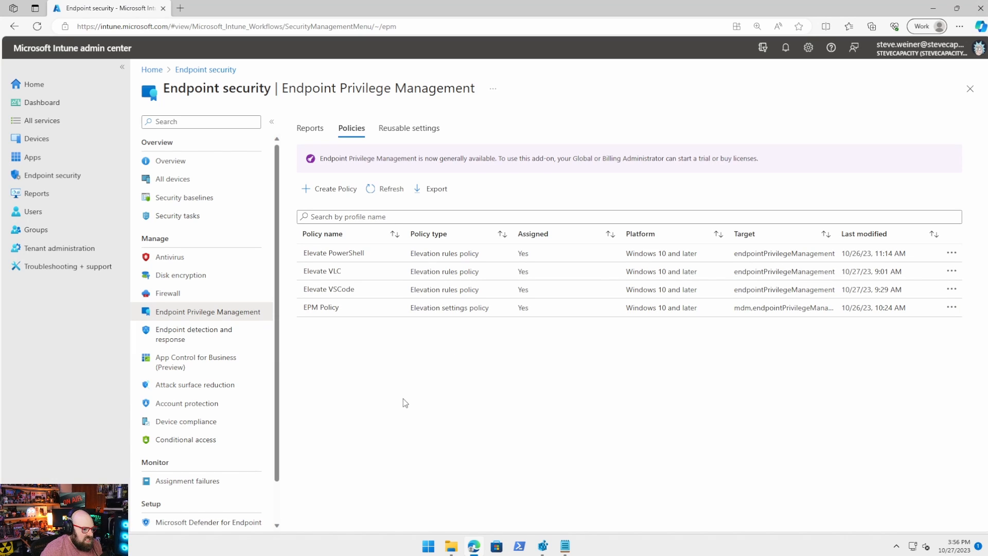
mouse_move(389, 382)
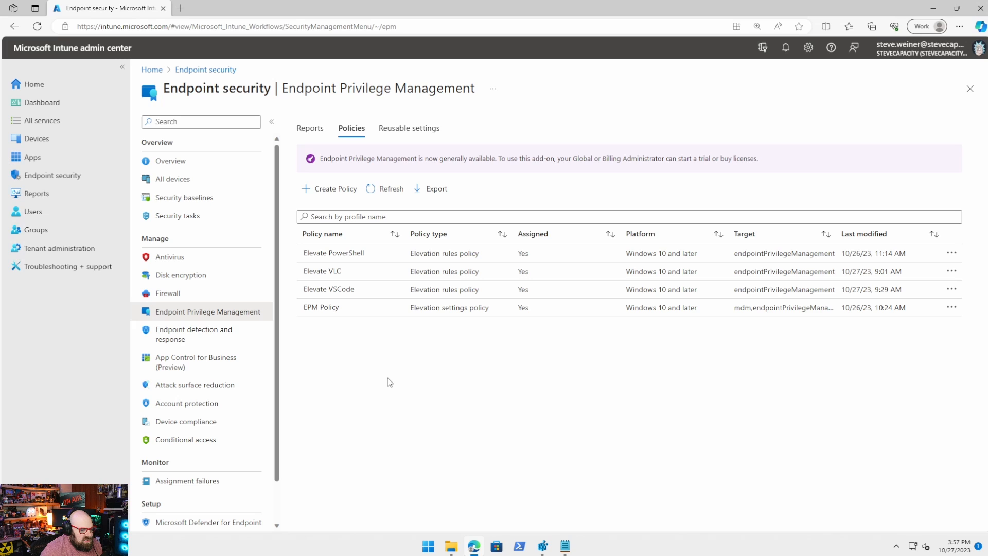
mouse_move(353, 481)
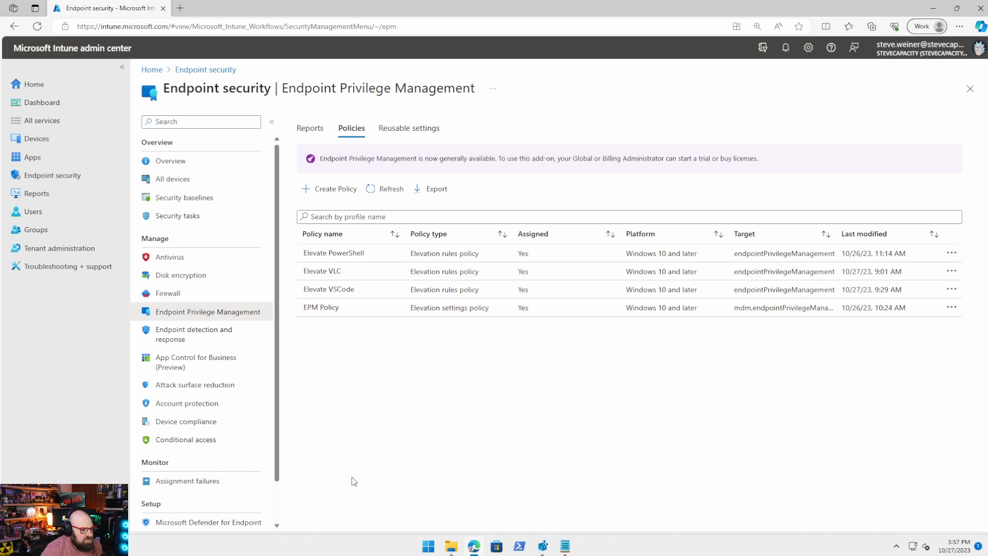
mouse_move(290, 167)
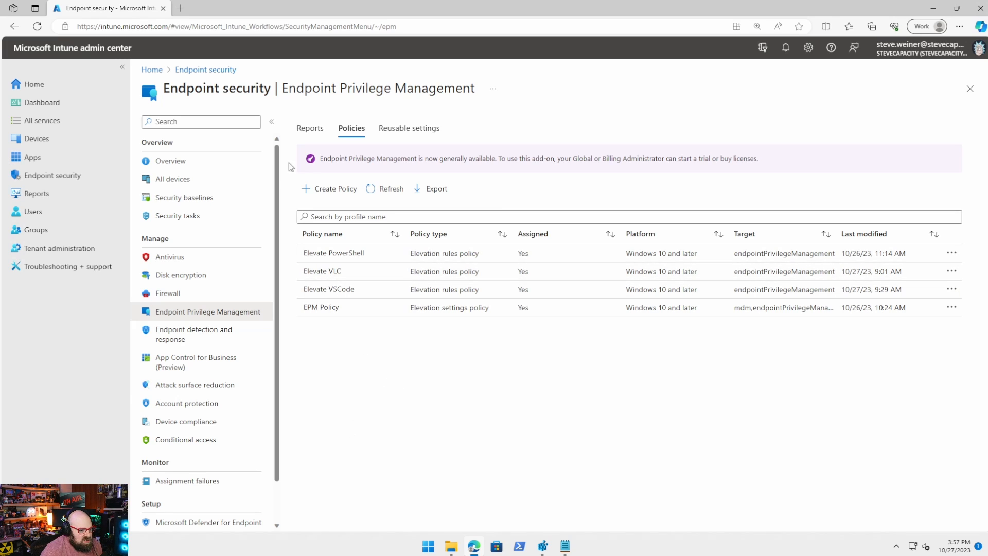
mouse_move(341, 191)
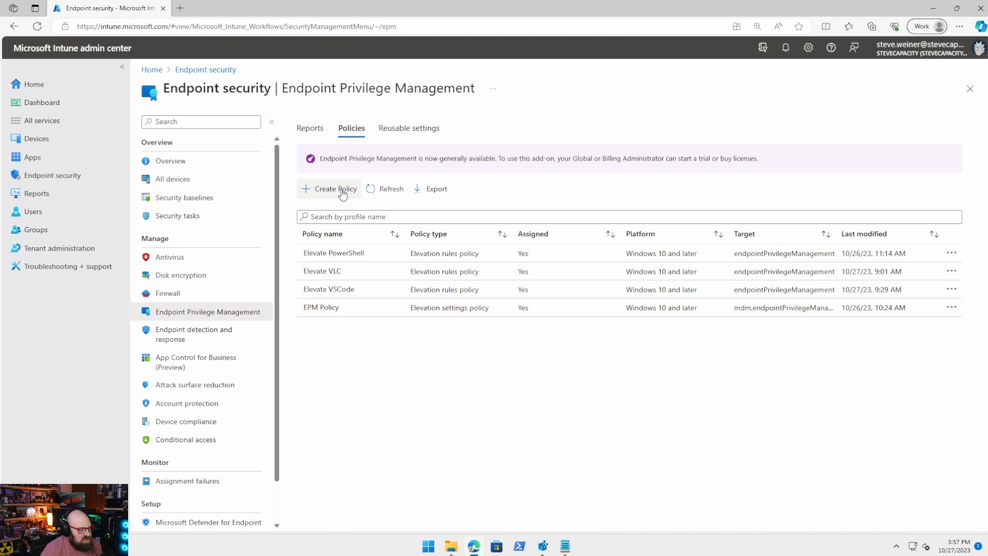
Step: Start a new EPM policy profile with platform Windows 10 and later
click(335, 189)
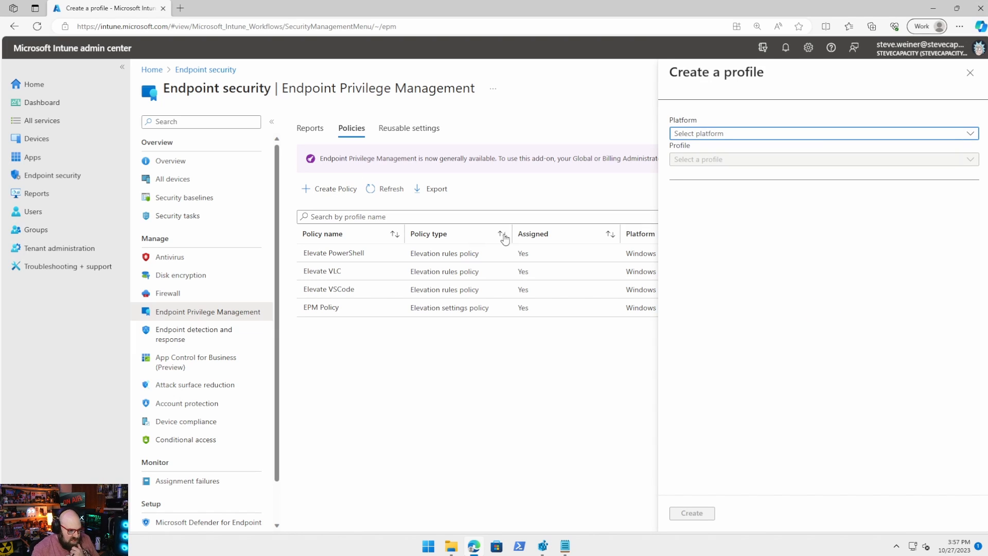
mouse_move(736, 146)
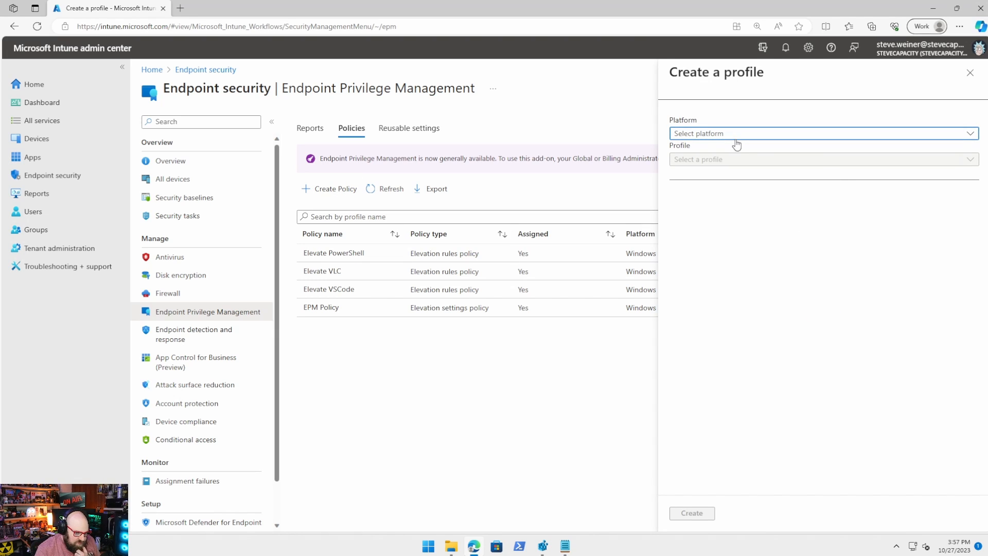
click(824, 132)
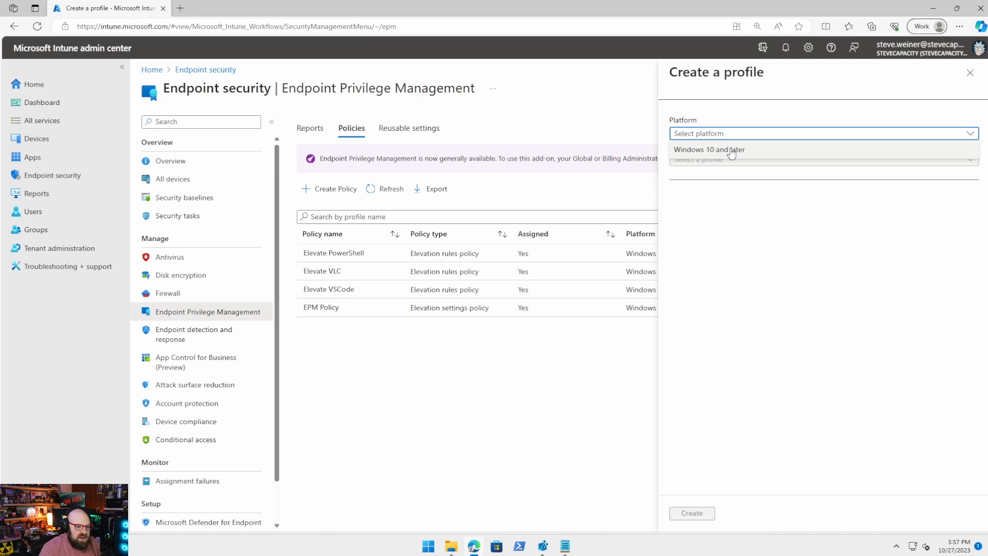
click(710, 149)
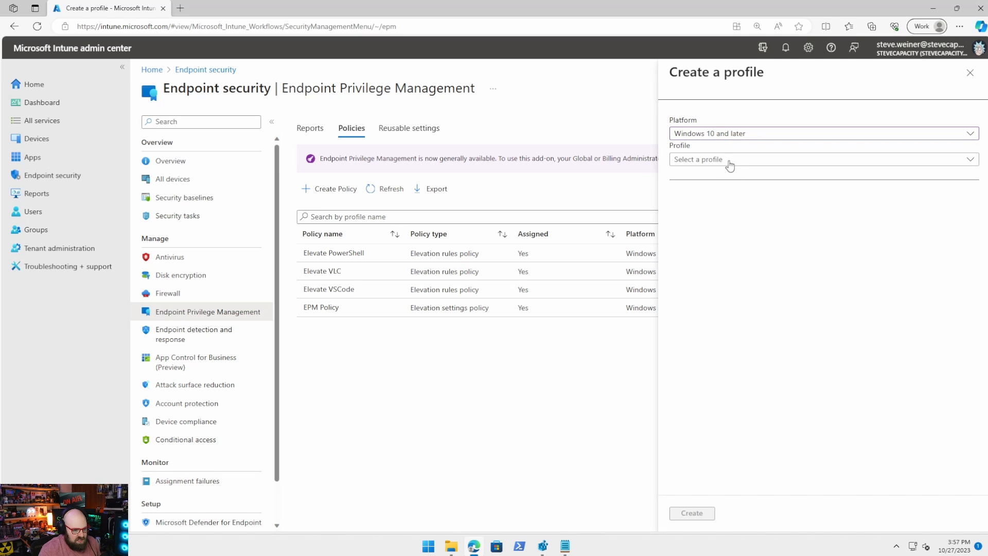
click(824, 158)
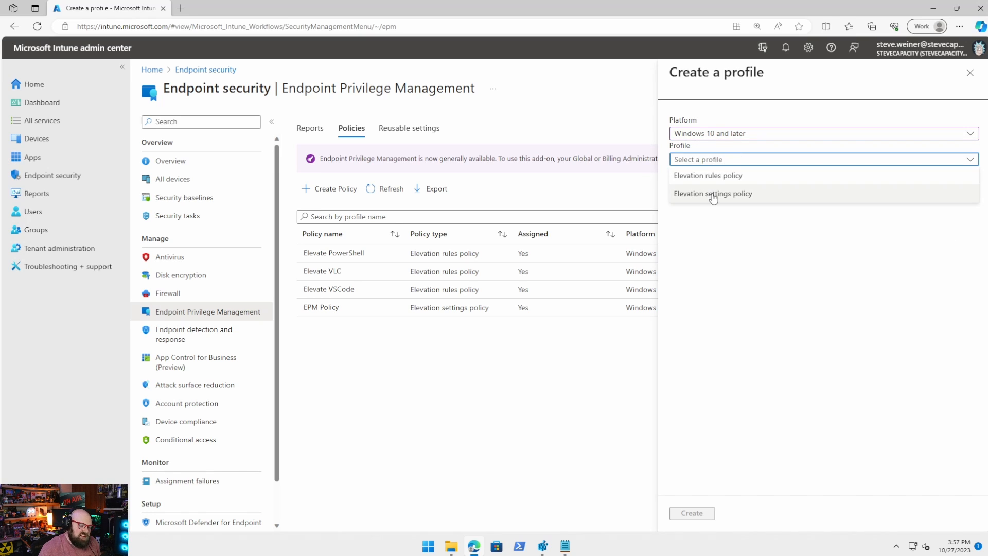
mouse_move(749, 198)
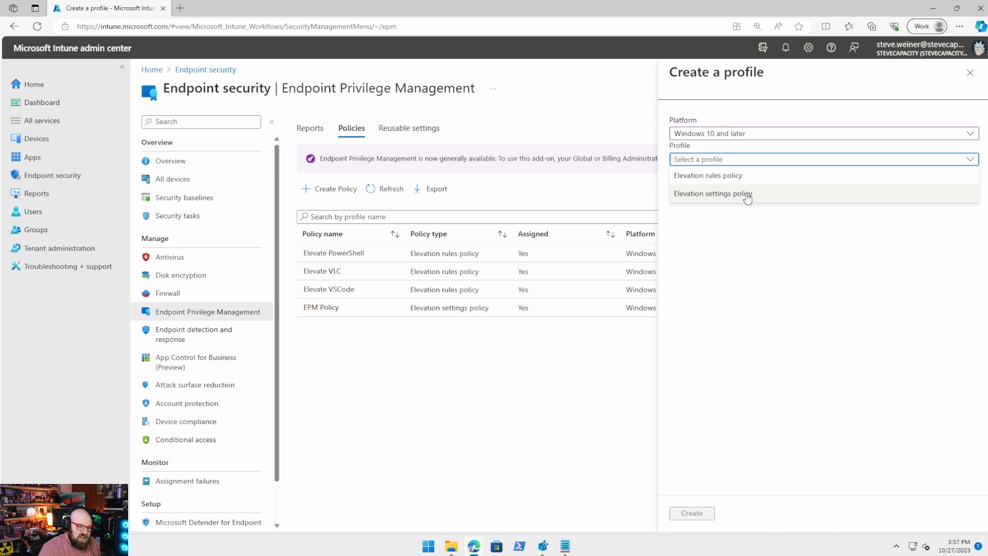
mouse_move(764, 205)
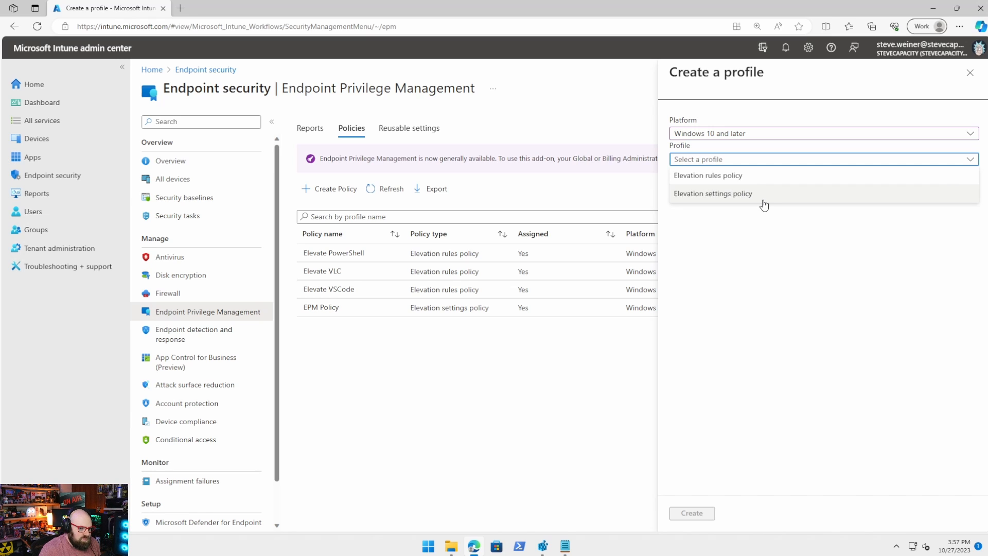
mouse_move(417, 348)
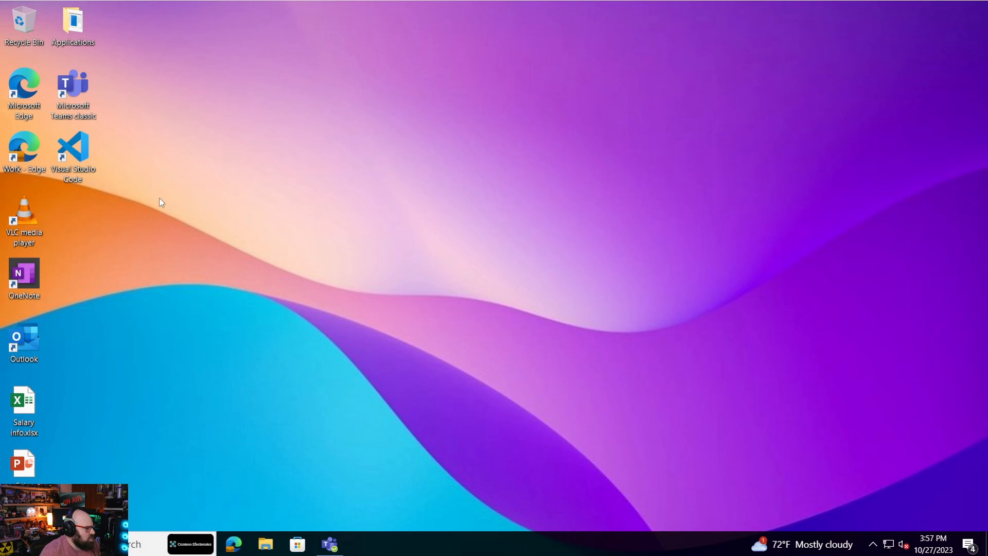
right_click(24, 215)
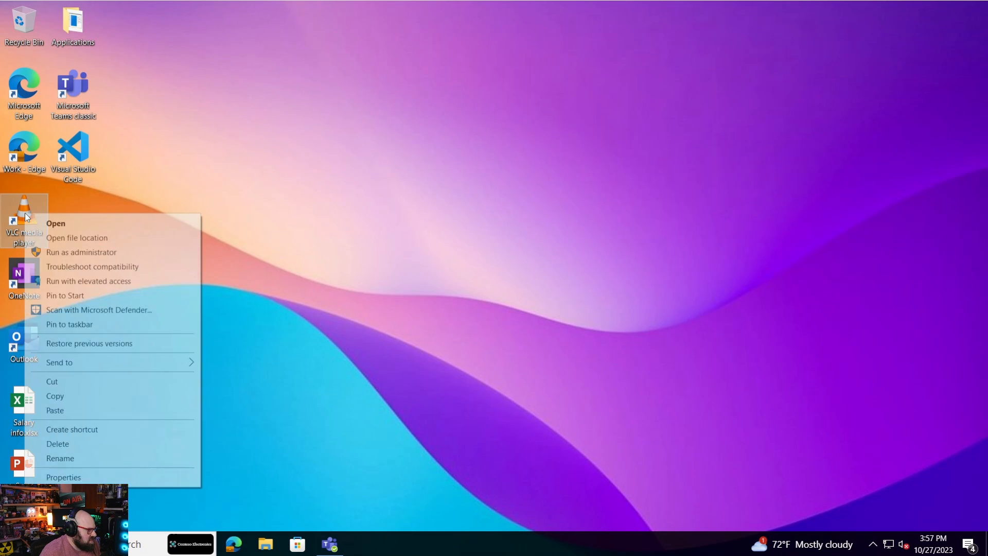
mouse_move(54, 296)
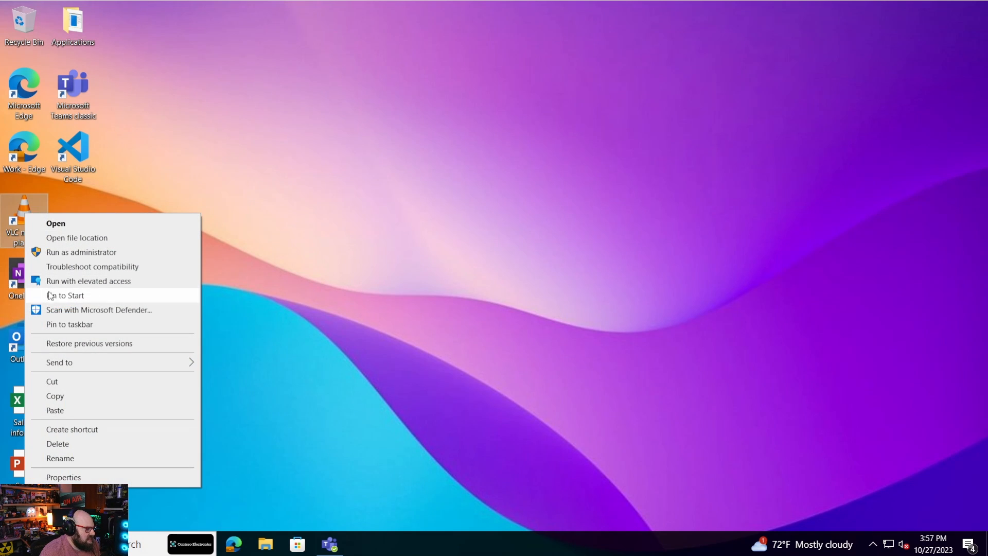
mouse_move(282, 303)
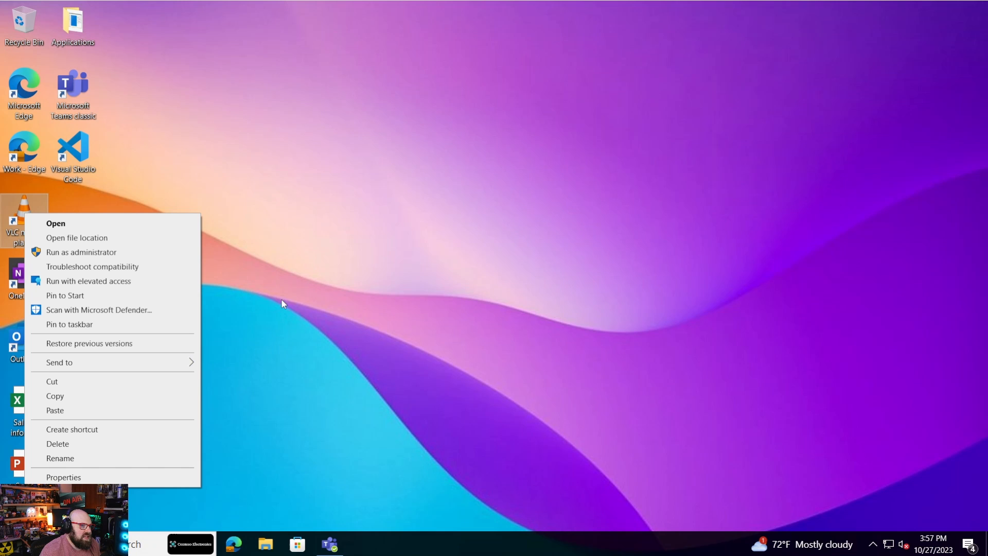
click(672, 282)
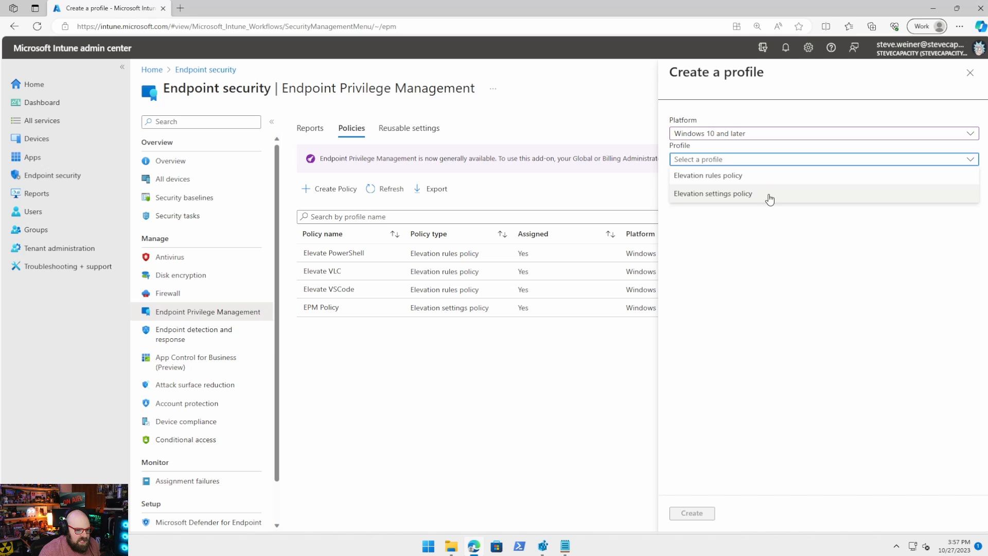
Step: Create an Elevation settings policy profile named 'Default Elevation Policy'
click(713, 193)
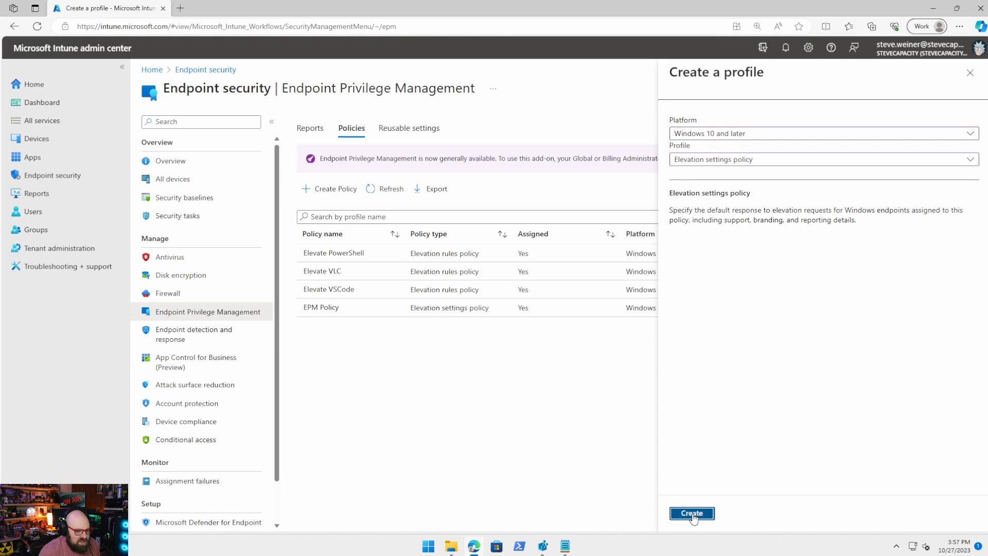
click(692, 513)
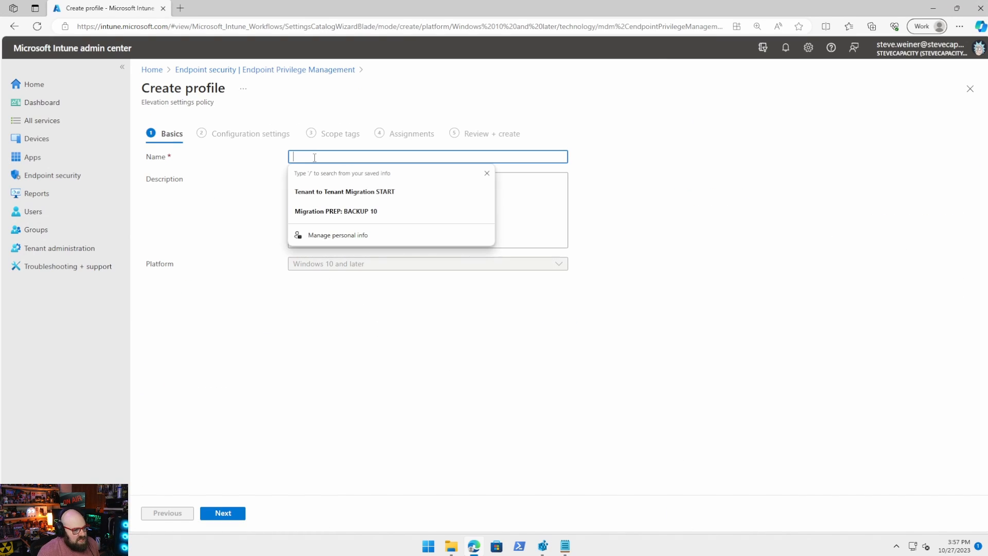
text(Default)
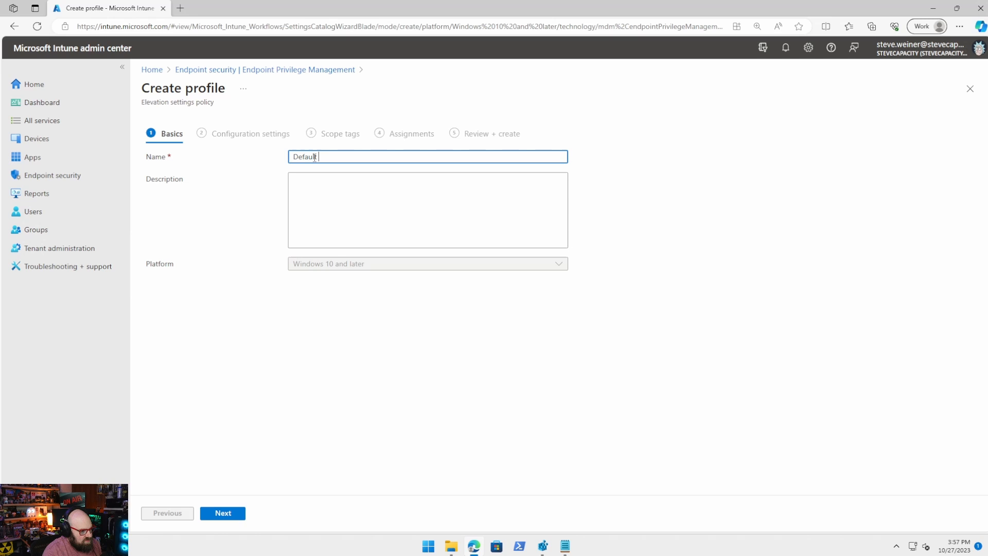
text(Elevation)
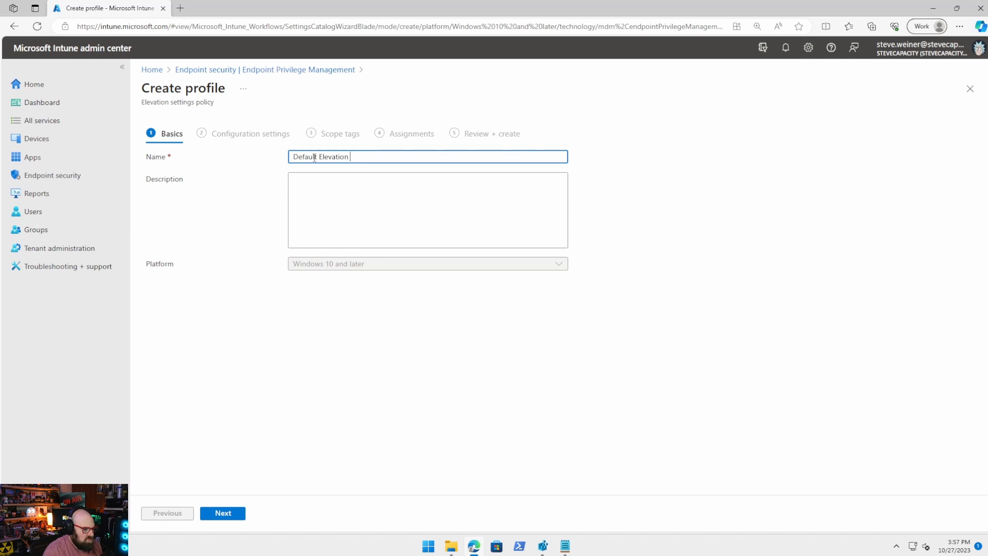
text(Policy)
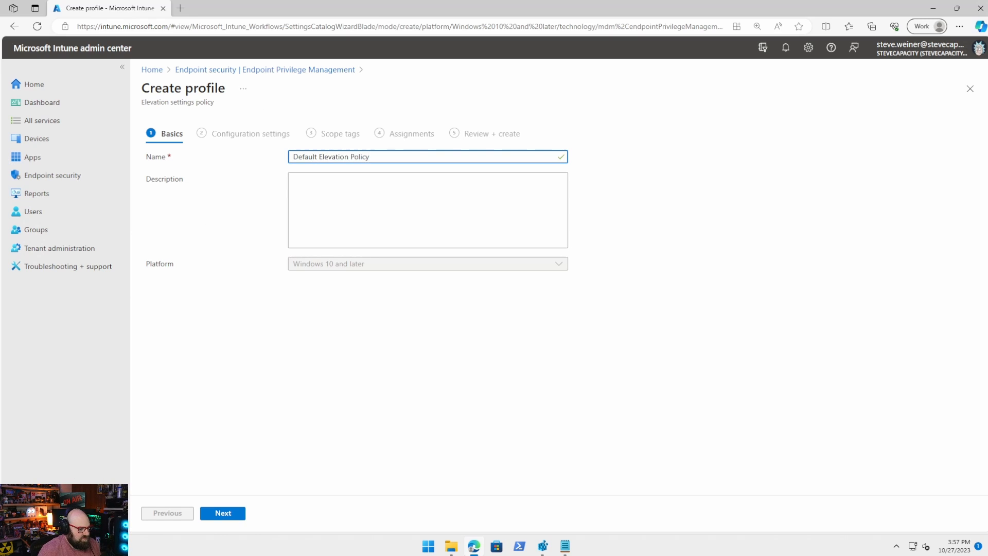
Step: Set reporting scope to diagnostic data and all endpoint elevations, leaving default elevation response Not configured
click(222, 512)
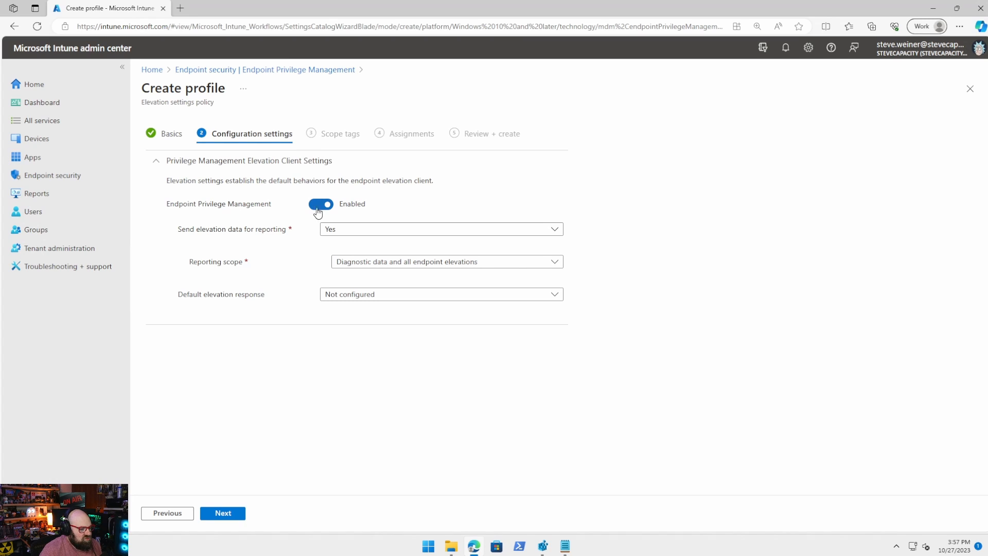
mouse_move(282, 199)
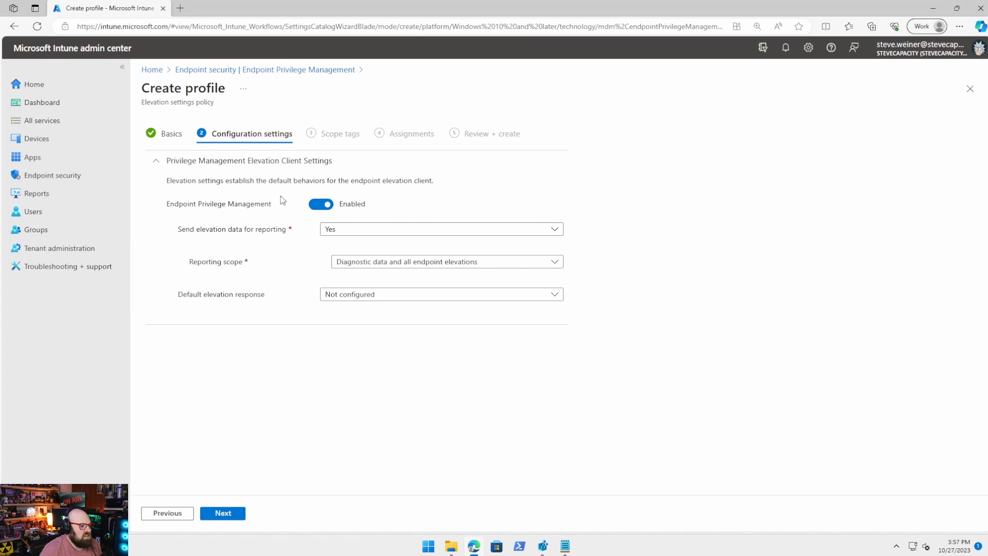
mouse_move(194, 235)
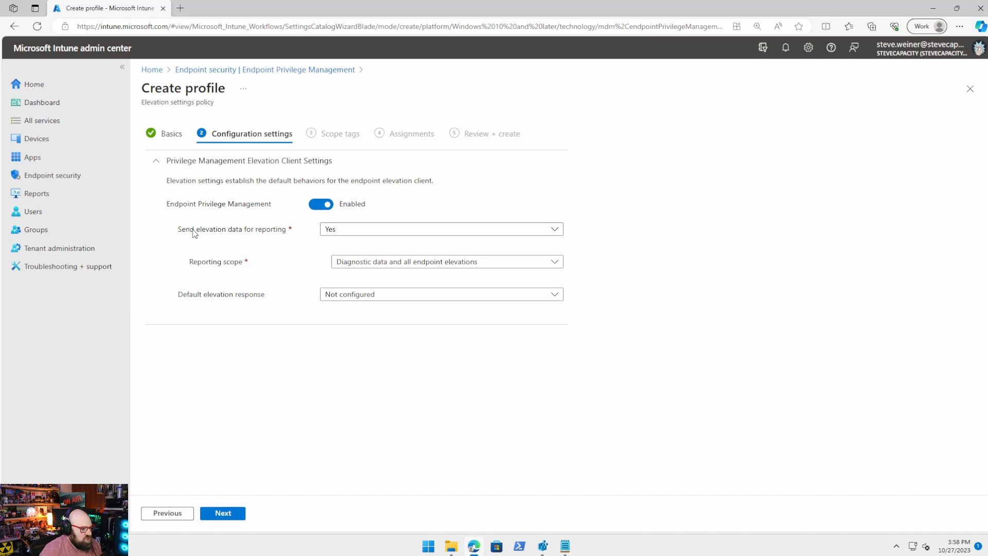
mouse_move(416, 253)
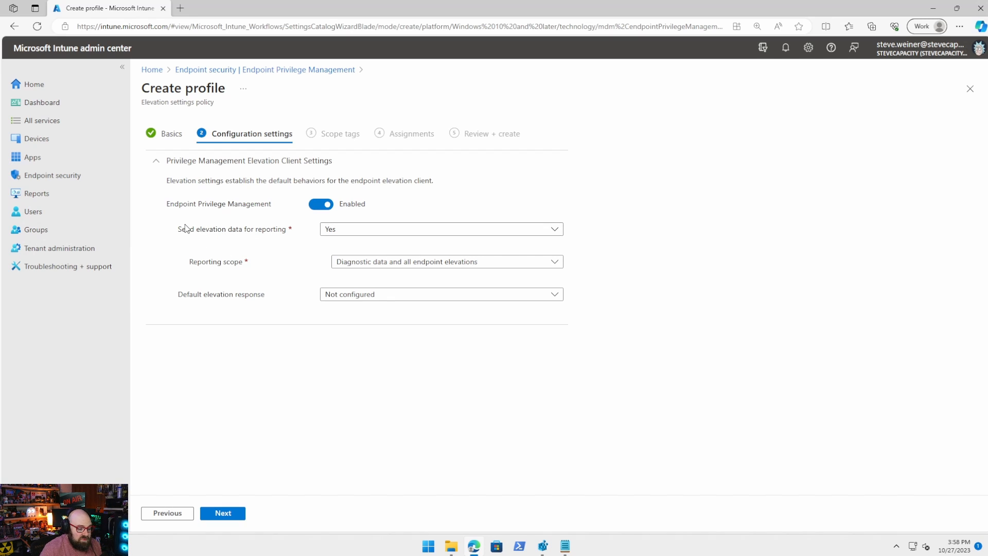
mouse_move(321, 266)
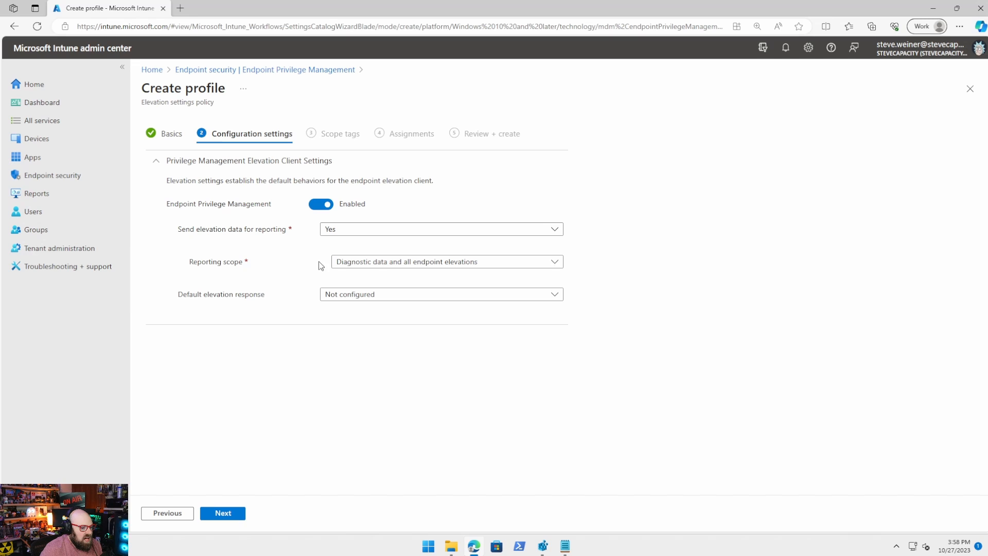
click(447, 261)
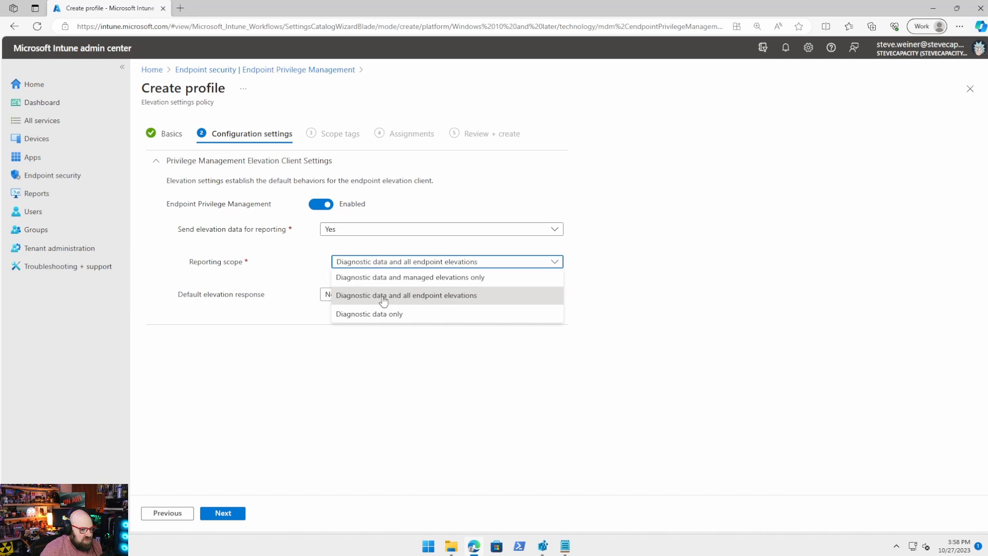
mouse_move(352, 281)
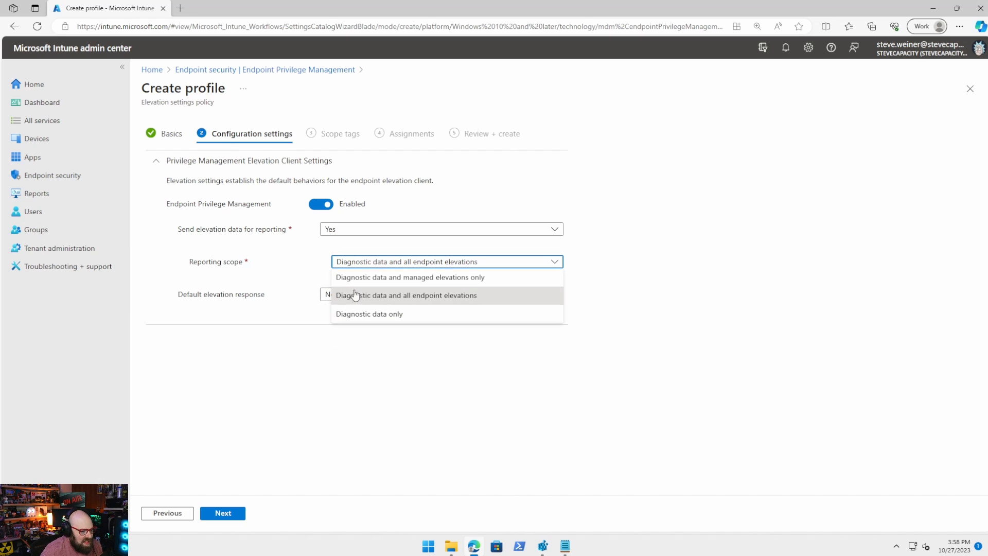
click(408, 296)
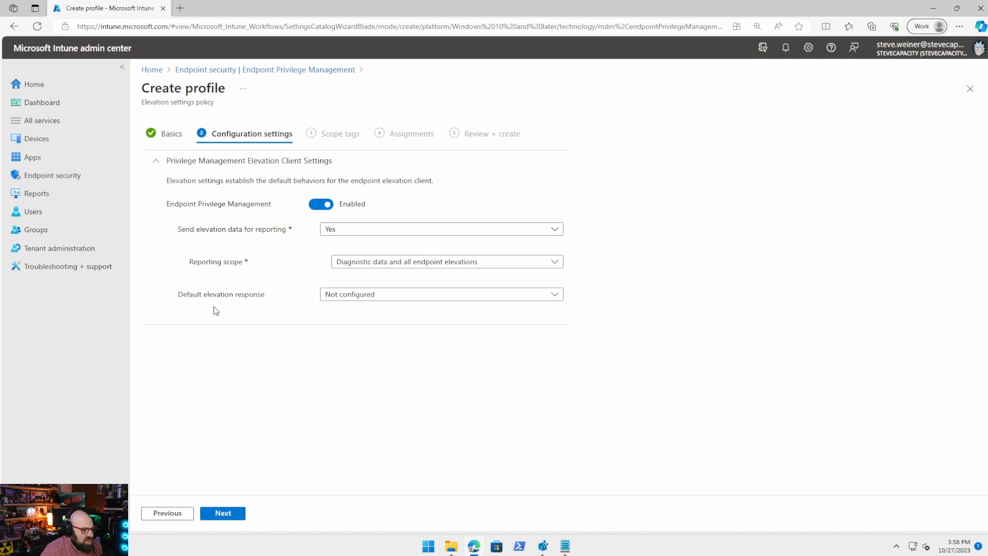
mouse_move(389, 307)
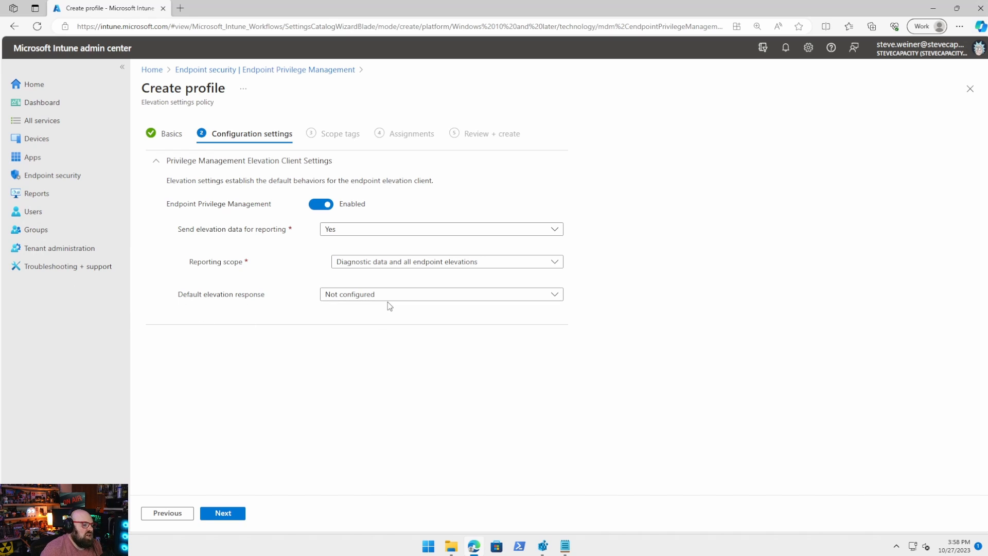
click(441, 294)
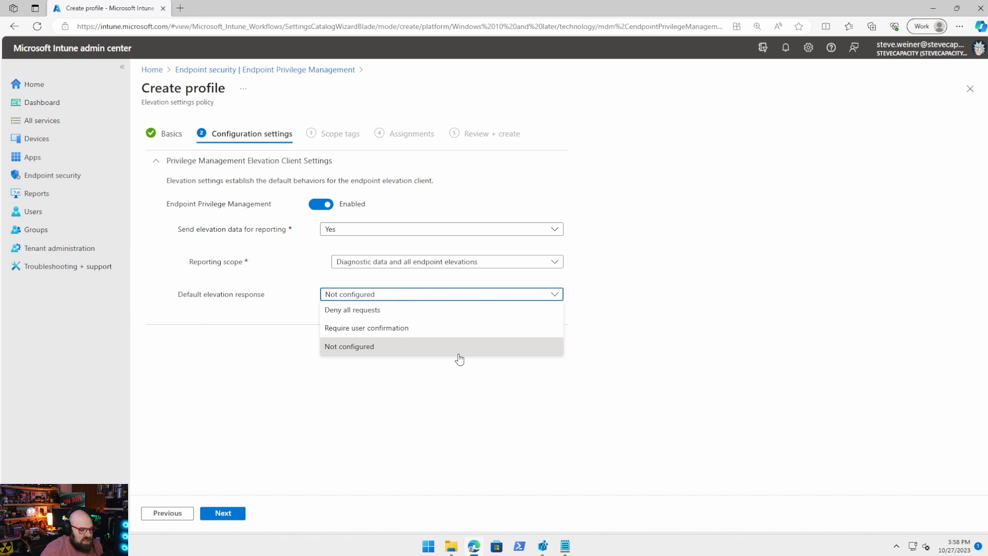
mouse_move(418, 318)
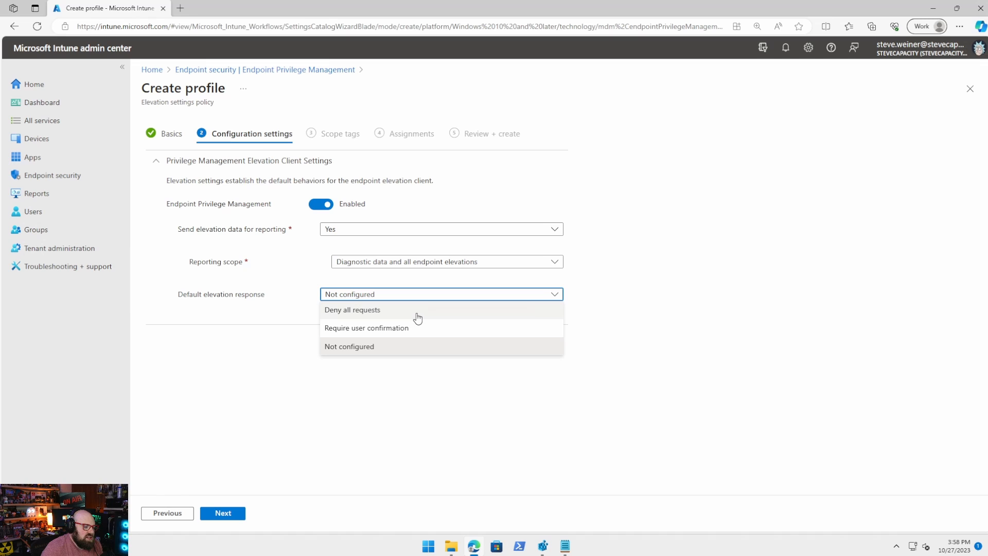
mouse_move(396, 315)
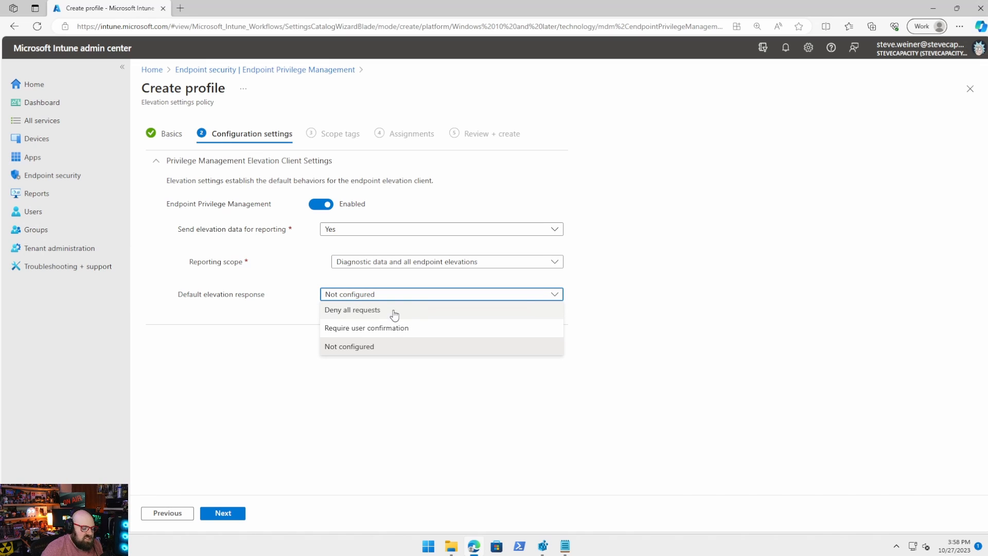
mouse_move(346, 334)
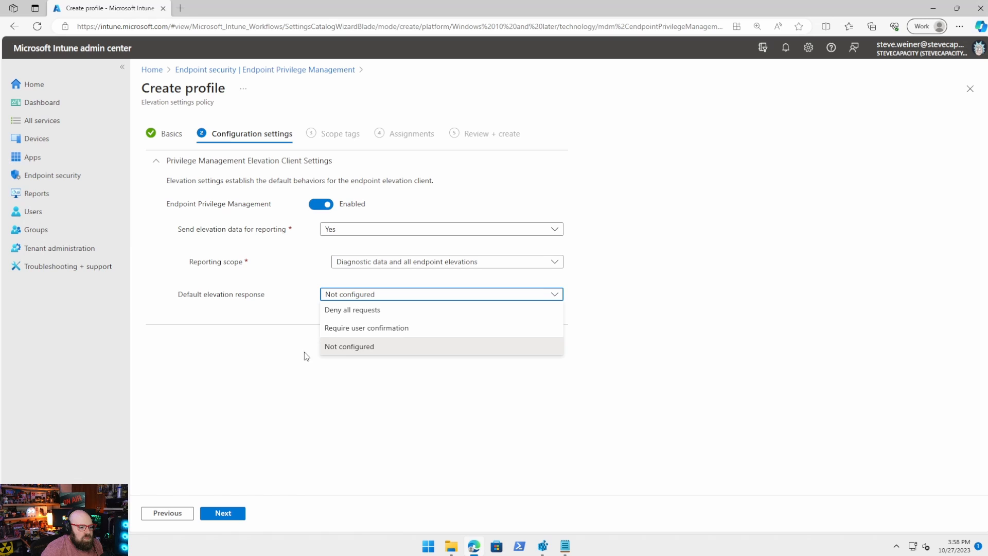
click(349, 346)
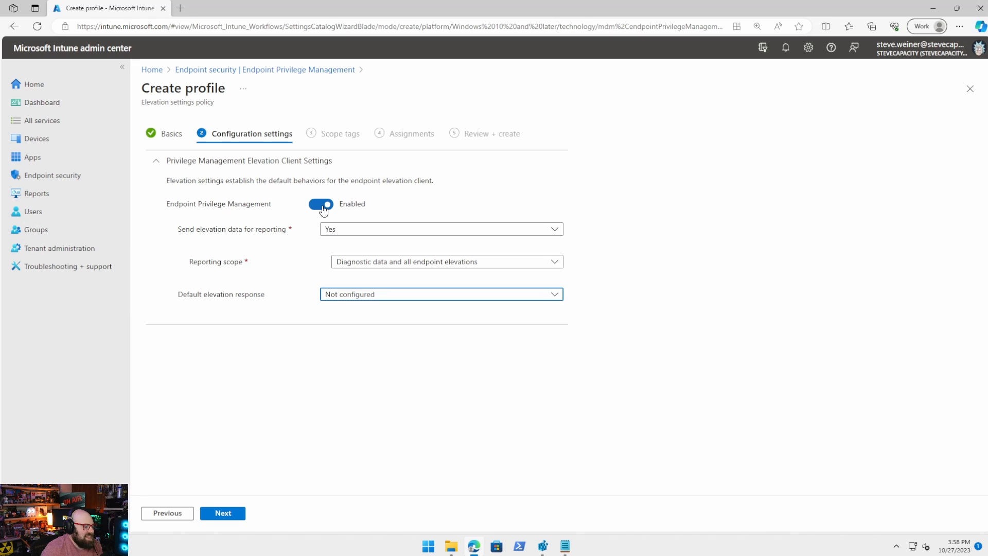
mouse_move(222, 60)
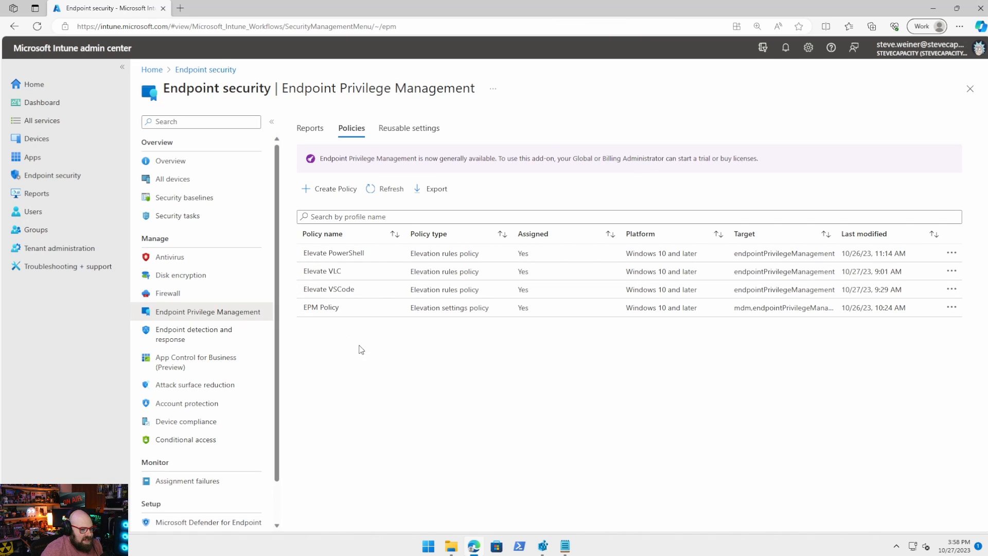
mouse_move(640, 320)
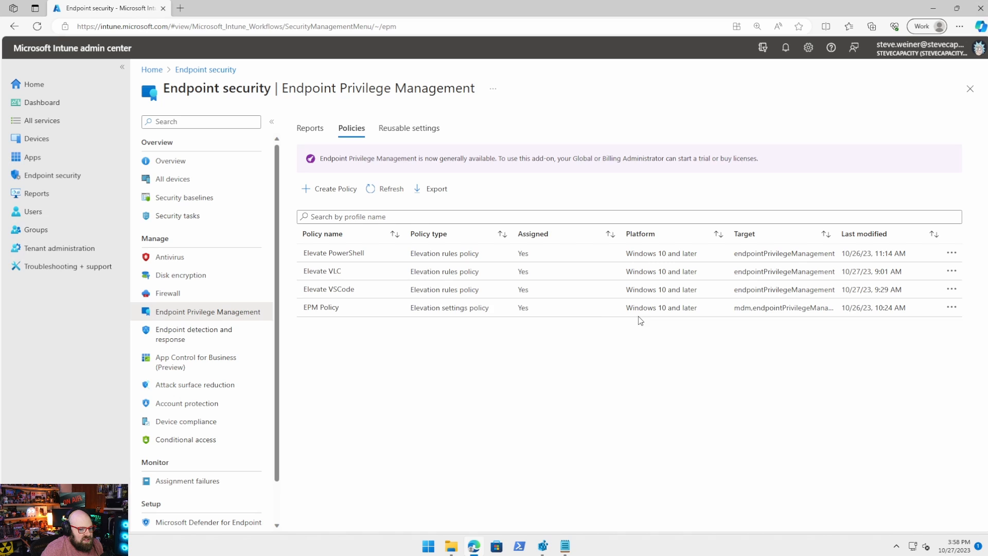
mouse_move(418, 281)
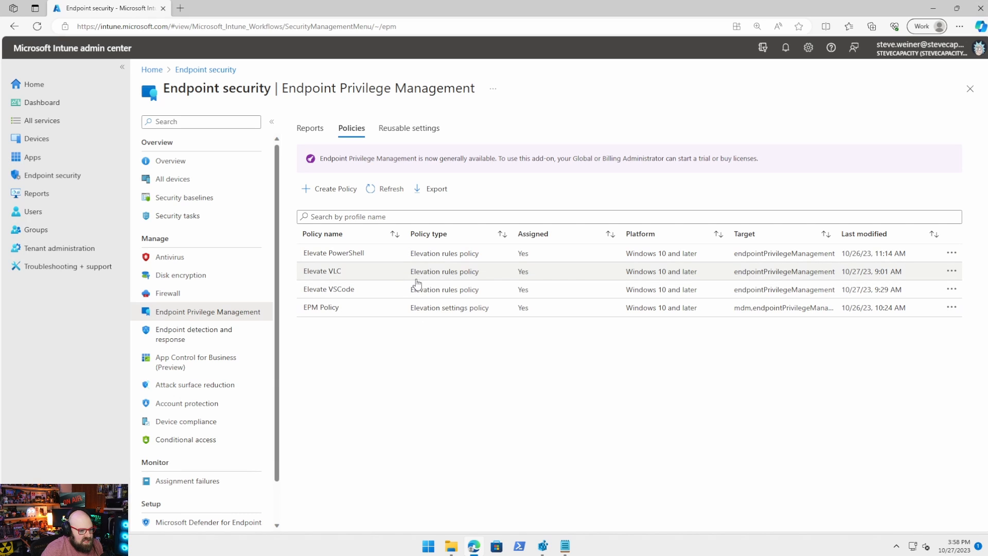
mouse_move(416, 502)
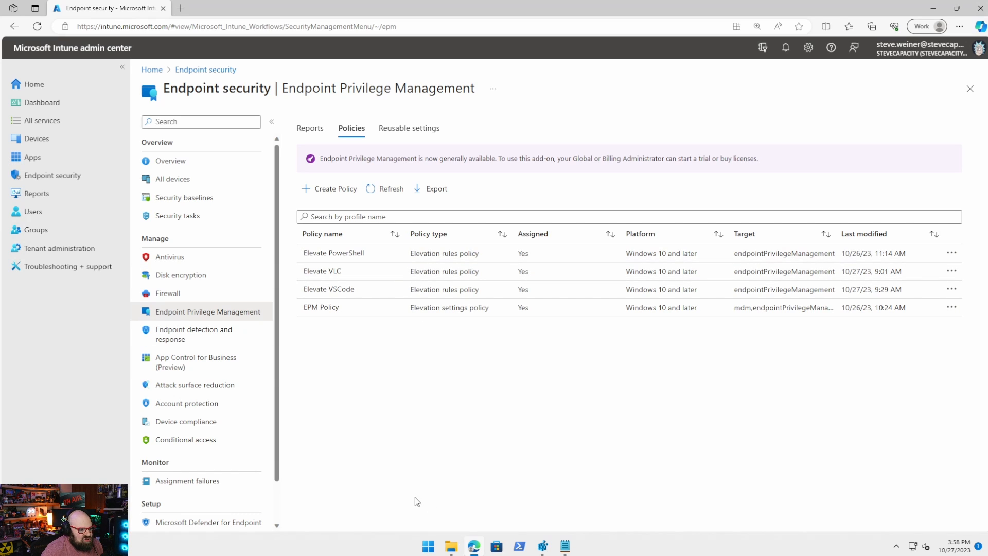
Step: Open the Elevate VLC rules policy from the EPM policies list
click(322, 271)
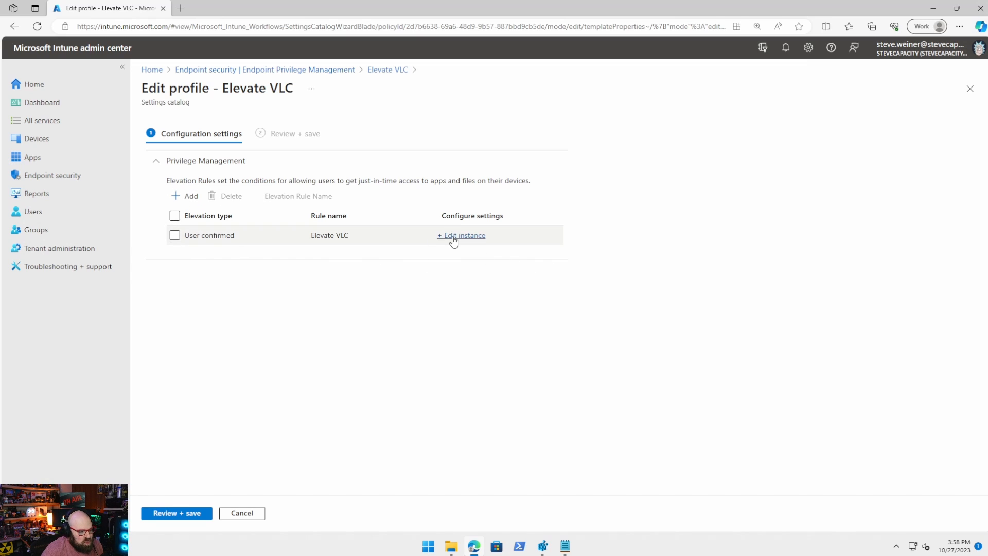
click(462, 235)
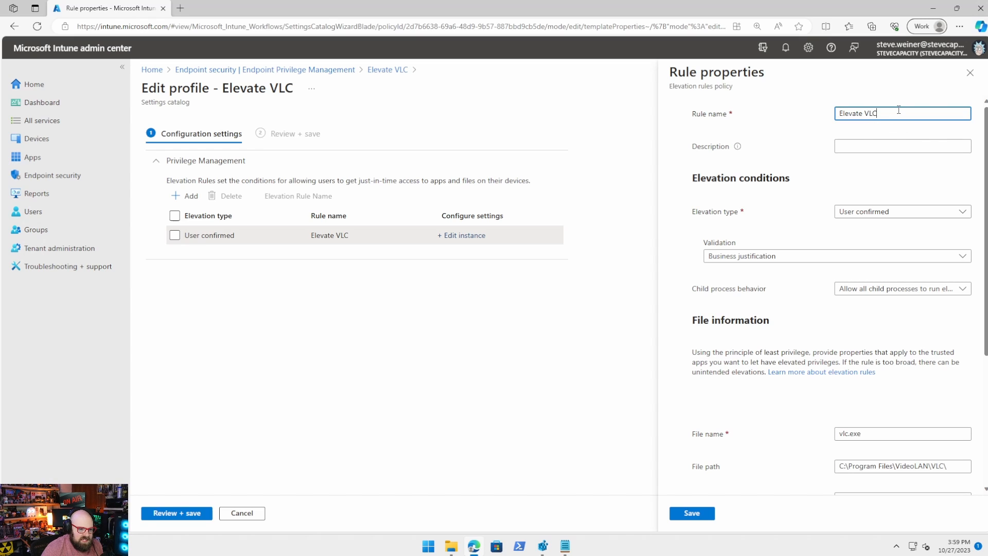
click(902, 212)
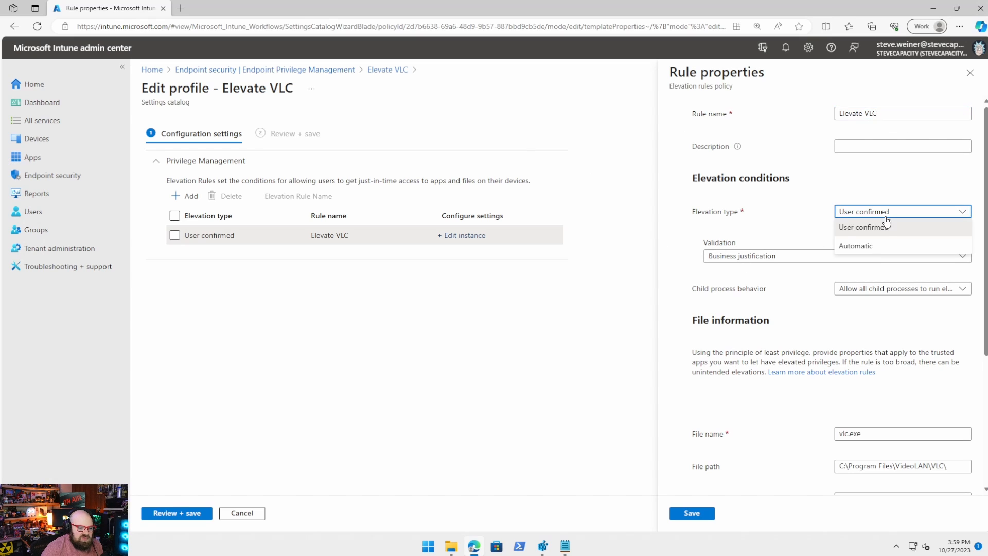
mouse_move(871, 248)
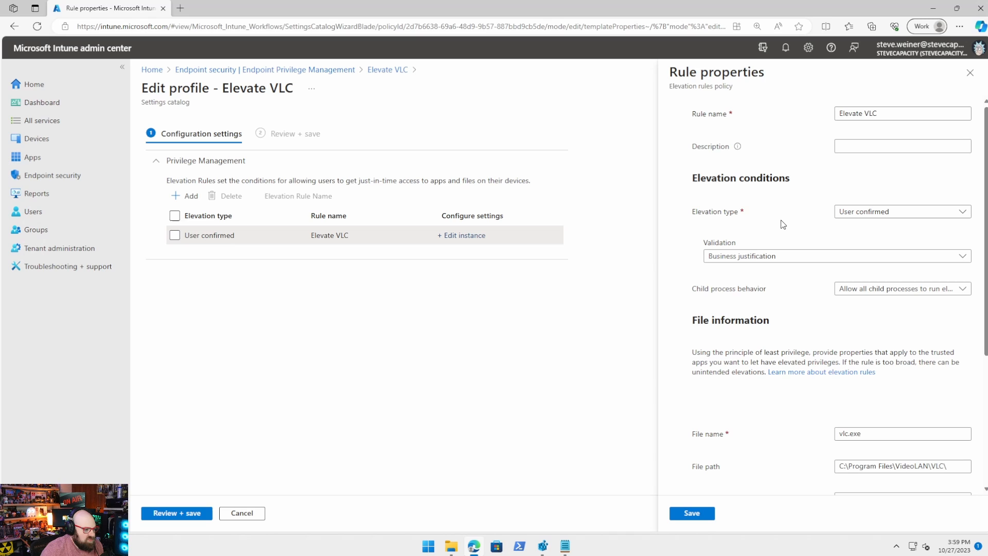
mouse_move(803, 209)
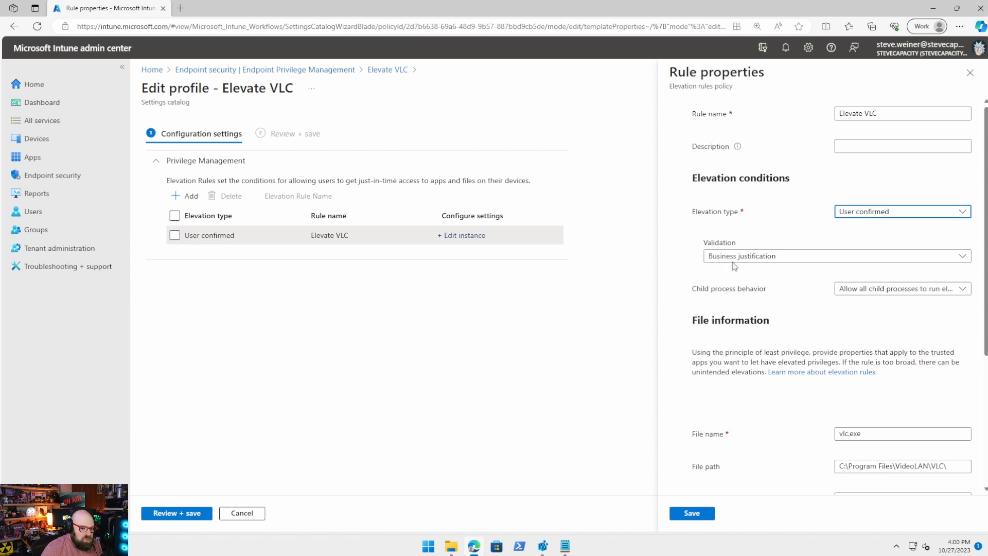
click(836, 255)
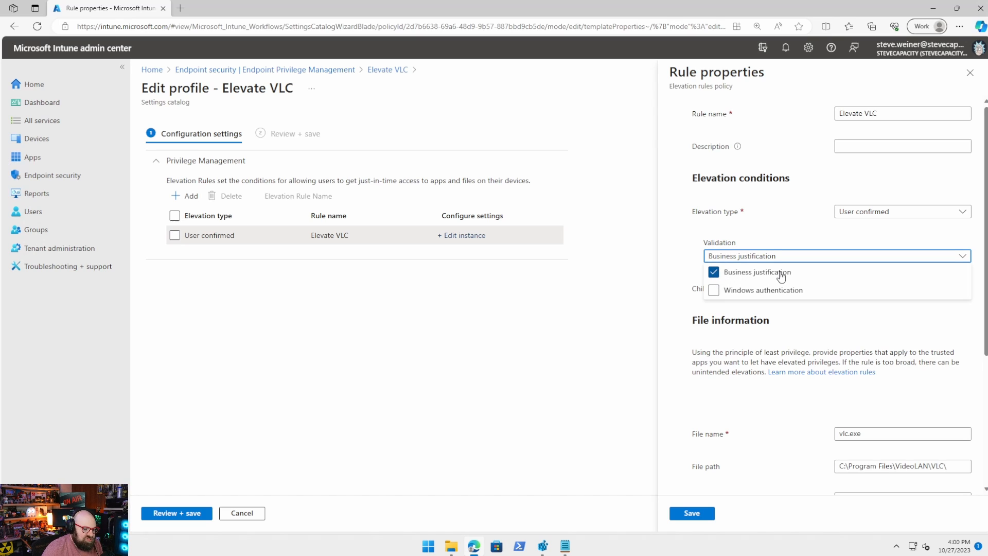
mouse_move(760, 259)
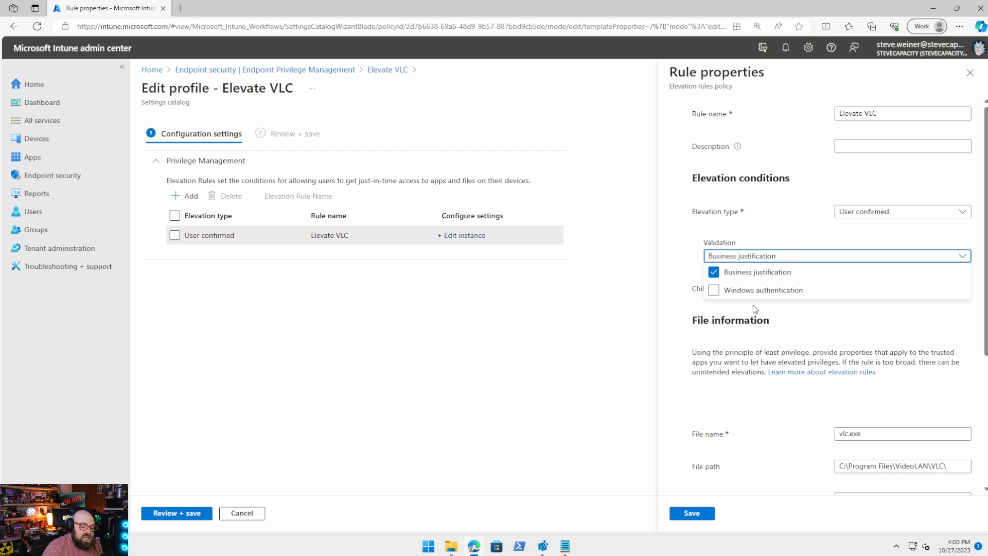
click(713, 290)
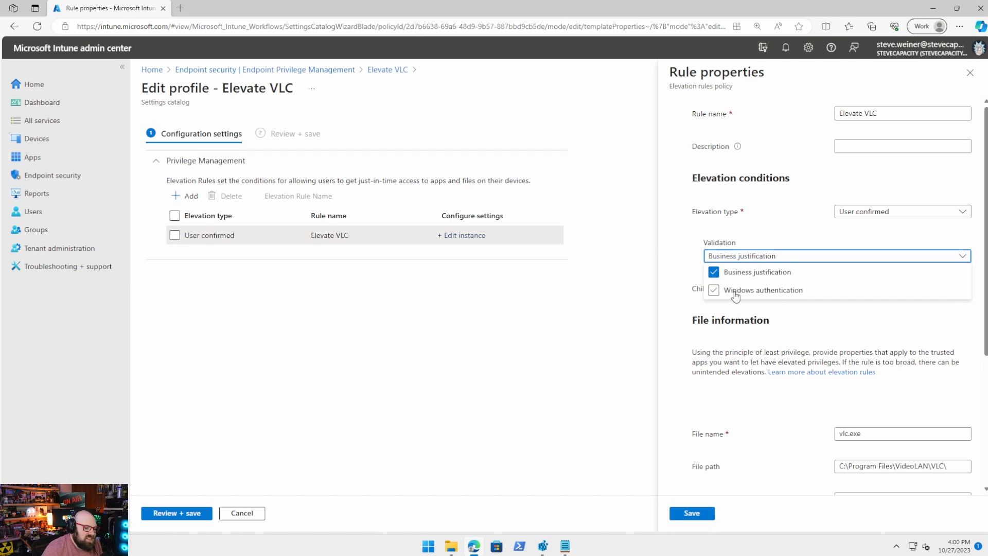
mouse_move(748, 293)
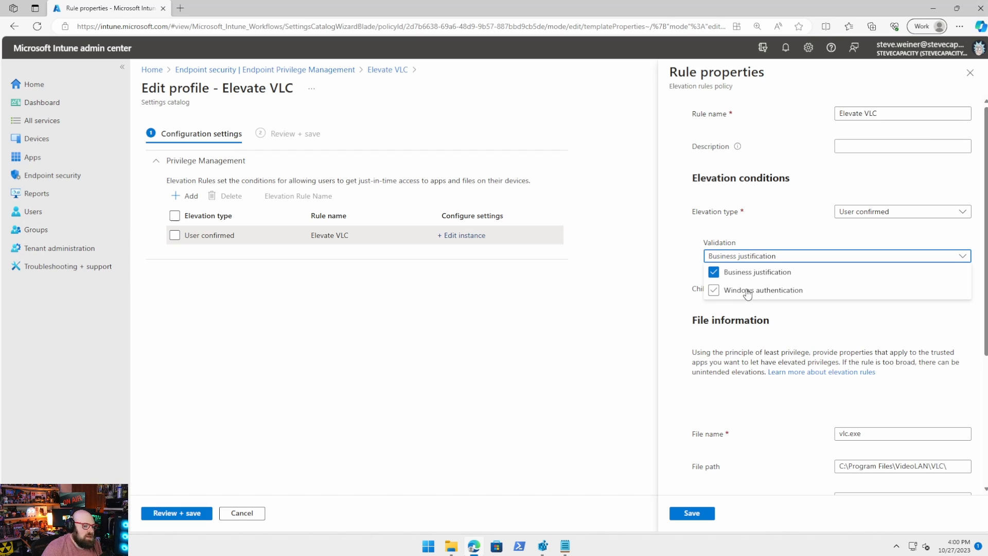
click(714, 290)
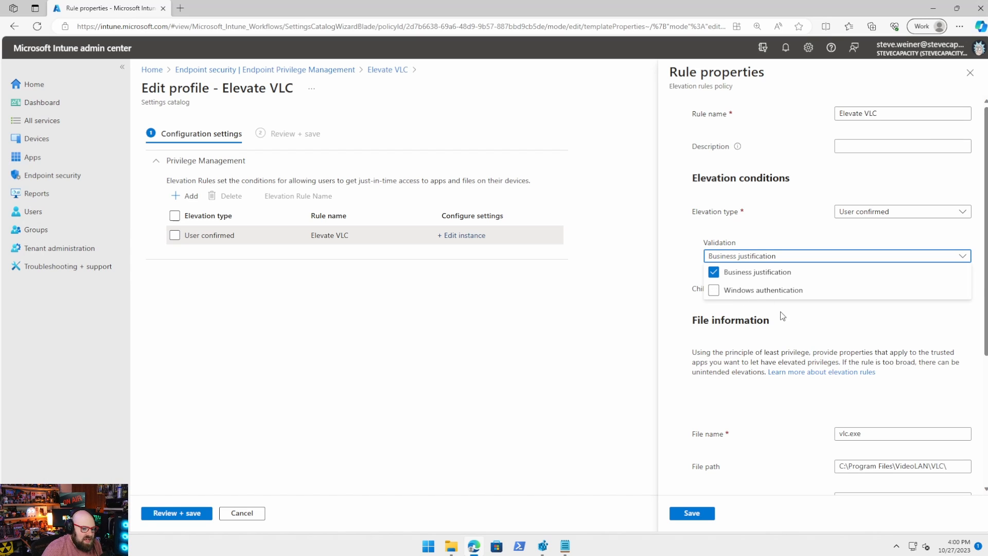
click(838, 256)
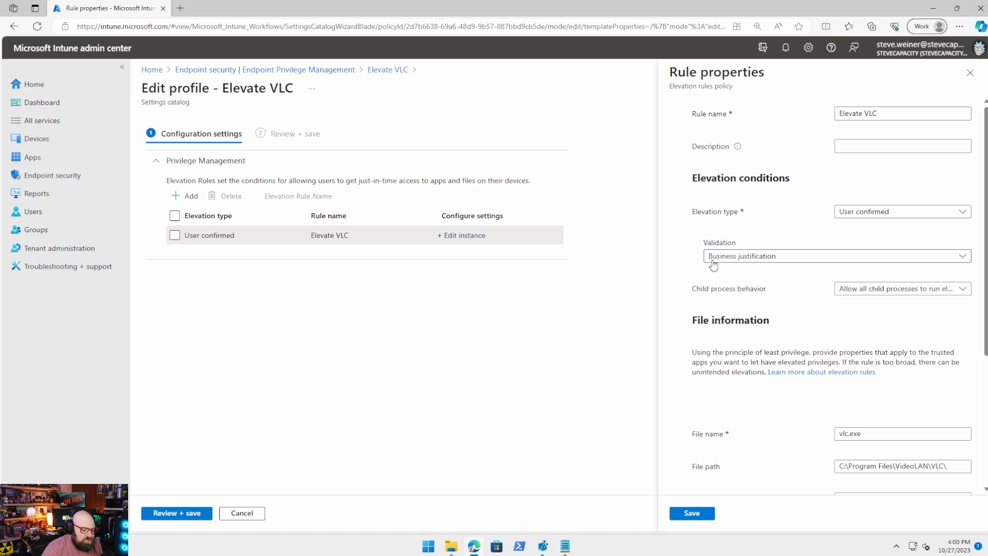
mouse_move(898, 297)
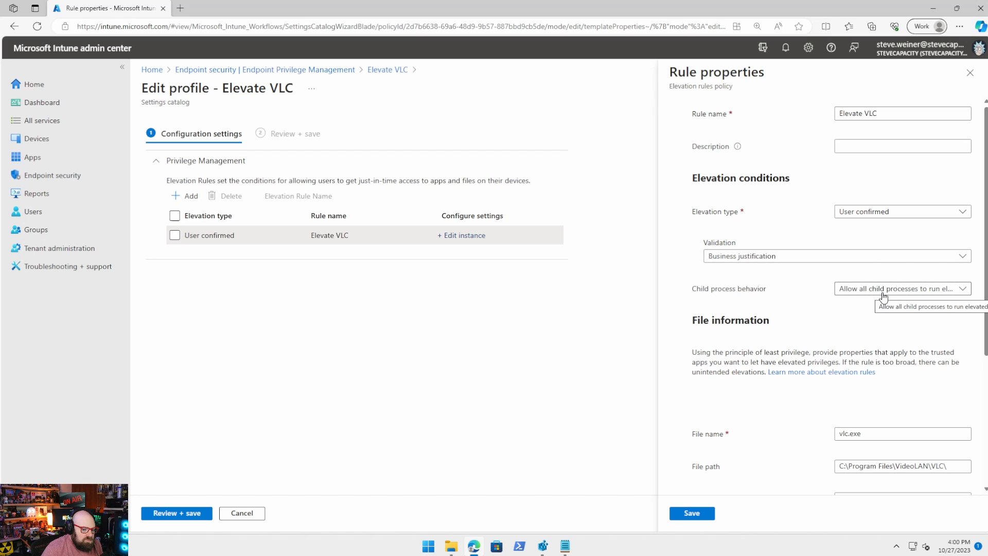
mouse_move(828, 299)
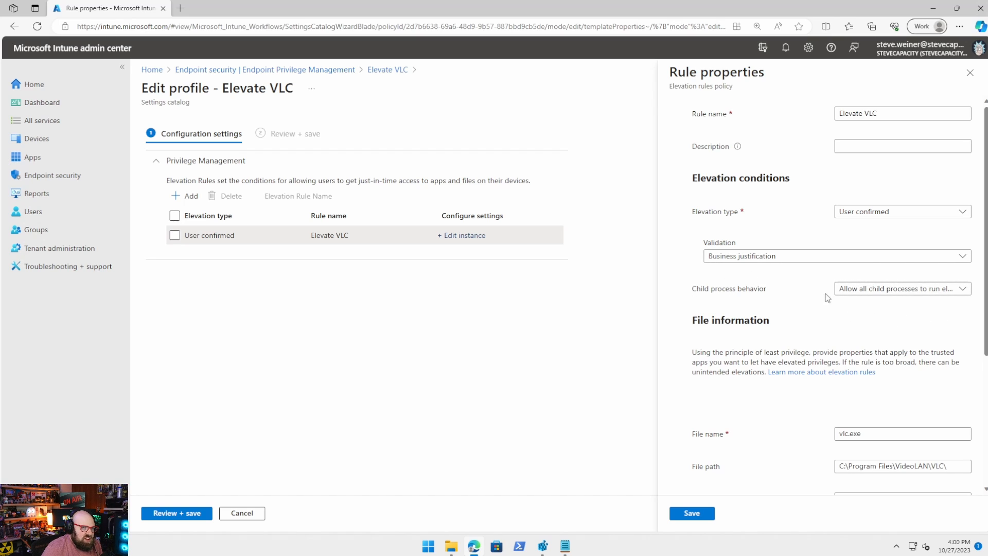
mouse_move(860, 326)
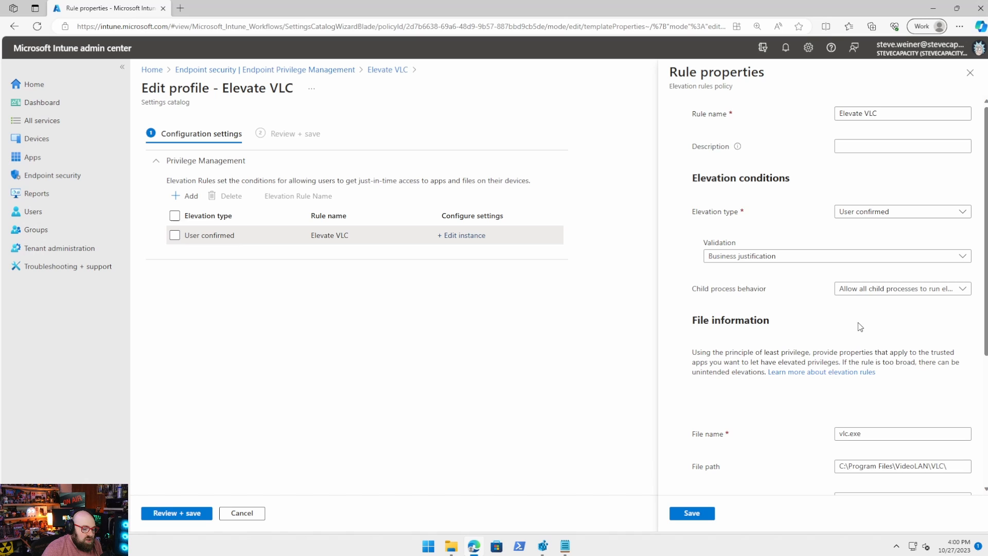
click(903, 289)
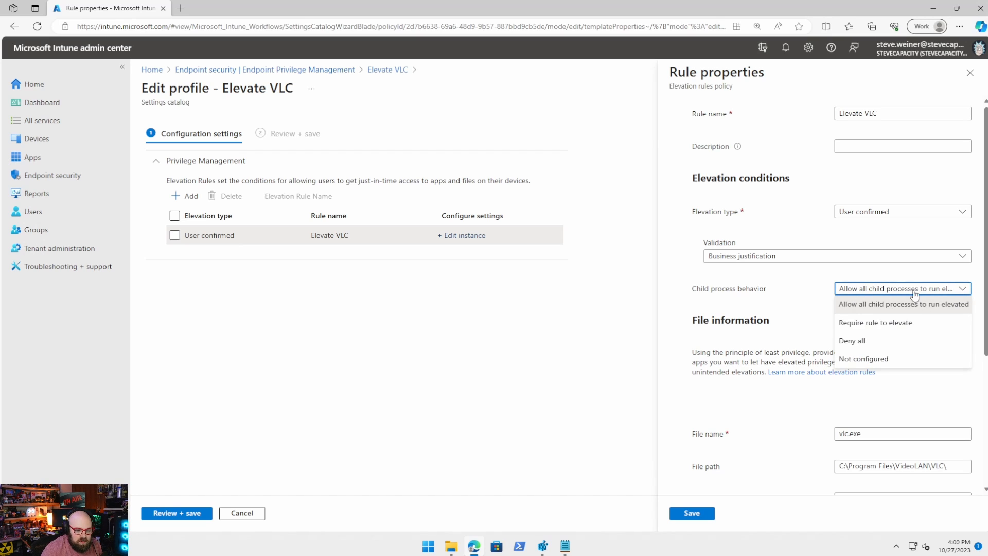
click(904, 304)
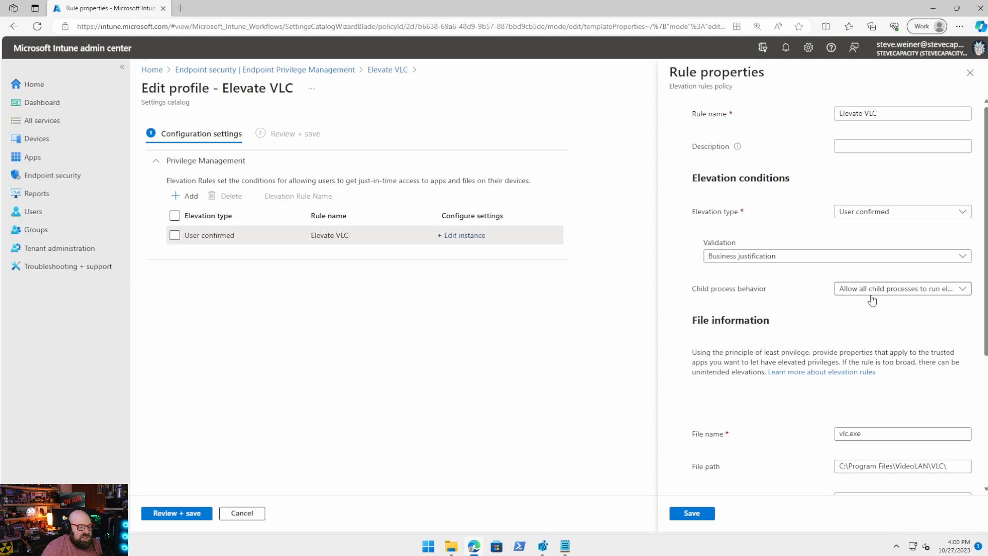
mouse_move(816, 330)
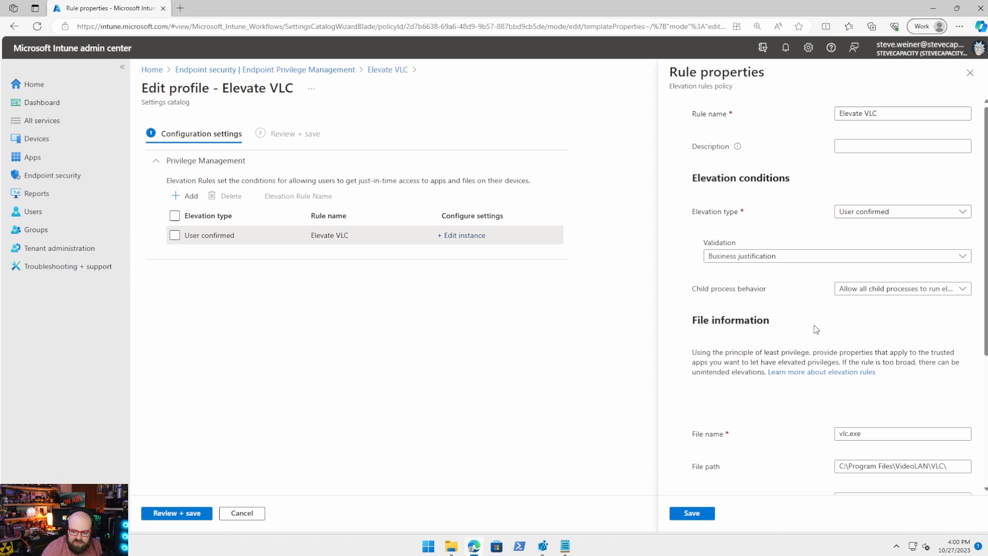
scroll(down, 3)
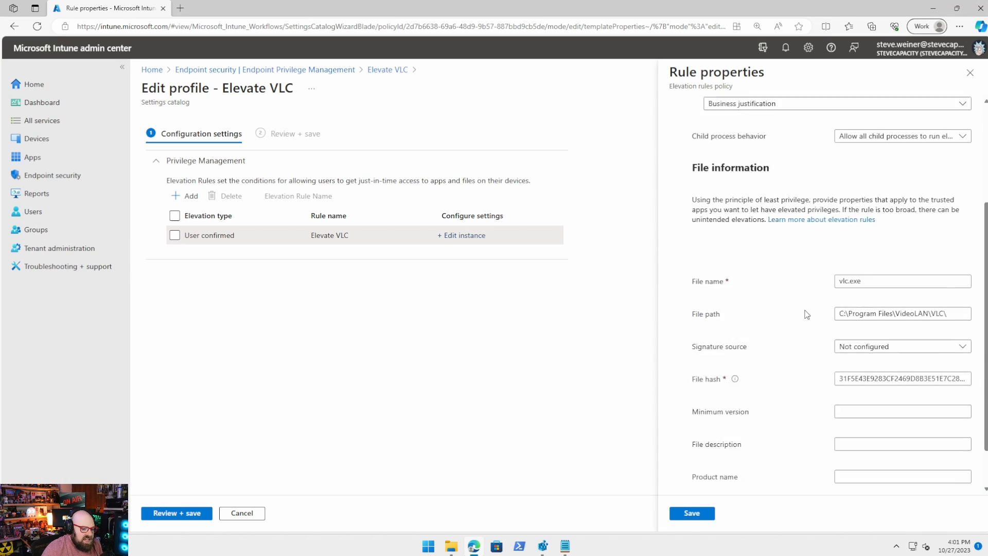
scroll(down, 3)
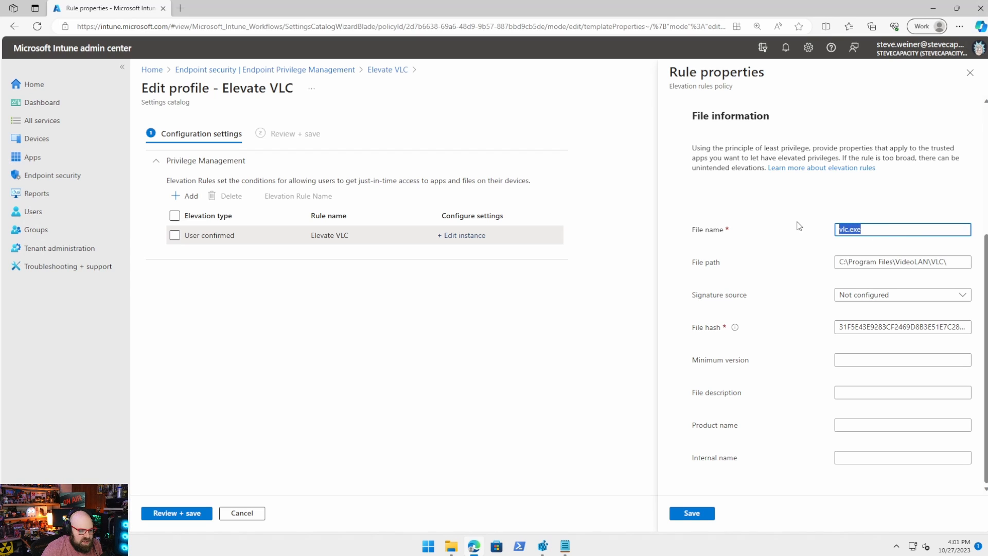
click(903, 262)
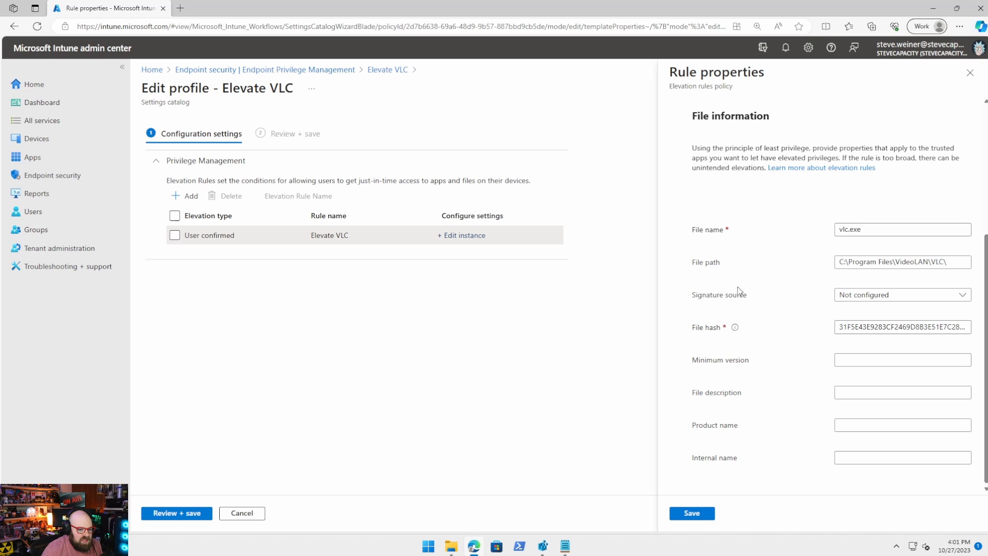
mouse_move(873, 313)
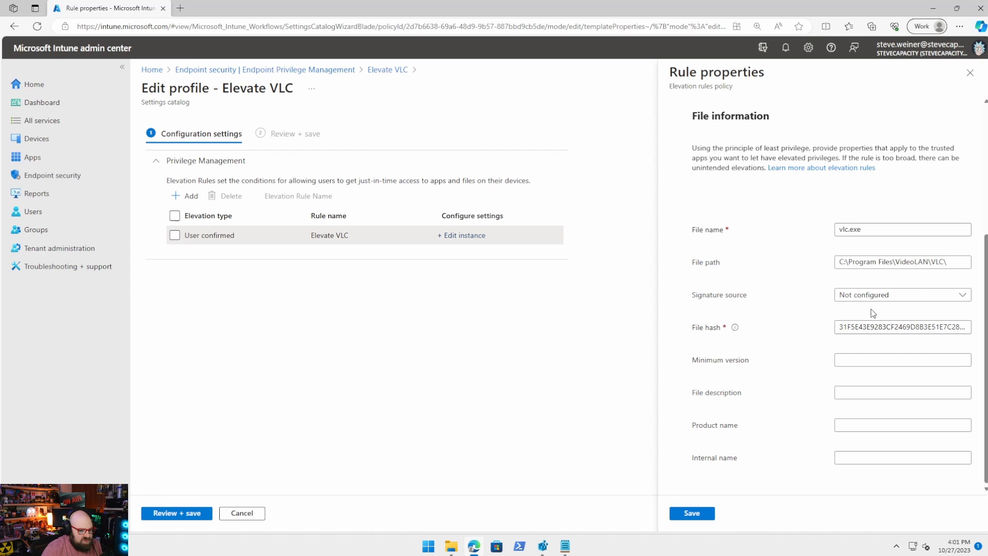
mouse_move(898, 311)
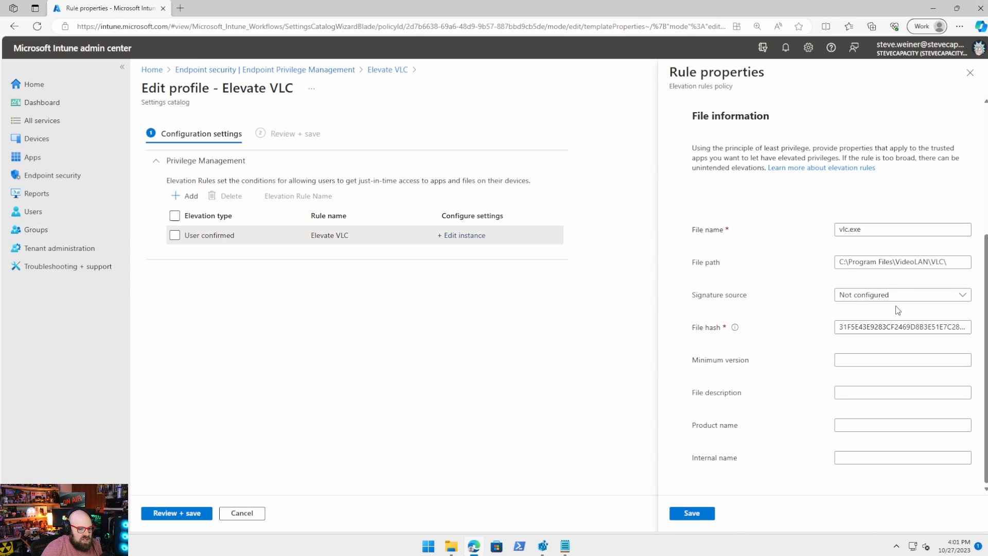
mouse_move(885, 296)
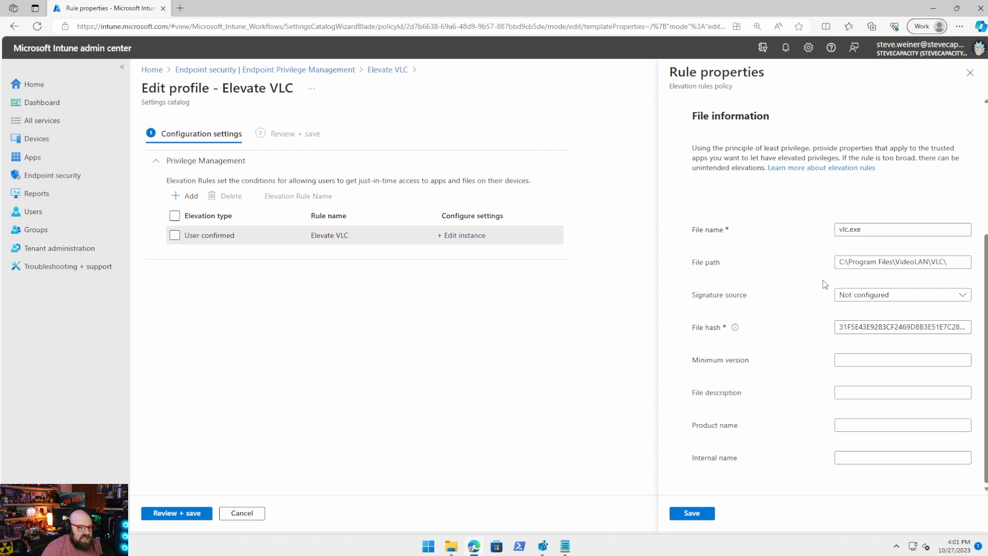
mouse_move(848, 300)
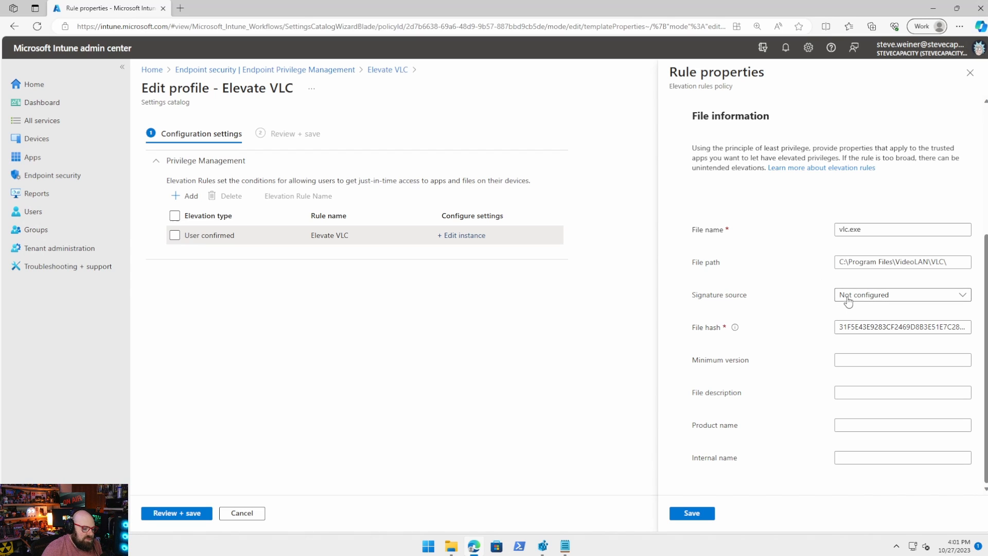
mouse_move(840, 307)
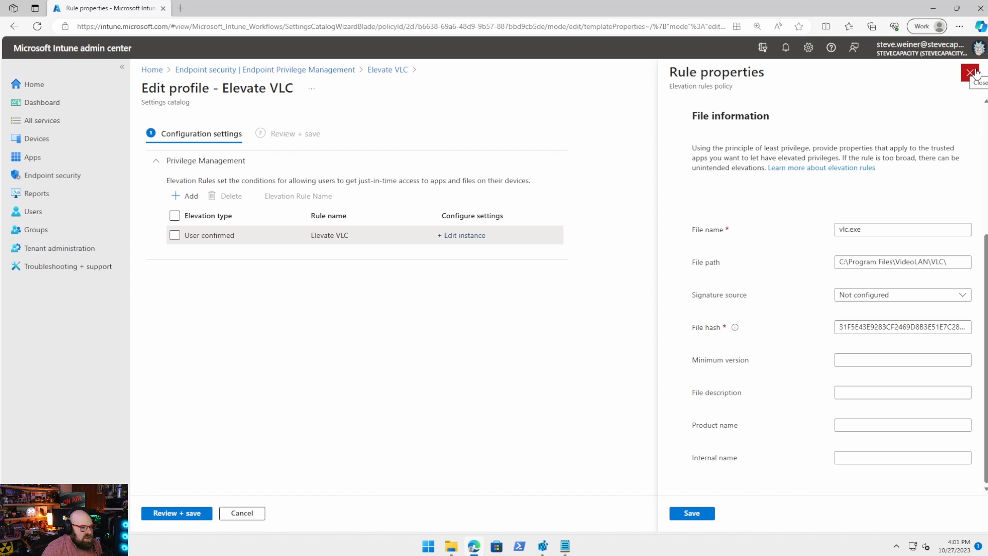
mouse_move(622, 150)
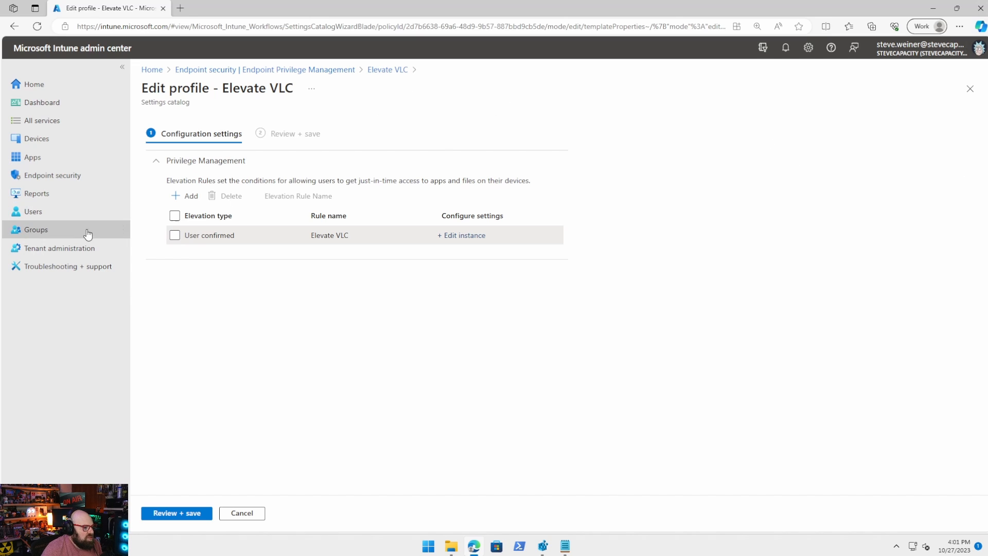
Step: Start a new group named 'EPM - Visual Studio Code' from the Groups area
click(35, 230)
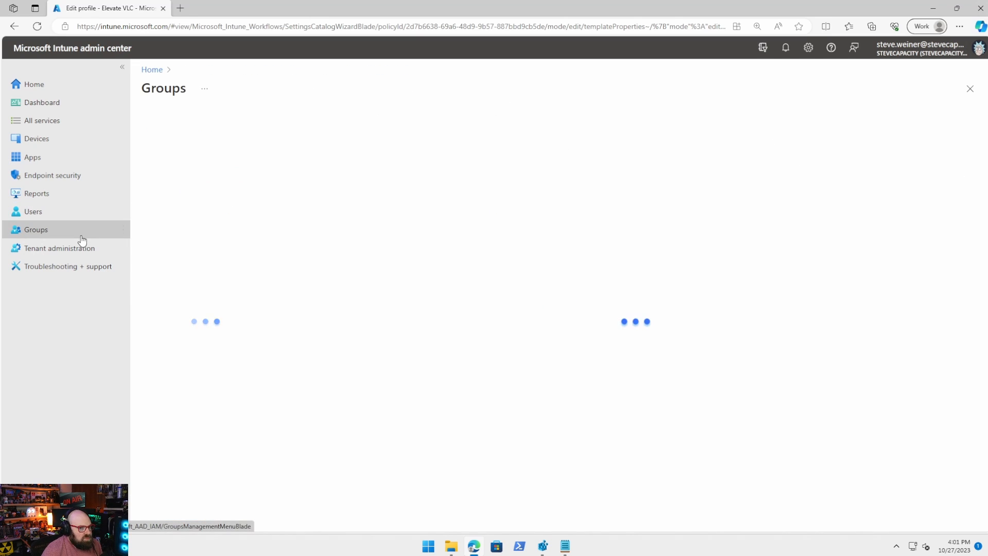
click(35, 230)
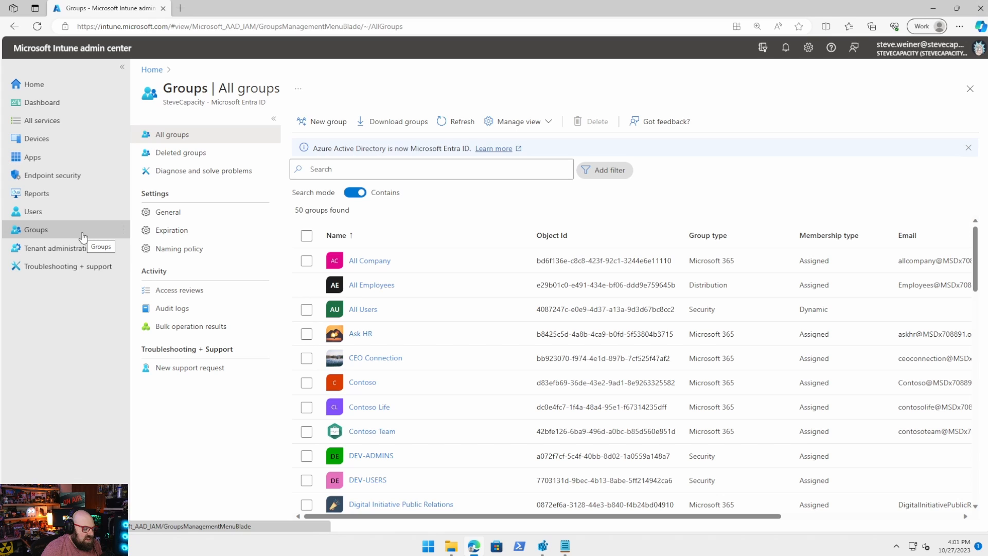
mouse_move(325, 122)
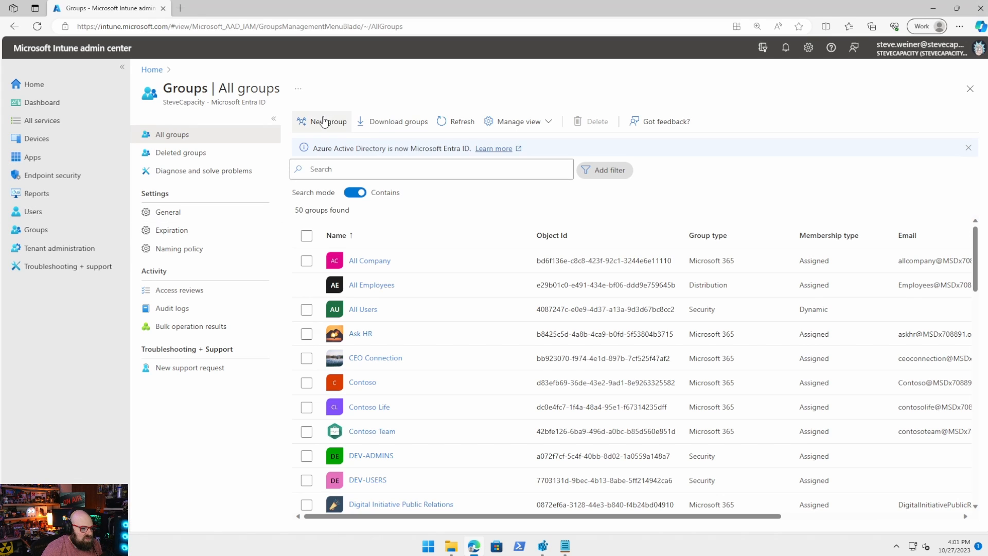
click(325, 122)
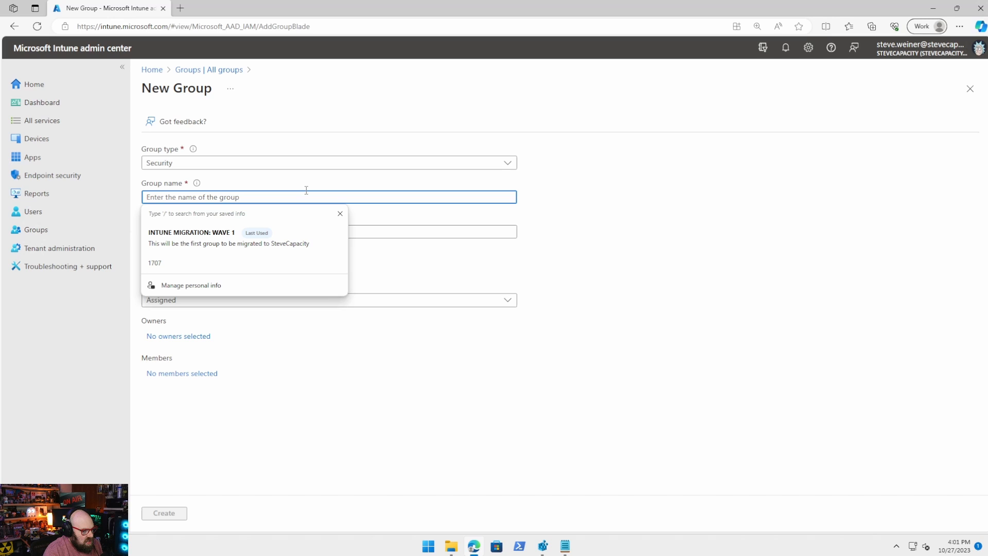
text(EPM -)
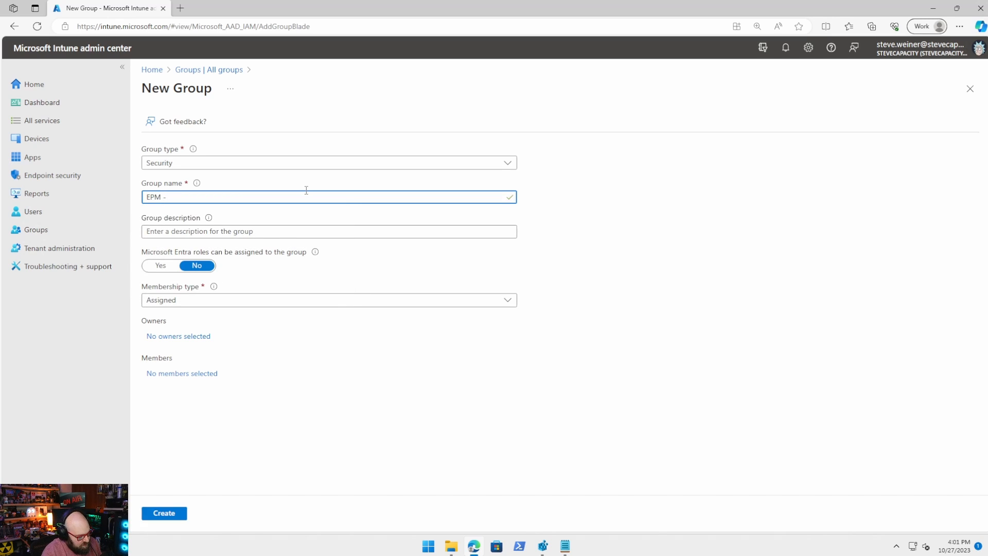
text(Visual Studio Code)
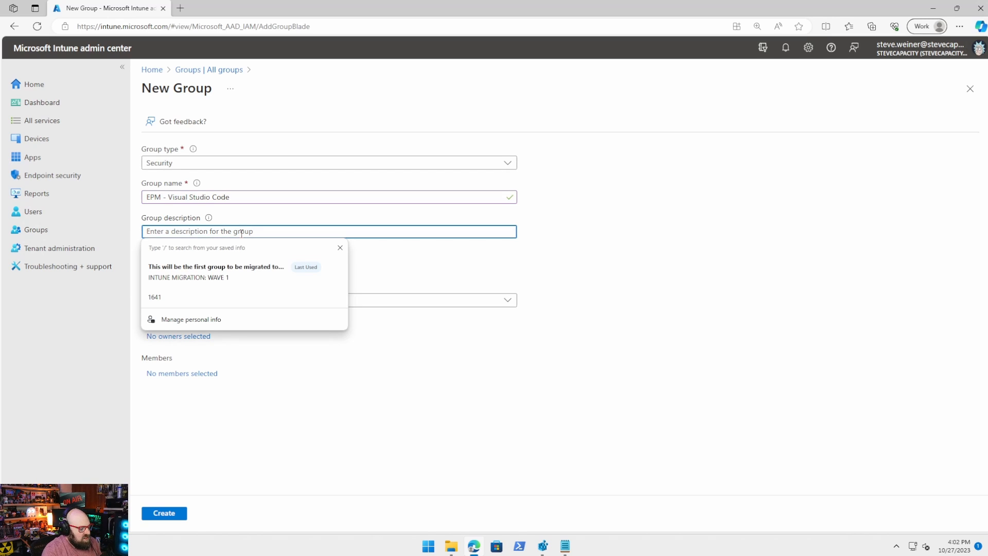
Step: Describe it as a group for users allowed to elevate Visual Studio Code via EPM policy, and create it
text(User group)
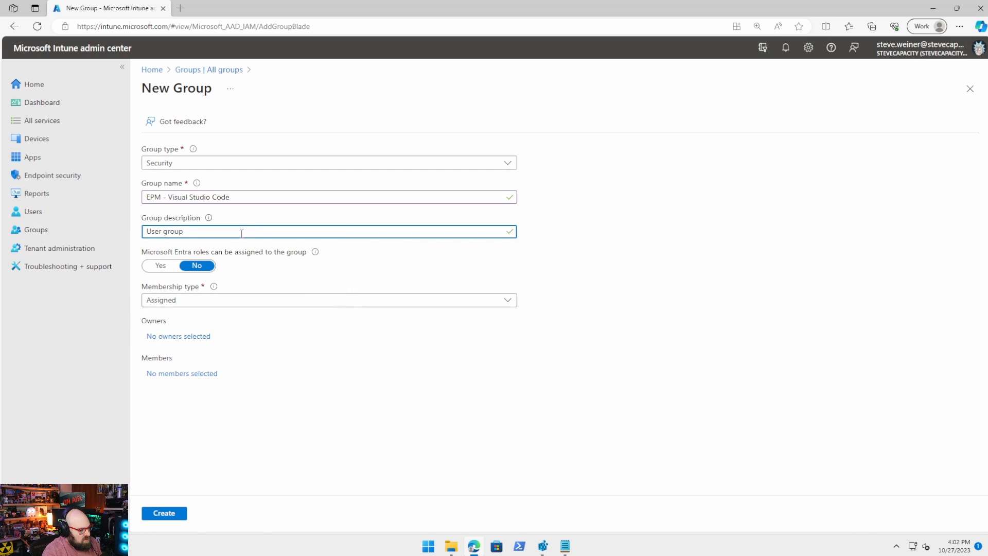
text(Group for)
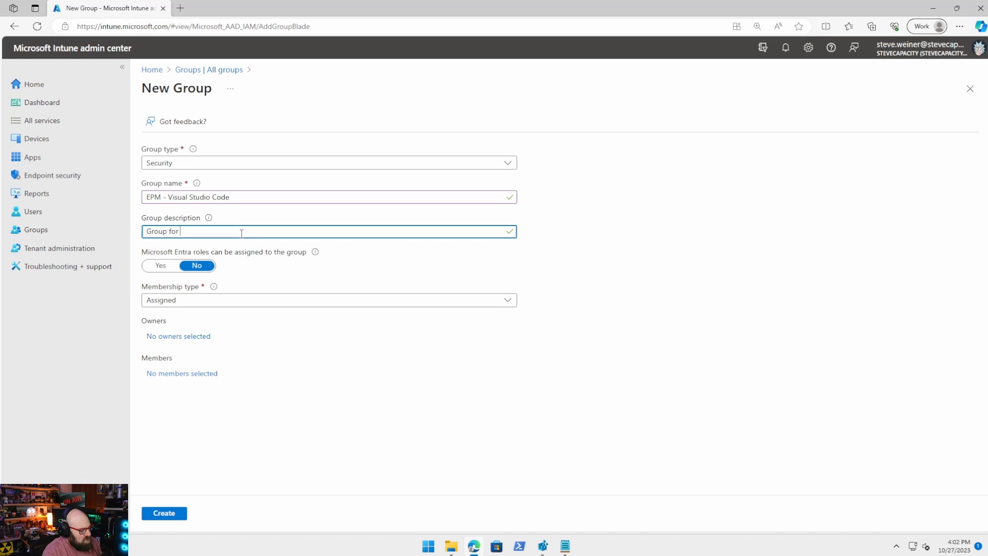
text(users who)
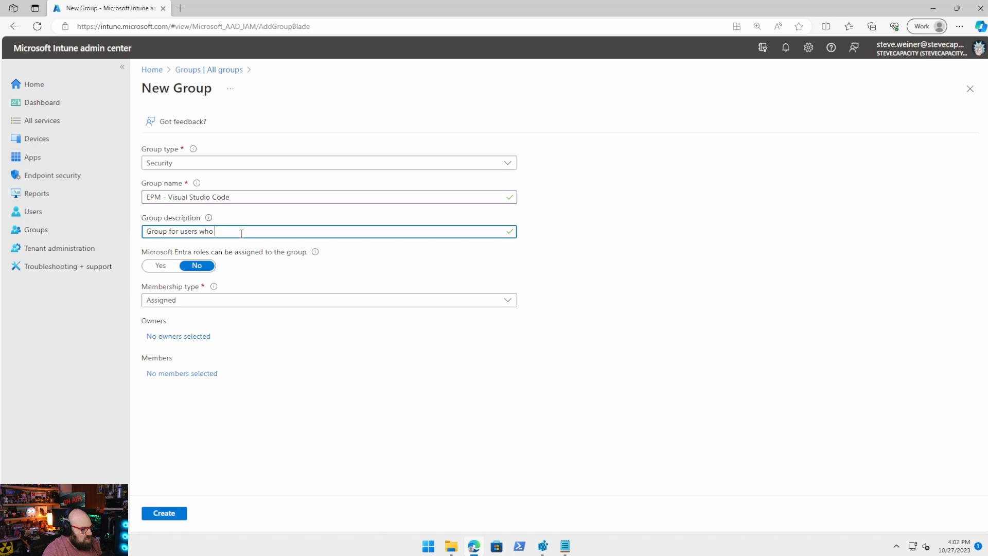
text(are allowed to elevate Visual Studio Code v)
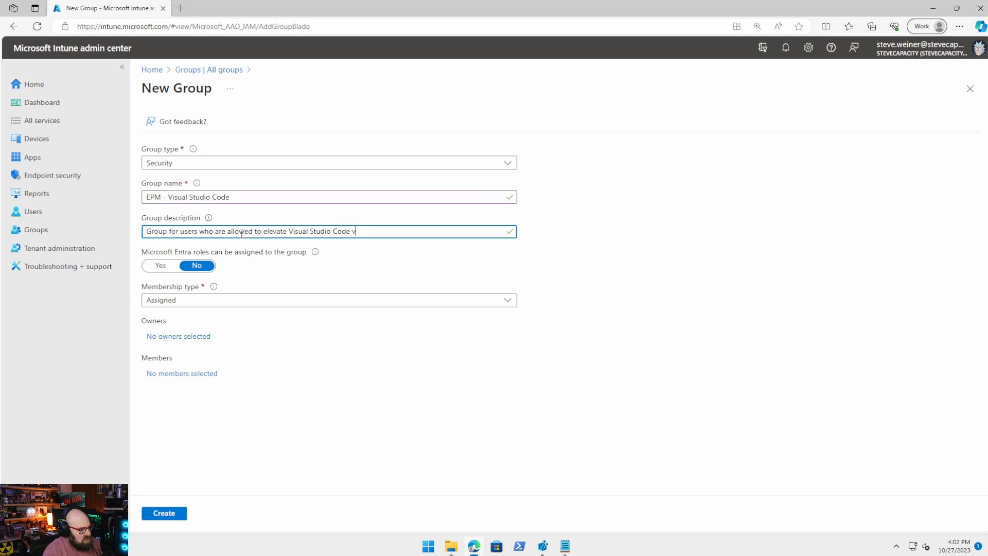
text(ia EPM policy)
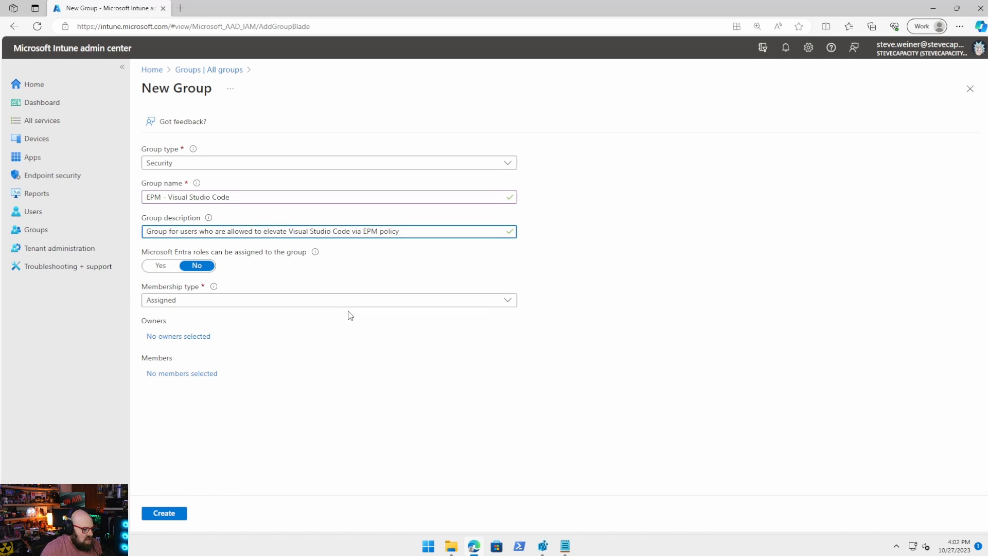
mouse_move(204, 308)
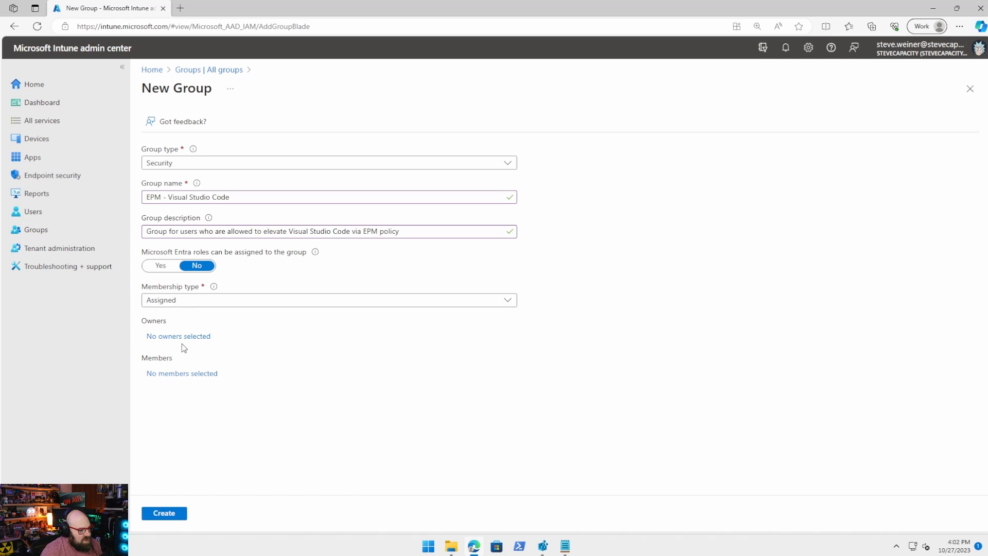
click(165, 513)
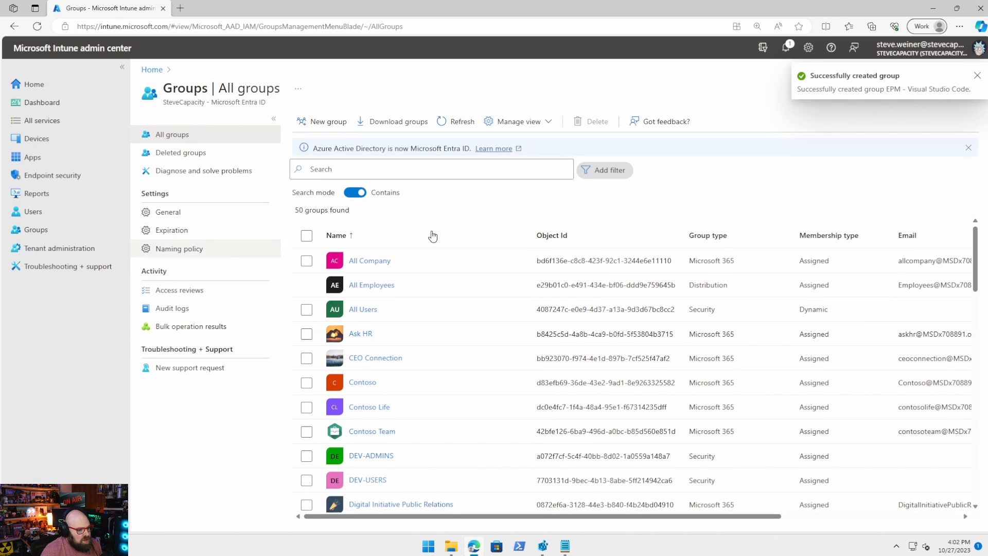
mouse_move(50, 134)
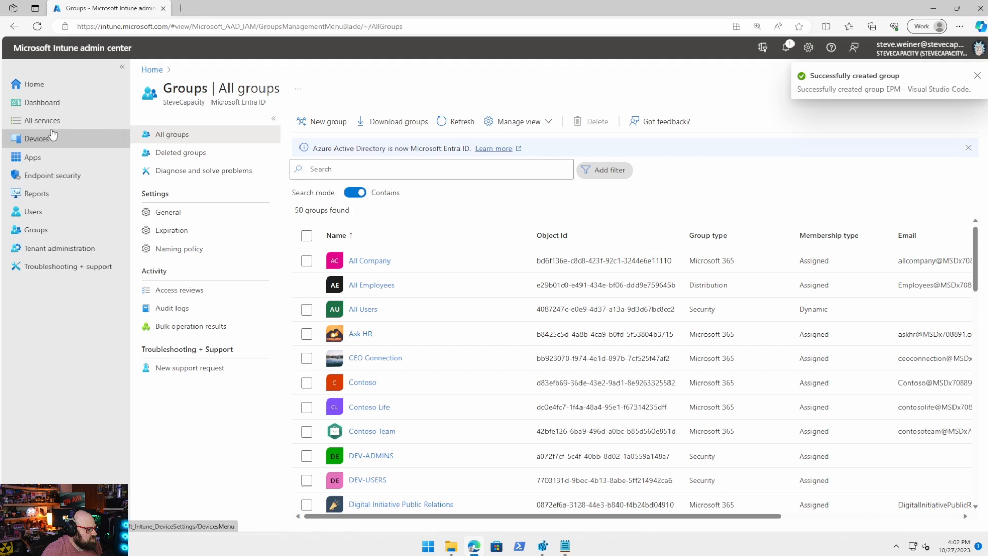
mouse_move(623, 257)
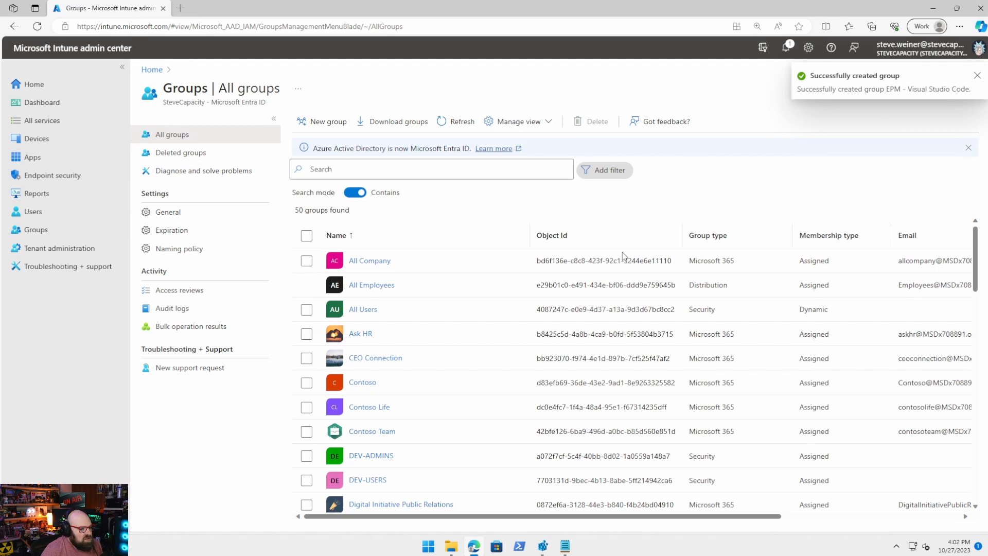
Step: Minimize the Edge admin center window to reveal the Windows desktop
click(978, 75)
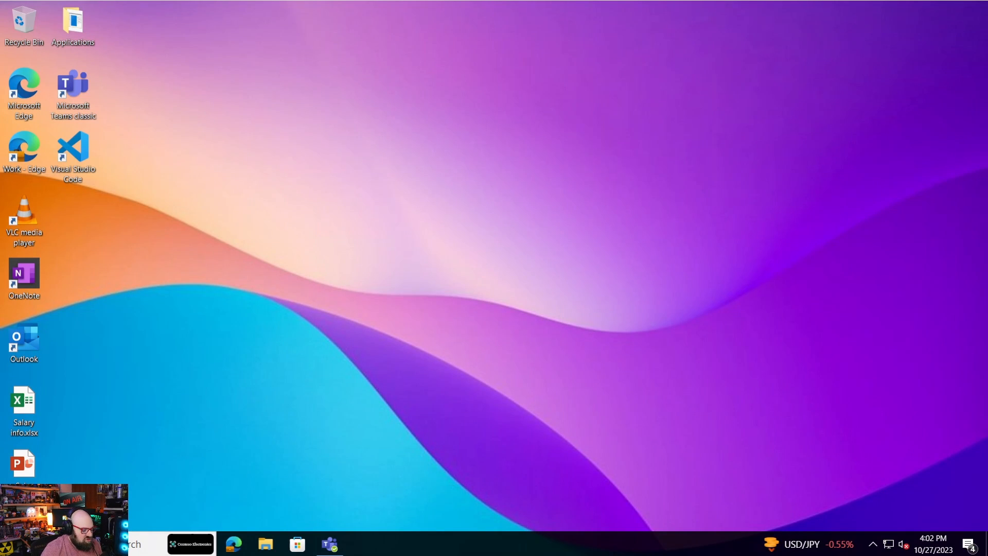
Step: Open a blank Notepad, shrink it and move it toward the middle of the desktop
click(75, 154)
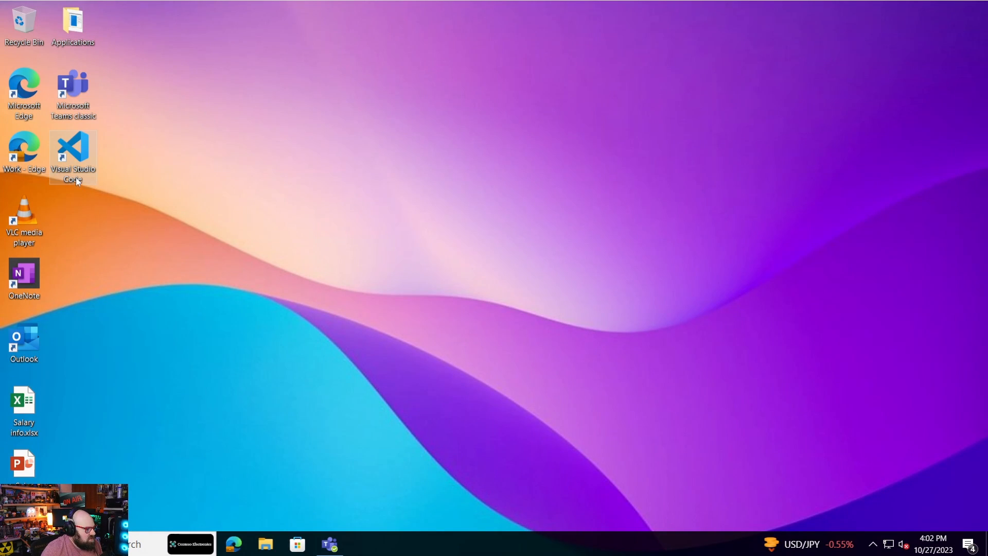
mouse_move(61, 169)
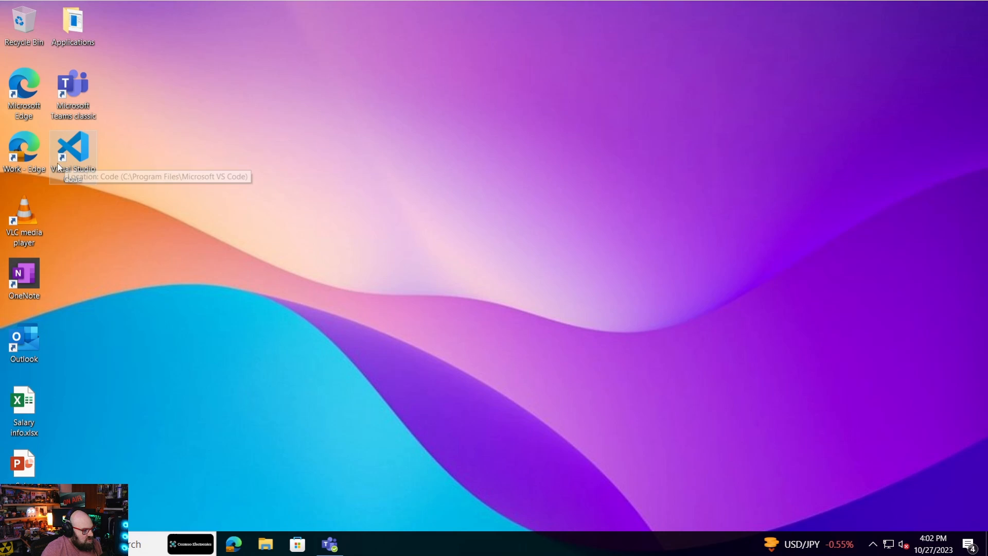
mouse_move(146, 219)
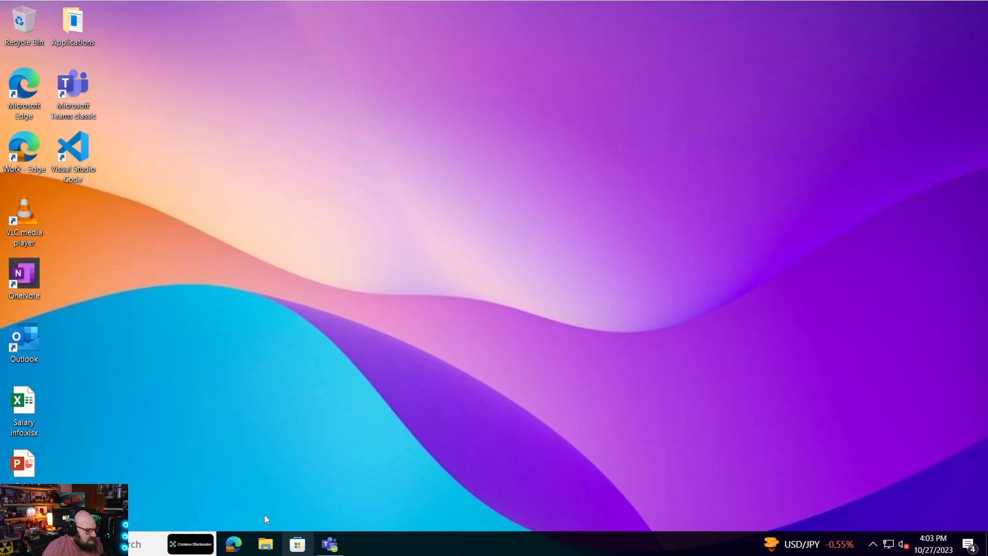
click(192, 544)
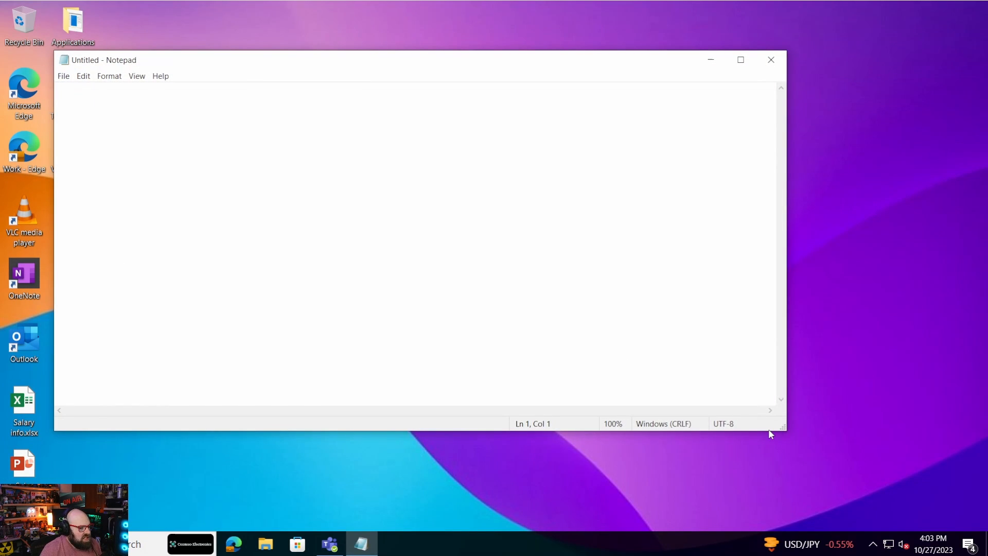
drag(784, 431, 287, 366)
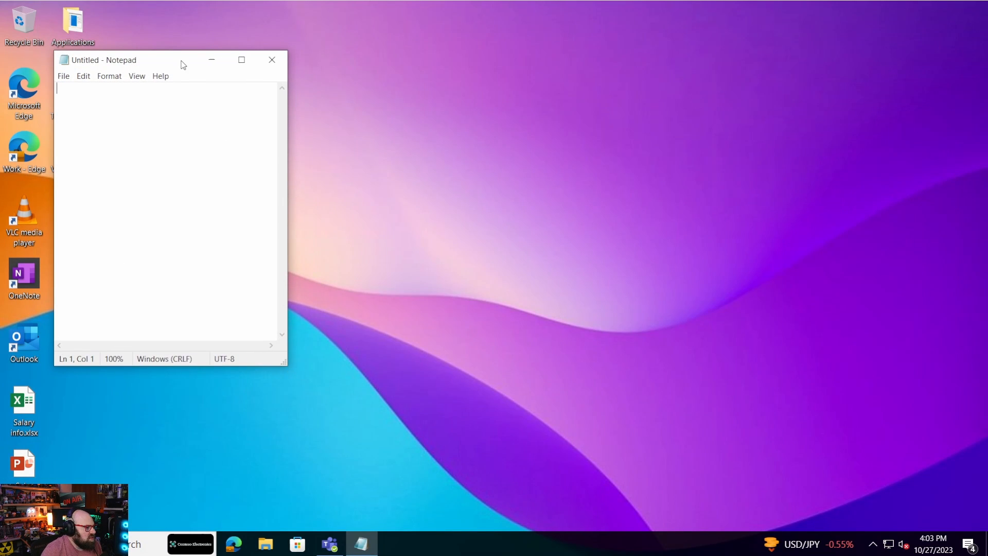
drag(126, 59, 475, 94)
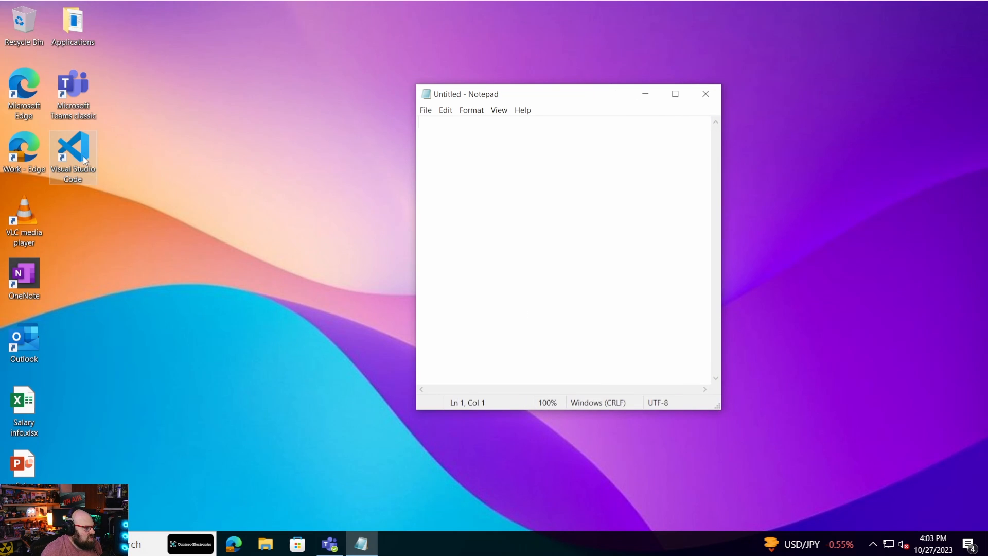
Step: Locate Code.exe in the Microsoft VS Code program folder via the shortcut's file location
right_click(72, 155)
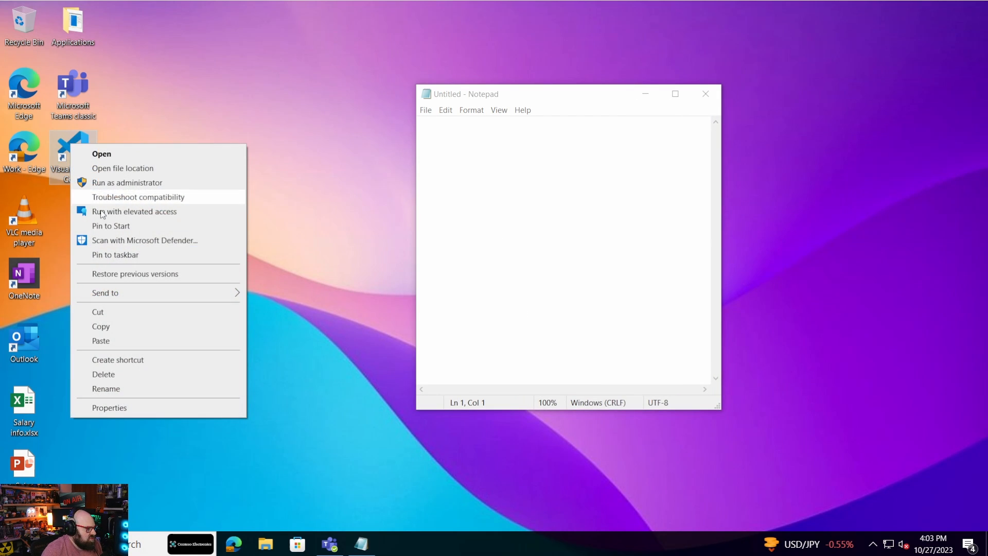
click(122, 168)
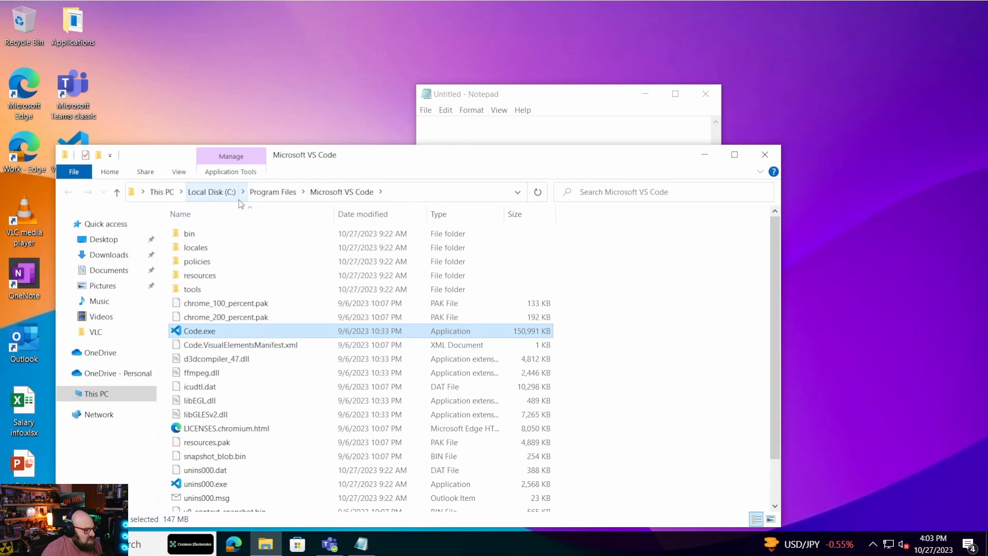
mouse_move(408, 155)
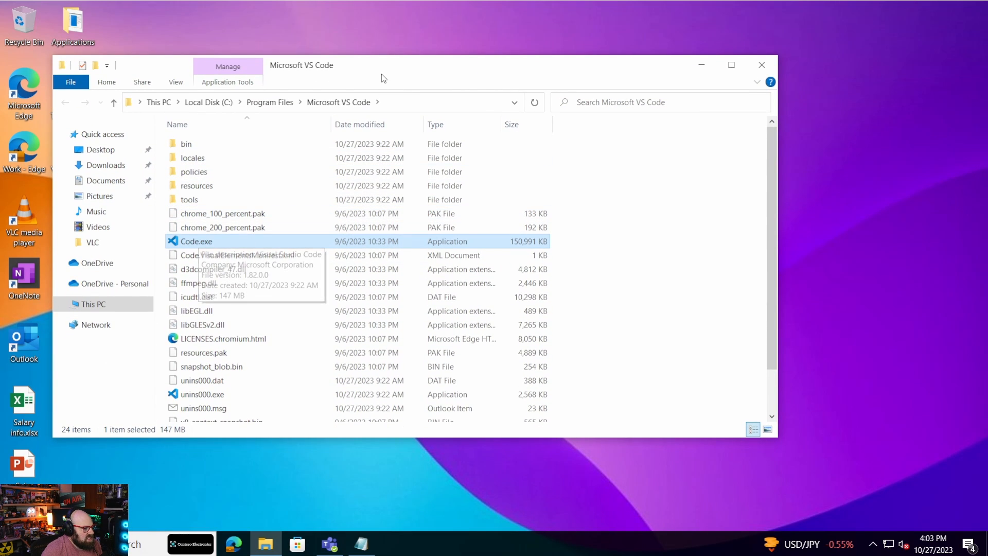
right_click(195, 241)
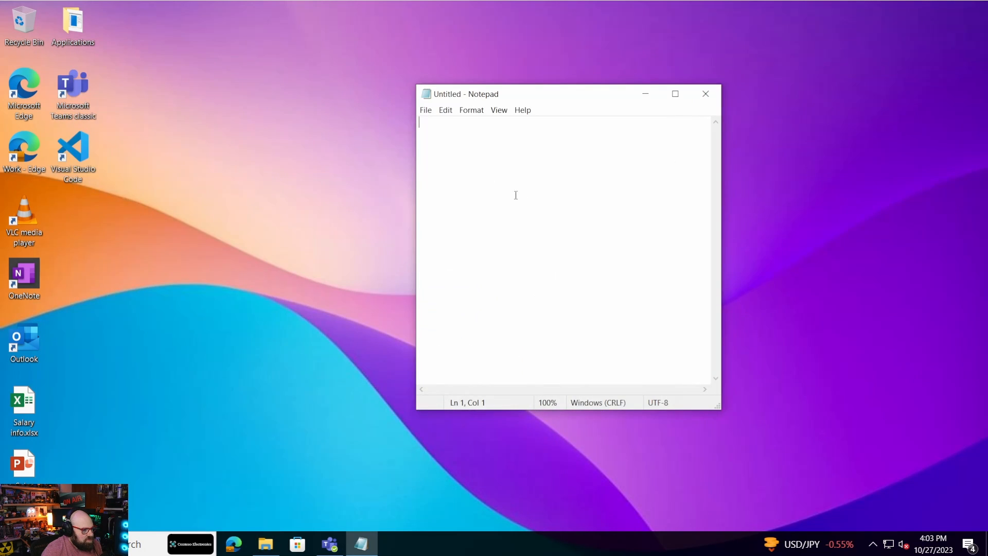
Step: Note the Code.exe path in Notepad and run Get-FileHash on it in PowerShell selecting the hash
text("C:\Program Files\Microsoft VS Code\Code.exe")
click(126, 545)
text(powe)
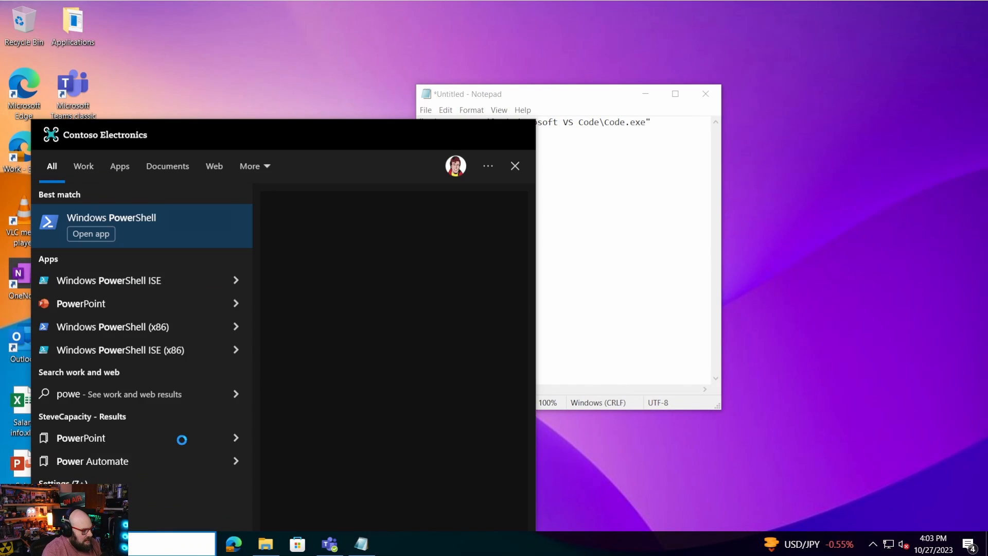
click(90, 234)
text(Get-FileHash)
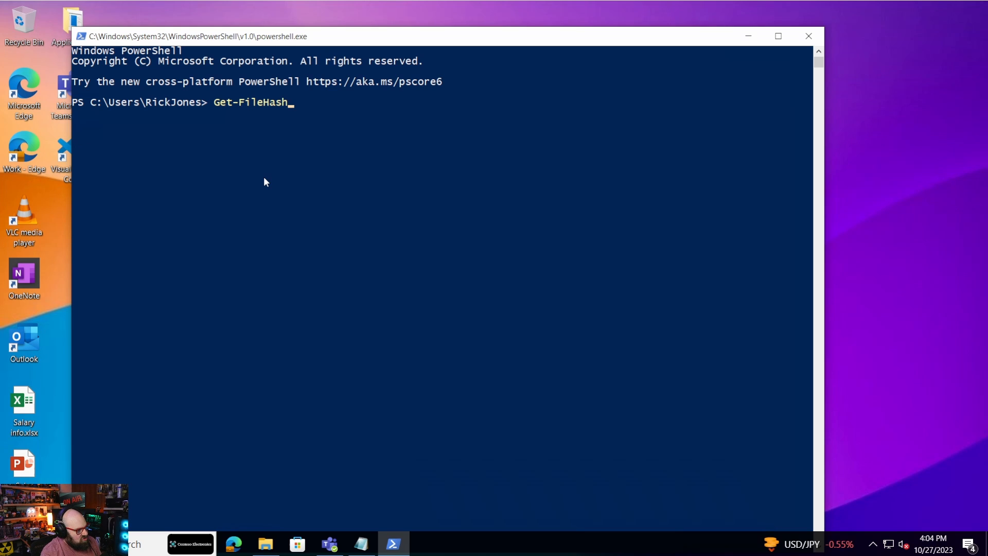
text("C:\Program Files\Microsoft VS Code\Code.exe" |)
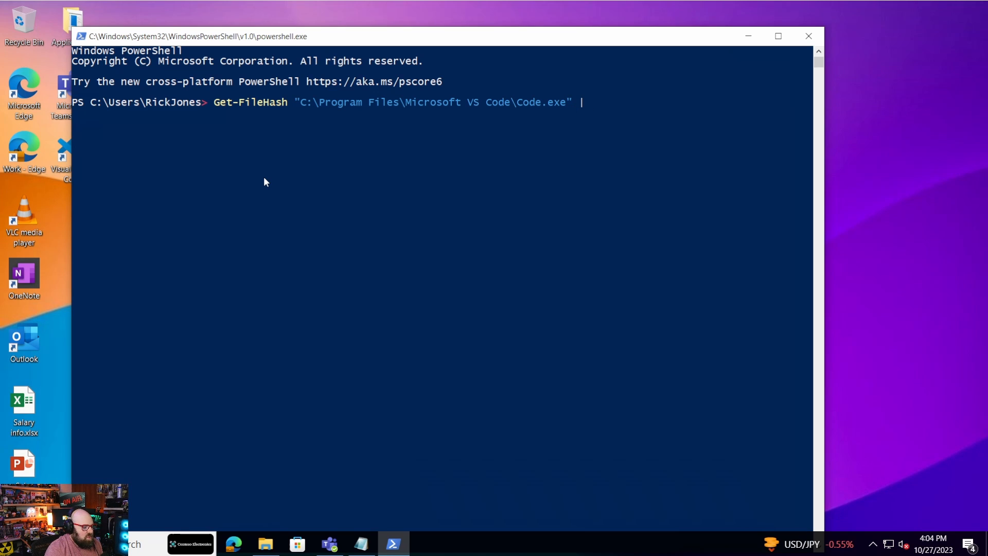
text(Selec)
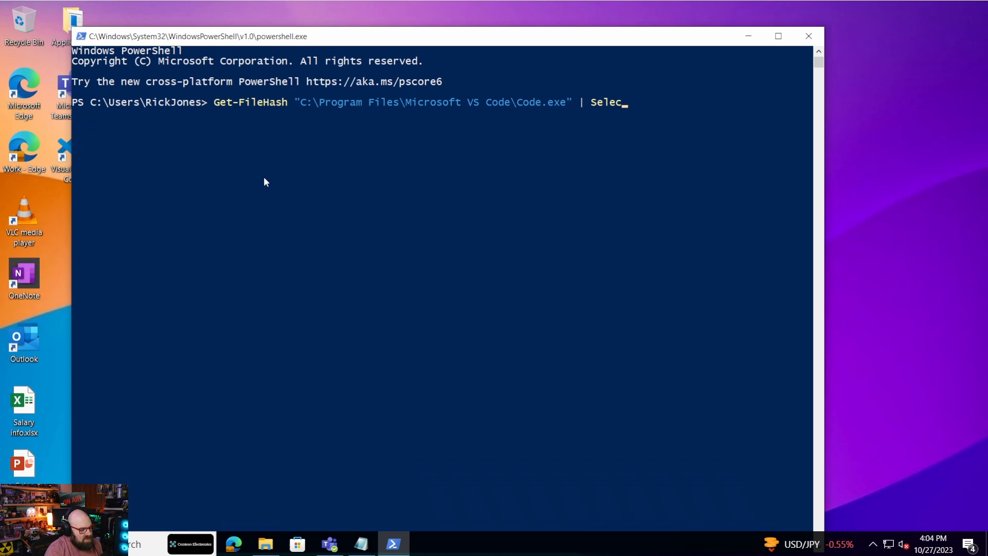
text(t-Object)
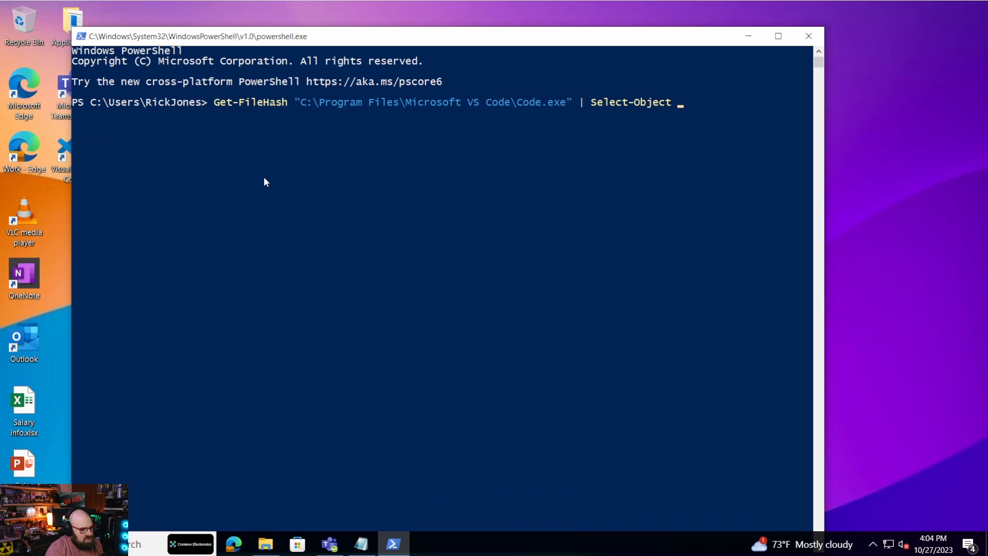
text(has)
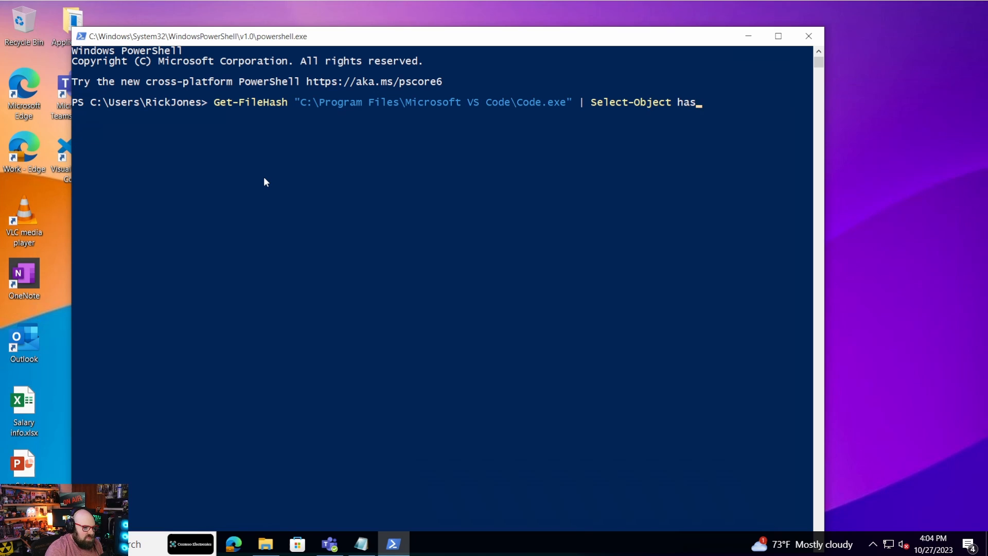
key(Enter)
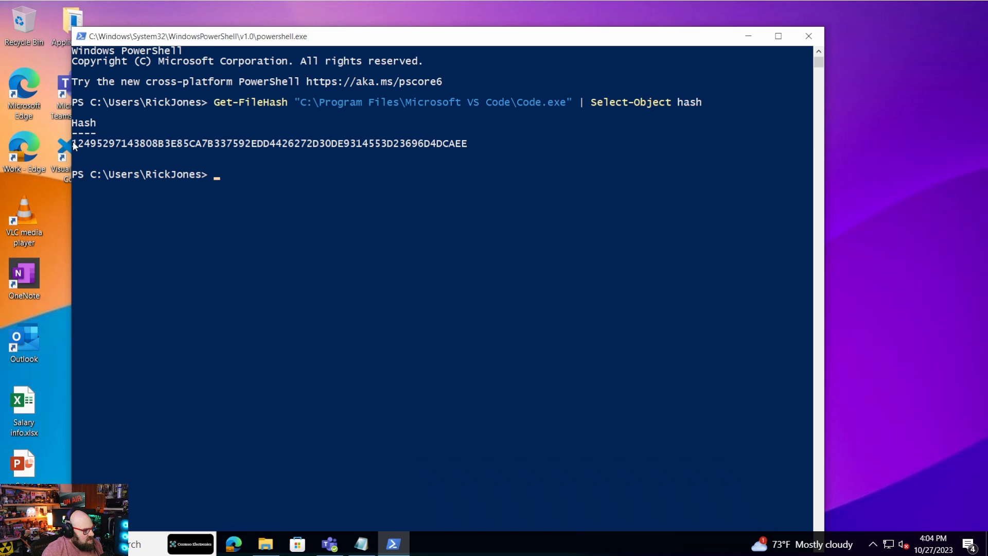
Step: Copy the returned hash 143808B3E85CA7B3... into Notepad beneath the Code.exe path
drag(72, 143, 468, 143)
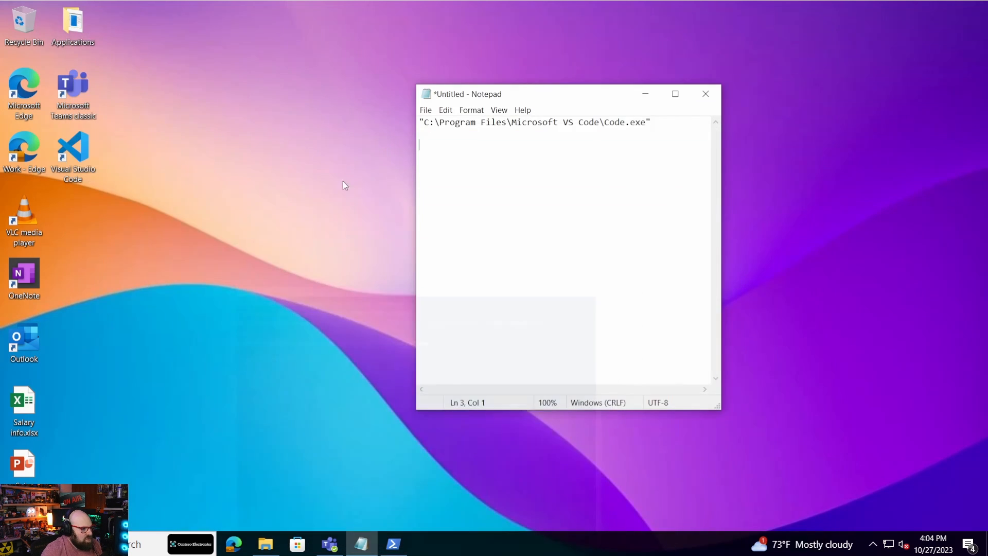
text(143808B3E85CA7B337592EDD4426272D30DE9314553D23696D4DCAEE)
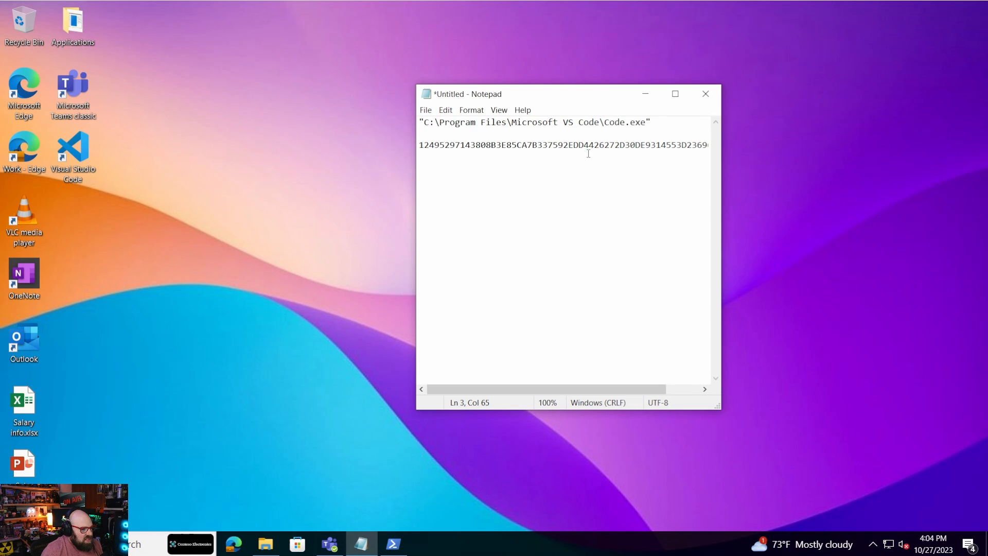
mouse_move(492, 111)
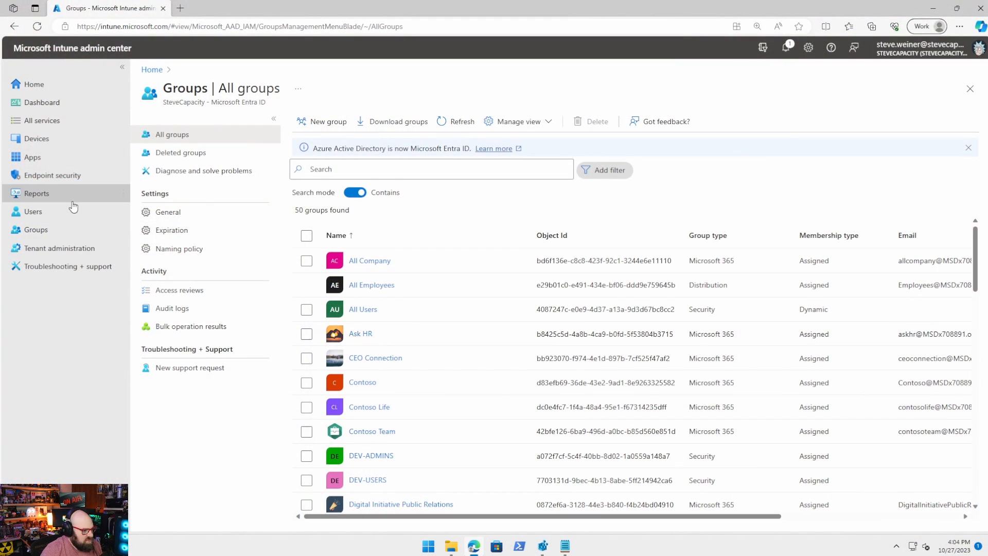
Step: Start a new Endpoint Privilege Management policy for Windows 10 and later with the Elevation rules policy profile
click(37, 138)
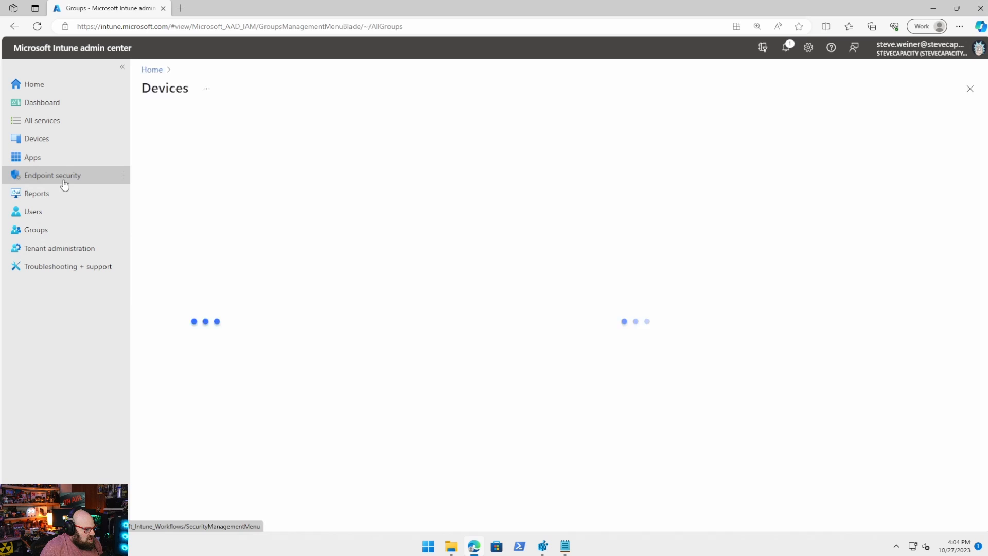
click(51, 175)
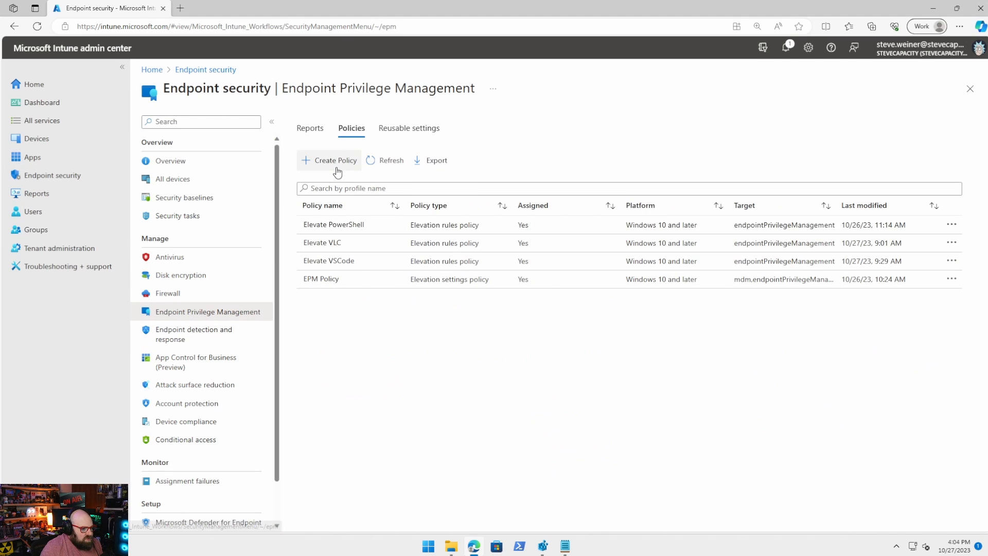
click(331, 159)
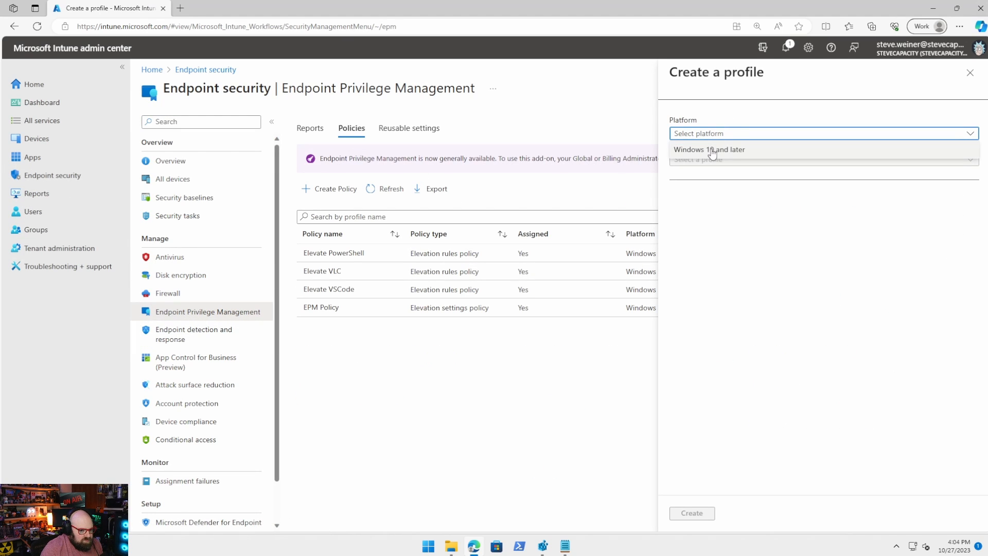
click(710, 149)
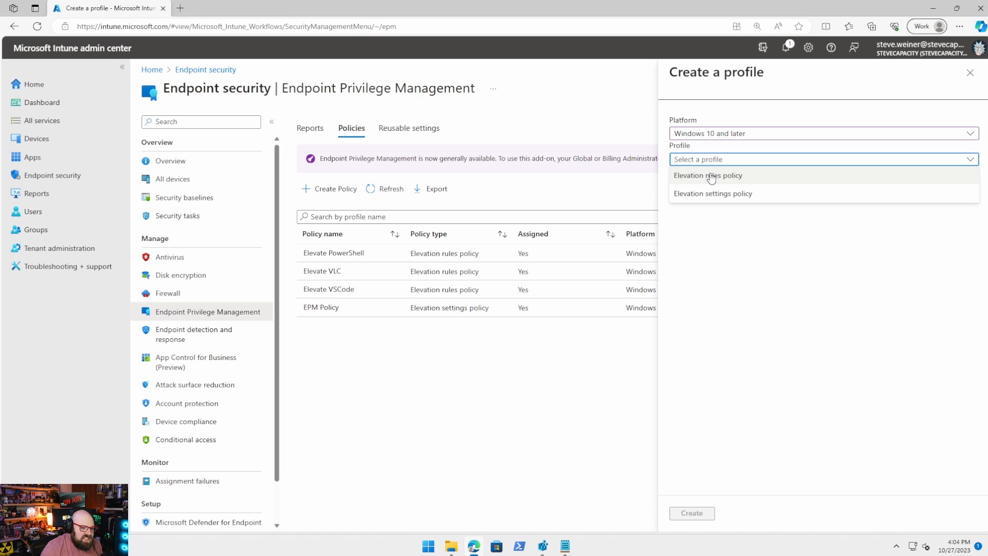
click(708, 175)
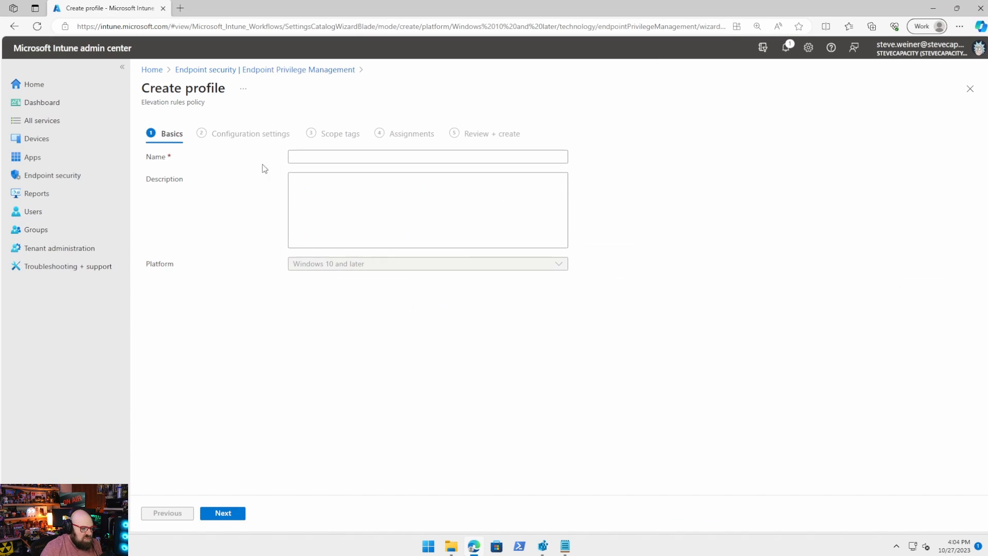
Step: Name the policy EPM - Visual Studio Code and continue to configuration settings
click(427, 157)
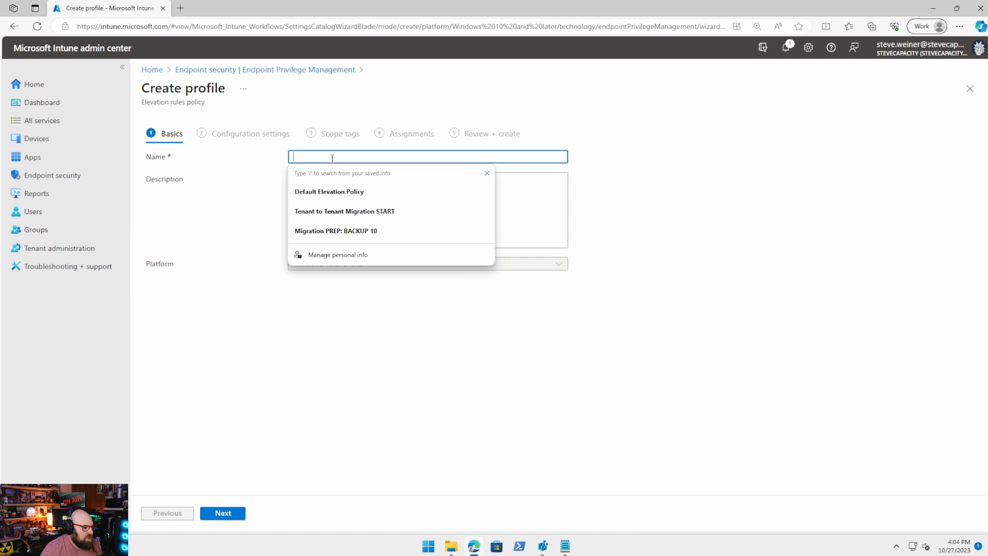
text(EPM - Visual Studio)
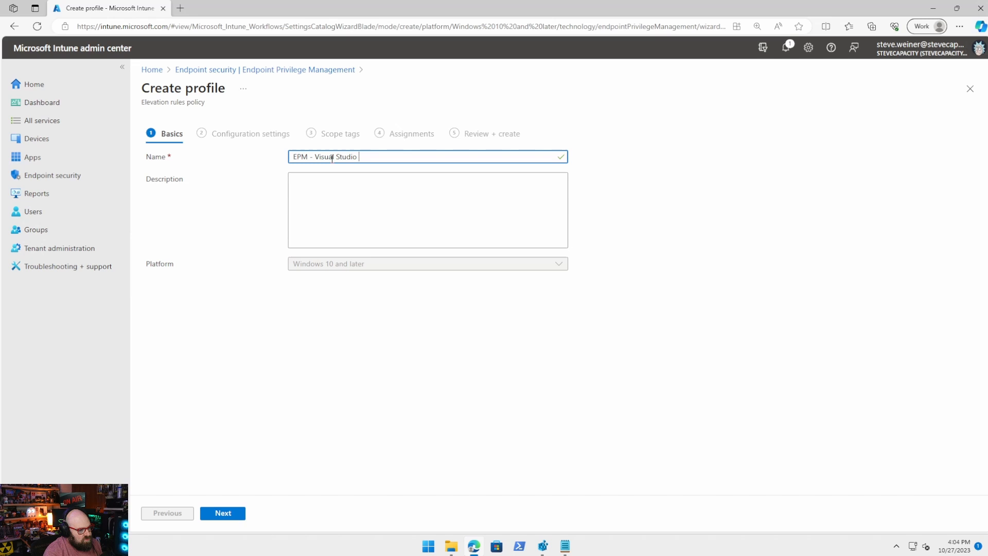
text(Code)
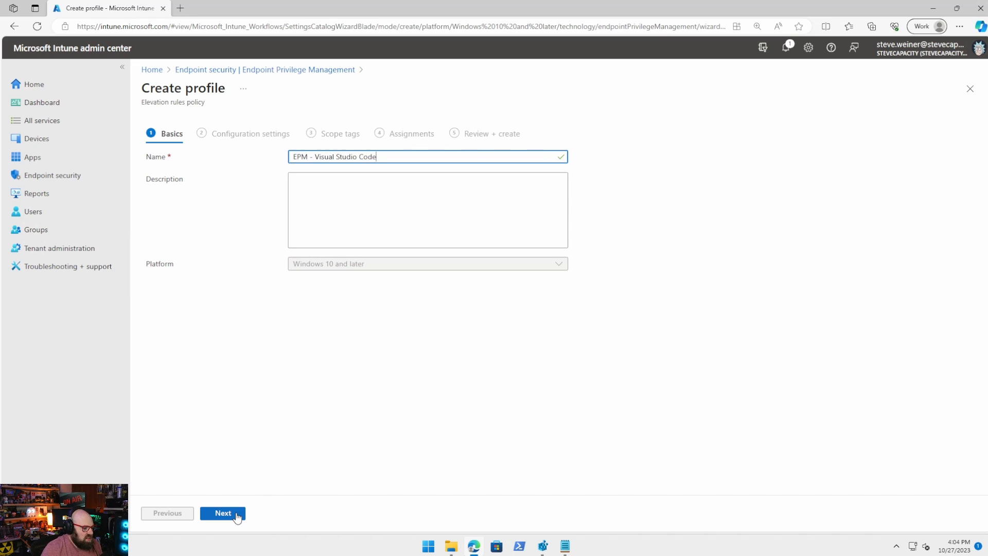
click(222, 513)
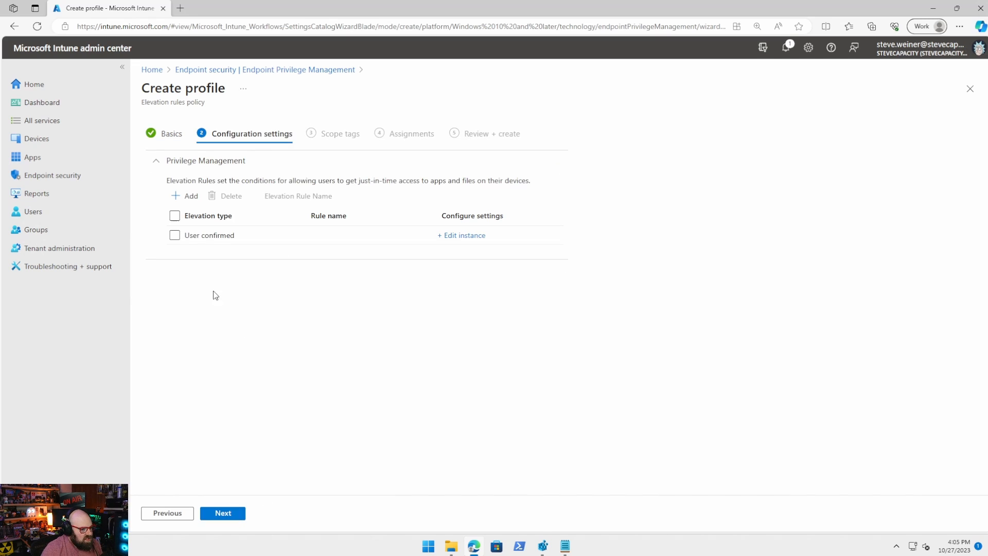
mouse_move(236, 250)
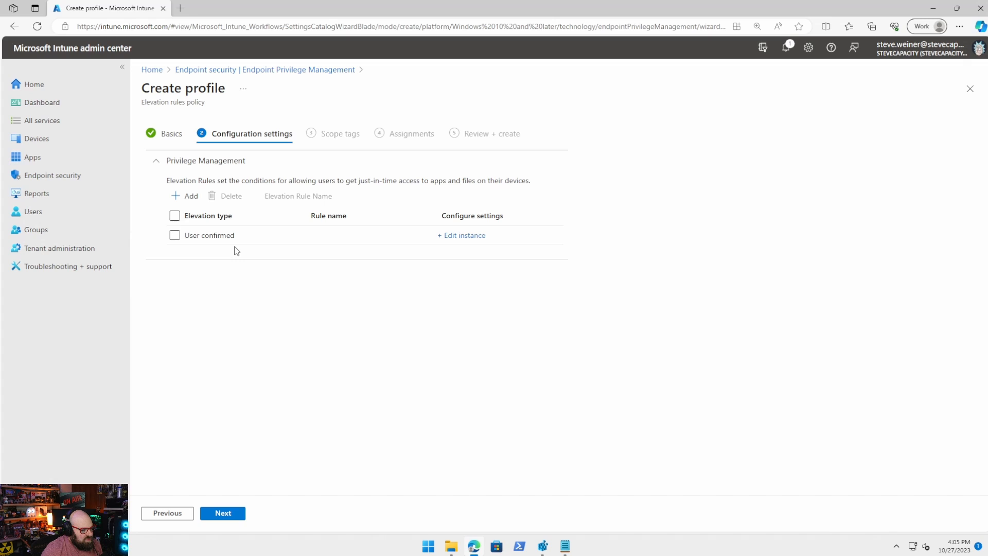
mouse_move(352, 258)
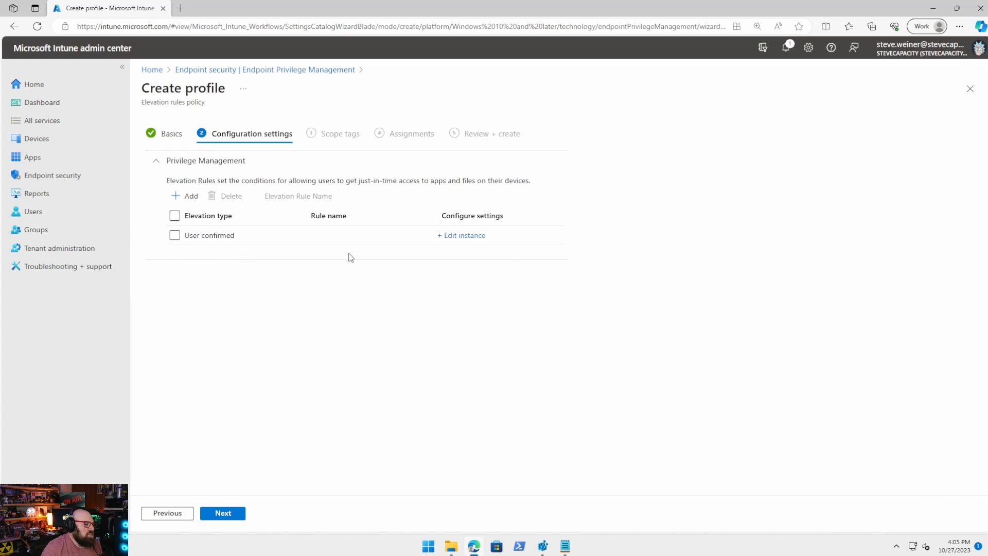
mouse_move(257, 242)
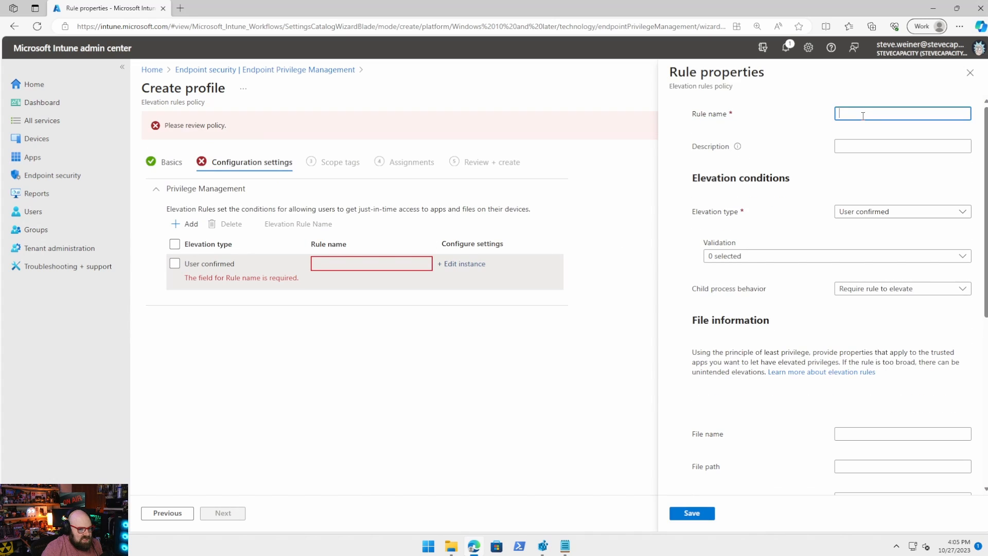
Step: Name the rule Elevate Visual Studio Code and require Business justification under Validation
text(Elevate Visual Stuid)
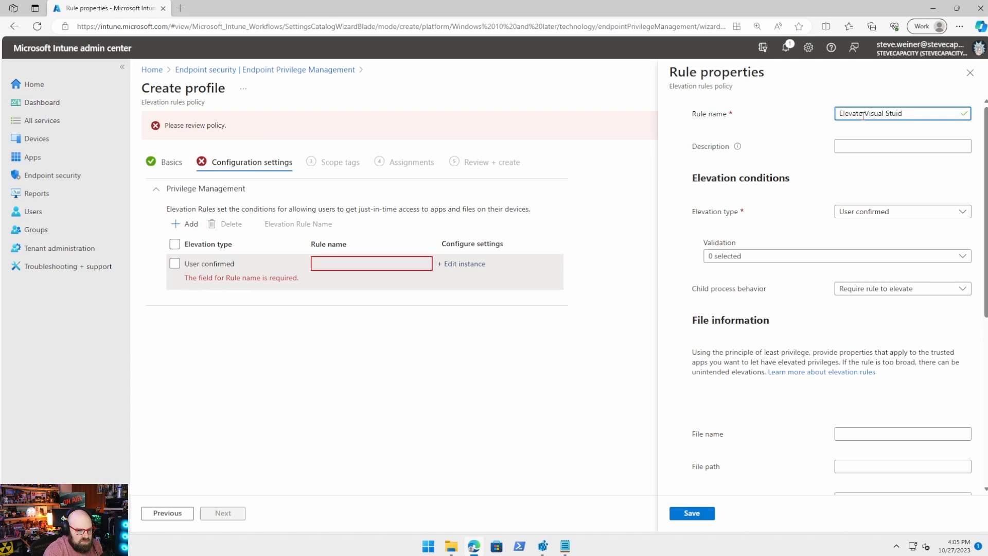
key(Backspace)
text(dio Code)
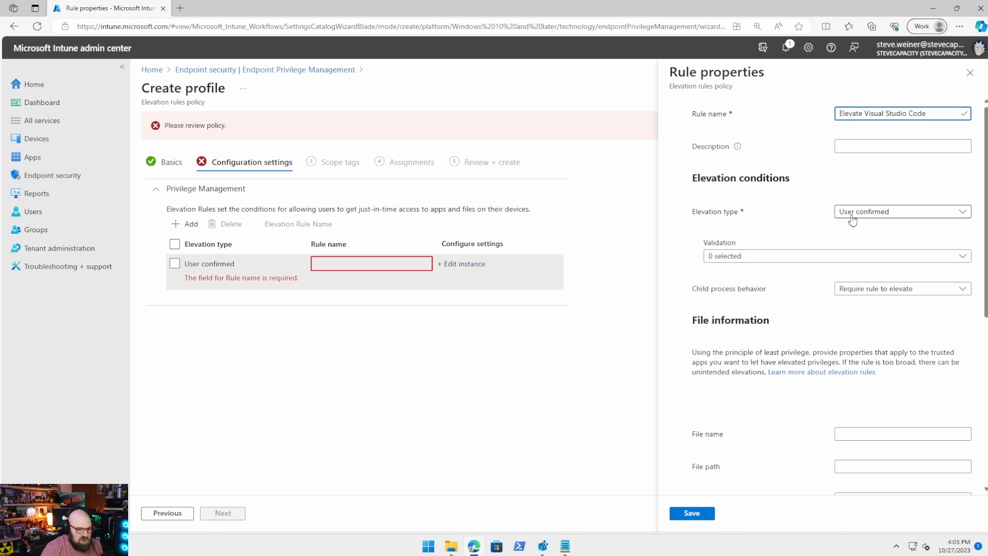
click(838, 256)
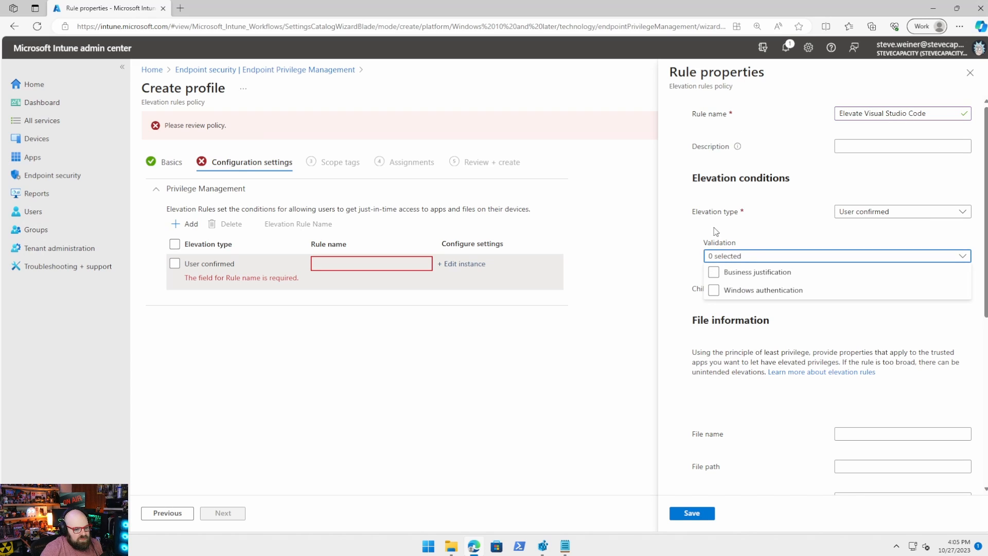
click(713, 272)
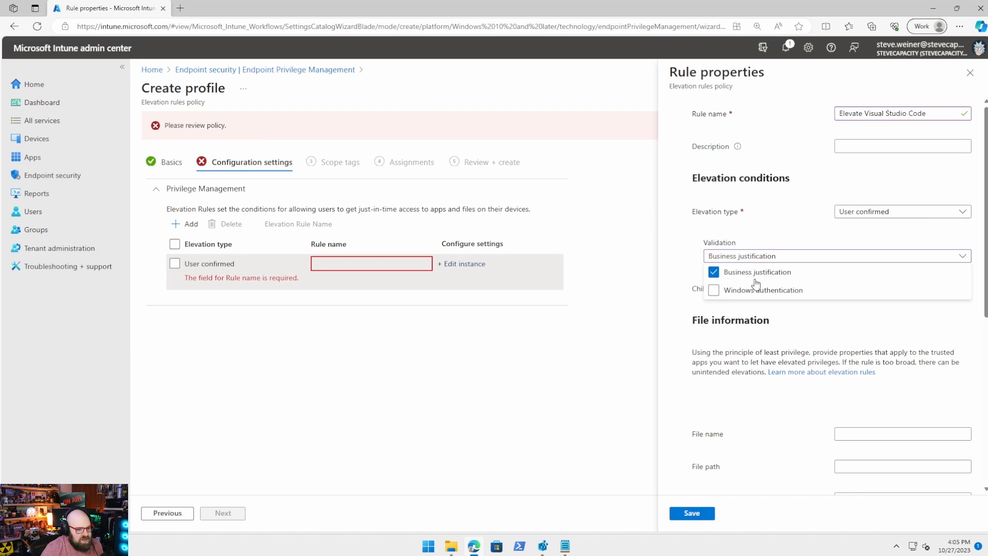
mouse_move(780, 305)
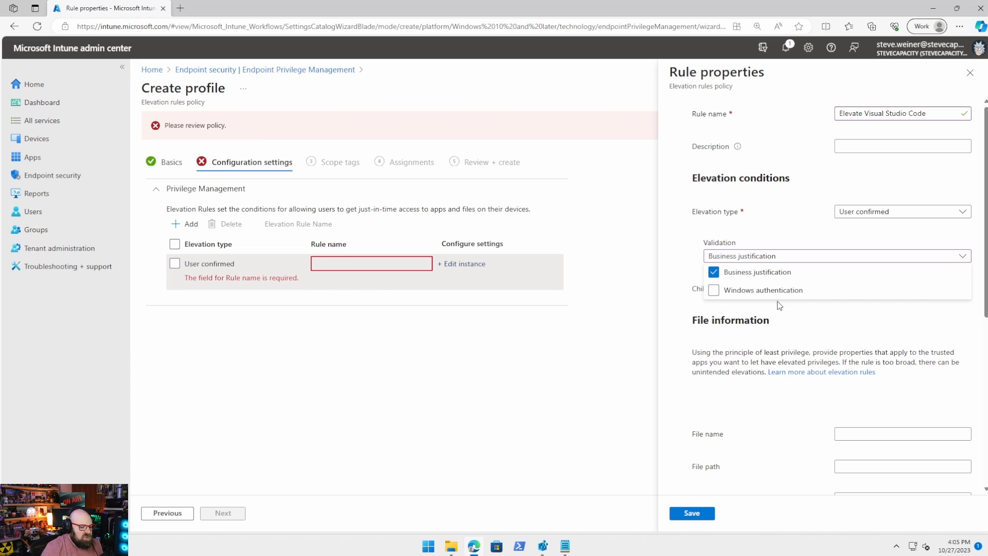
Step: Set Child process behavior to Allow all child processes to run elevated
click(713, 291)
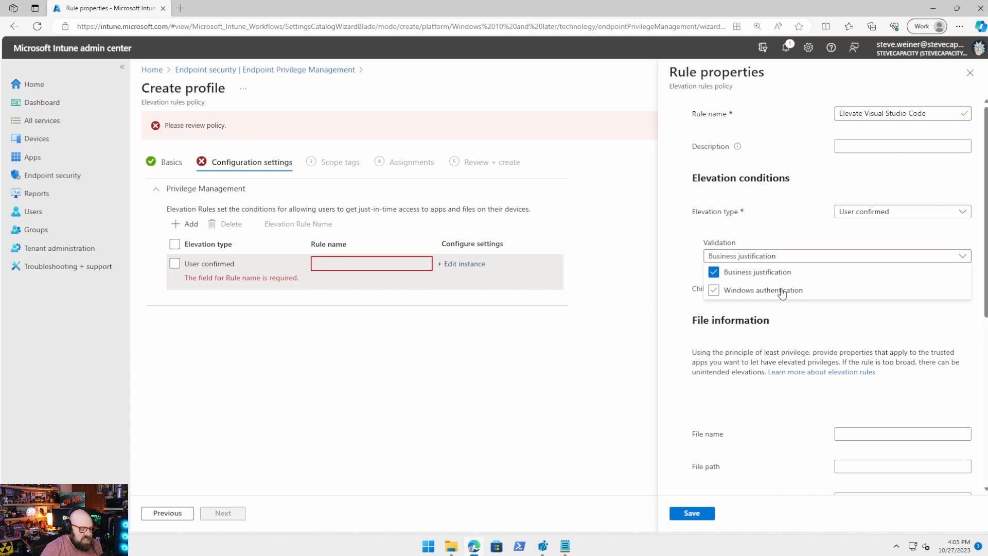
click(713, 290)
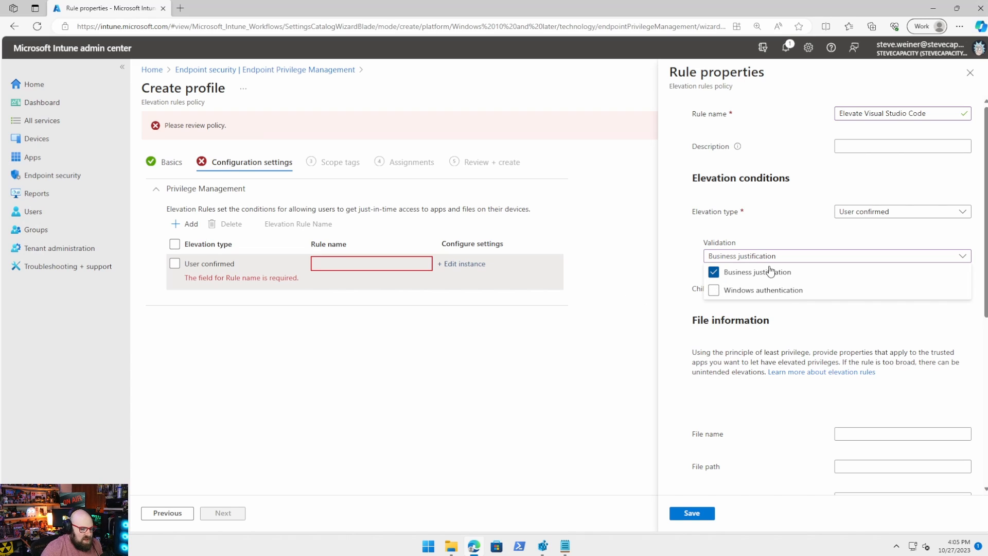
mouse_move(758, 270)
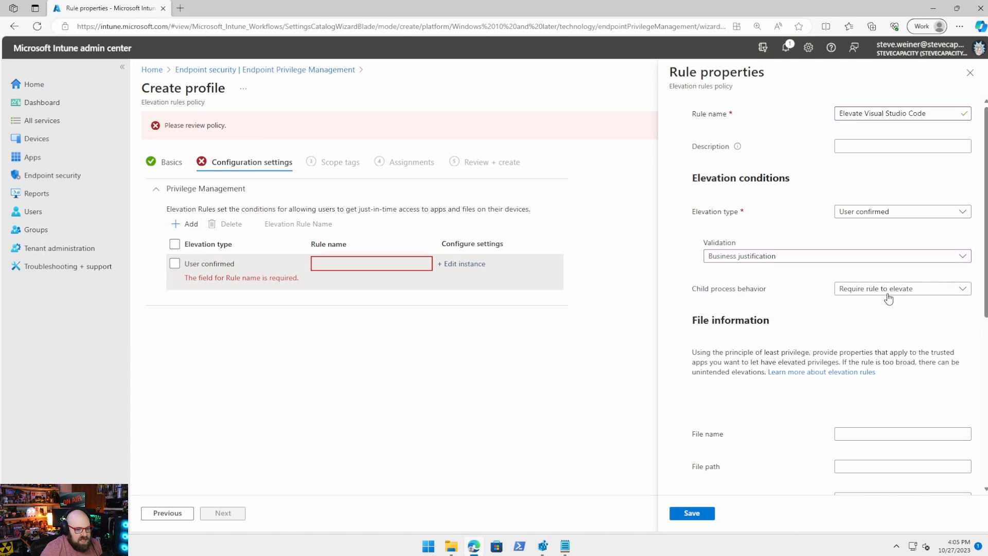
click(902, 288)
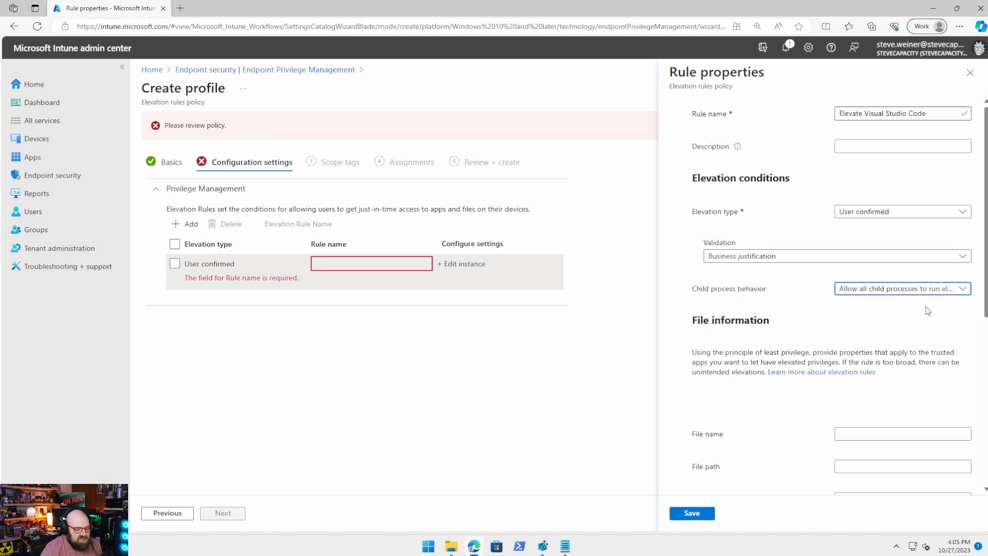
mouse_move(783, 303)
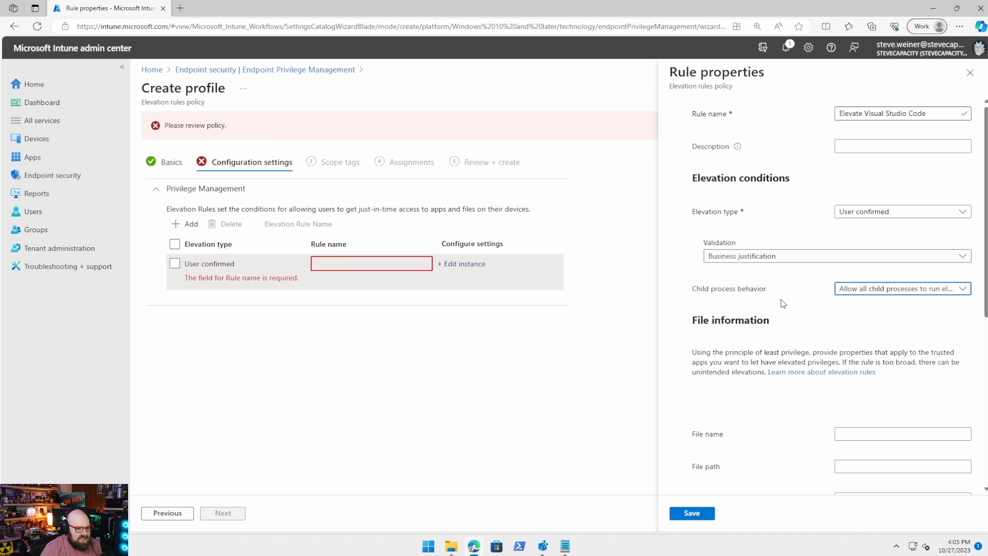
scroll(down, 3)
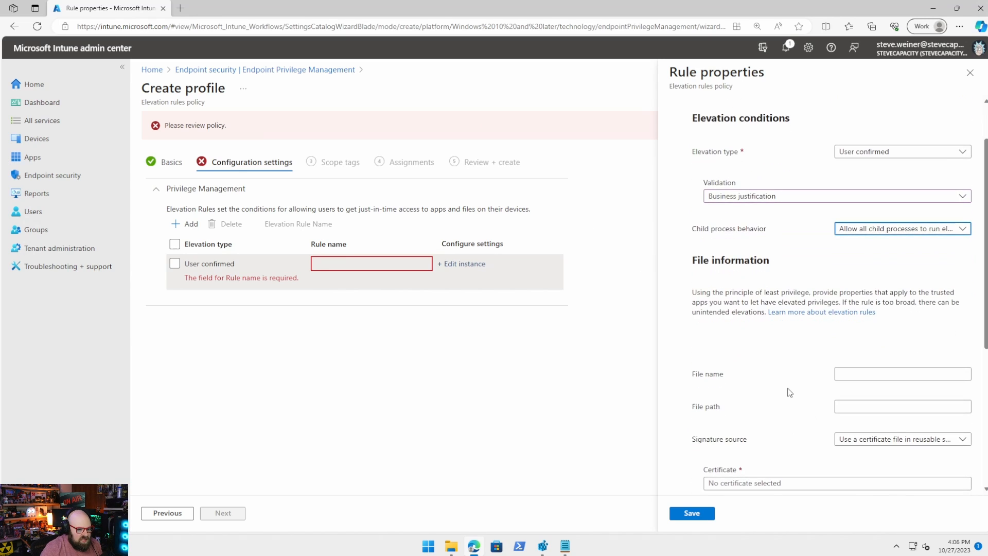
scroll(down, 3)
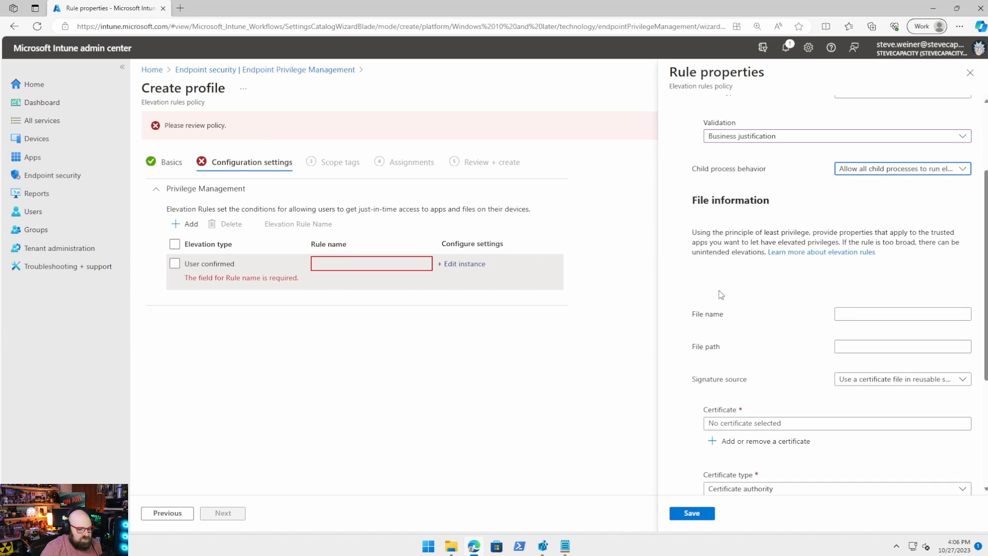
mouse_move(449, 545)
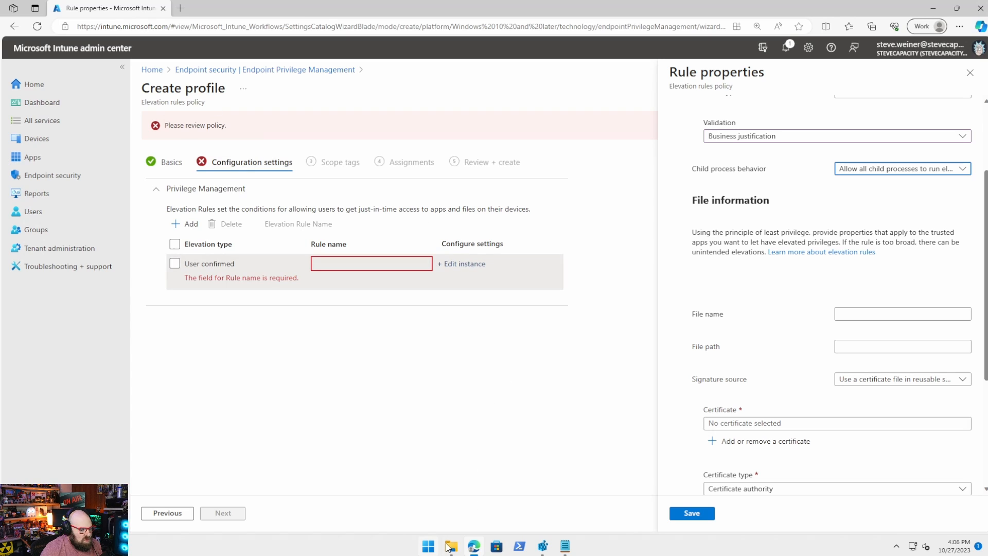
Step: Copy the Code.exe file name from the saved notes for the rule
click(451, 545)
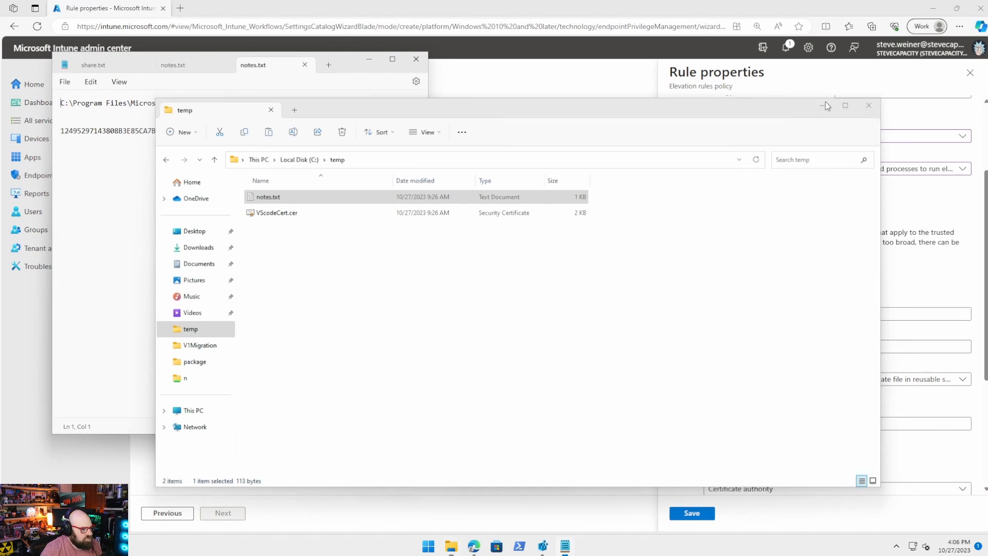
click(869, 105)
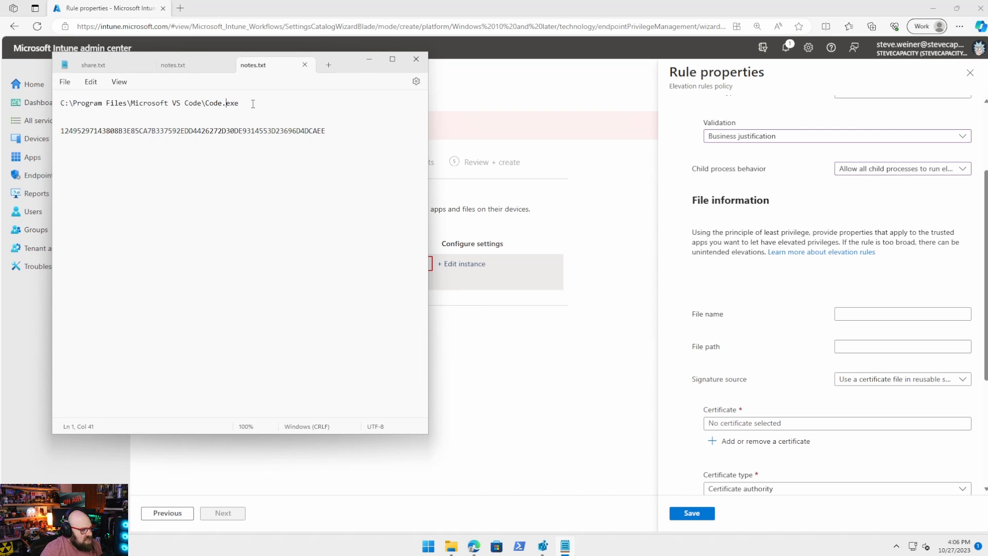
double_click(216, 103)
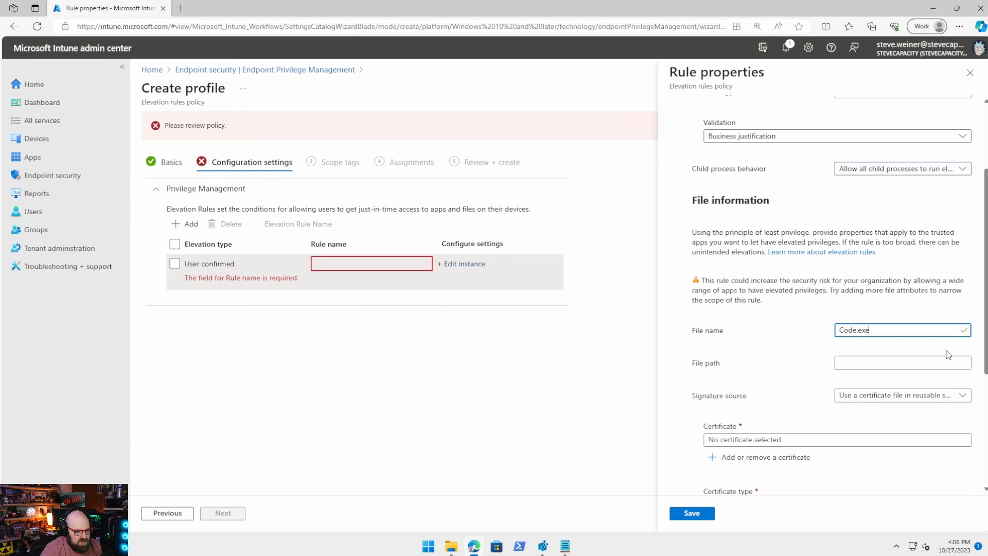
mouse_move(281, 323)
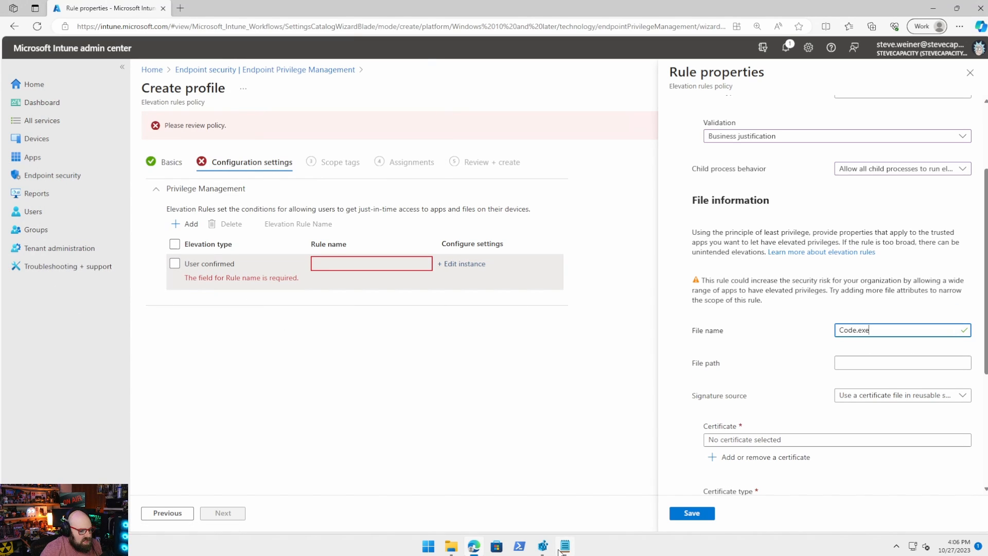
Step: Enter the file path C:\Program Files\Microsoft VS Code\ and set Signature source to Not configured
click(564, 545)
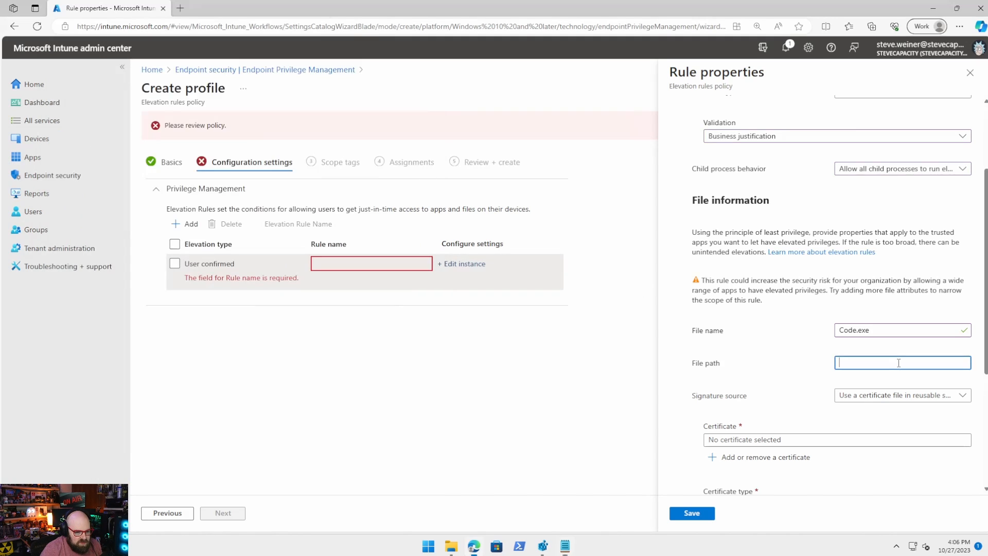
text(C:\Program Files\Microsoft VS Code\)
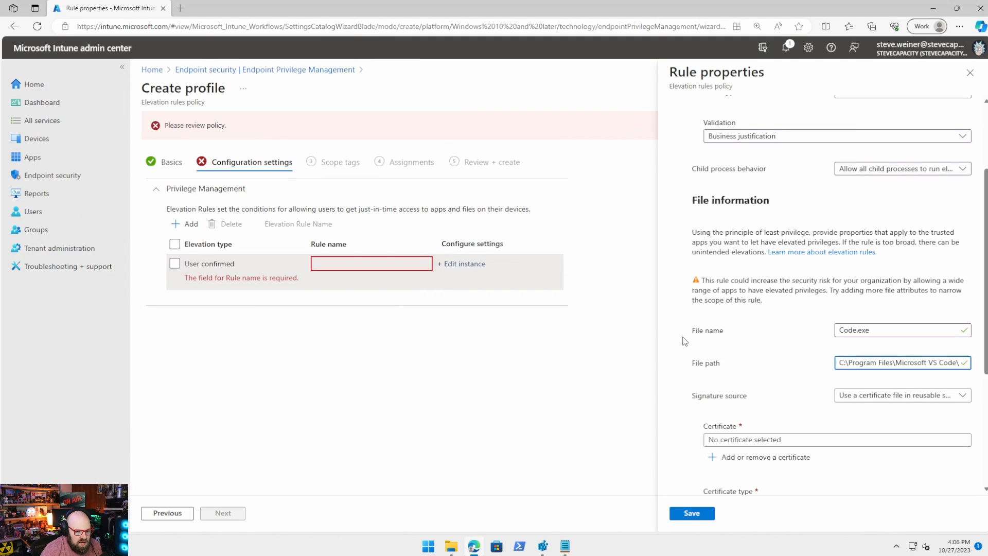
scroll(down, 3)
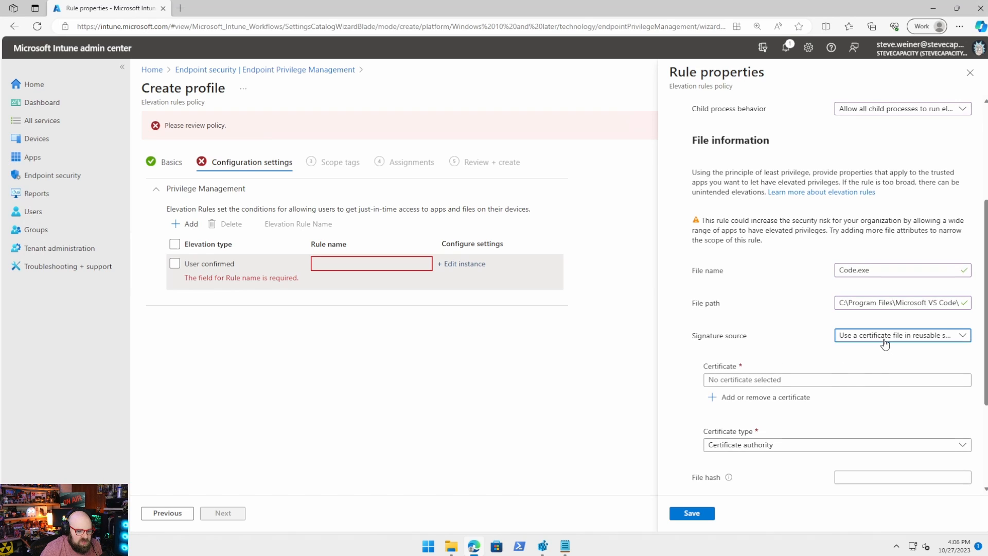
click(903, 336)
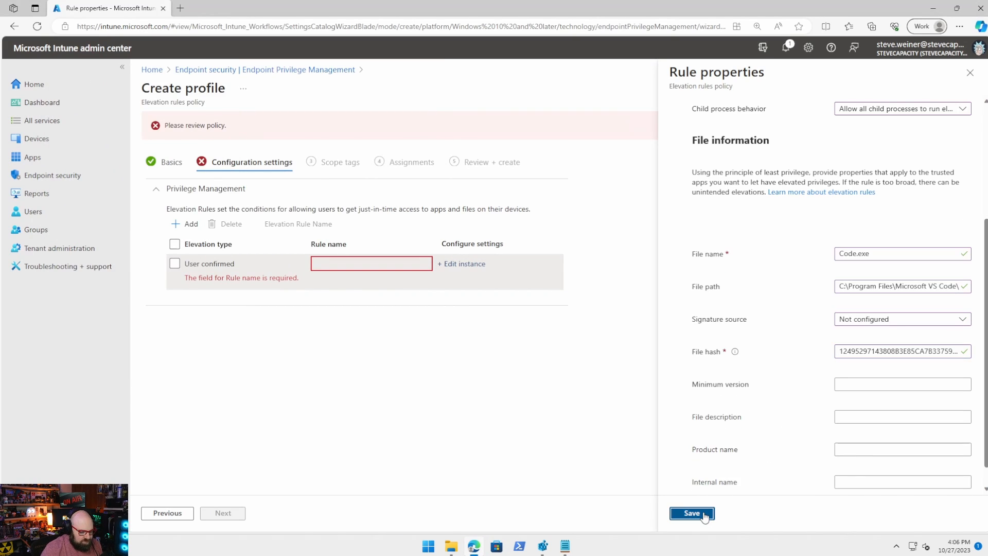
Step: Save the elevation rule and move to the policy's Assignments step
click(692, 514)
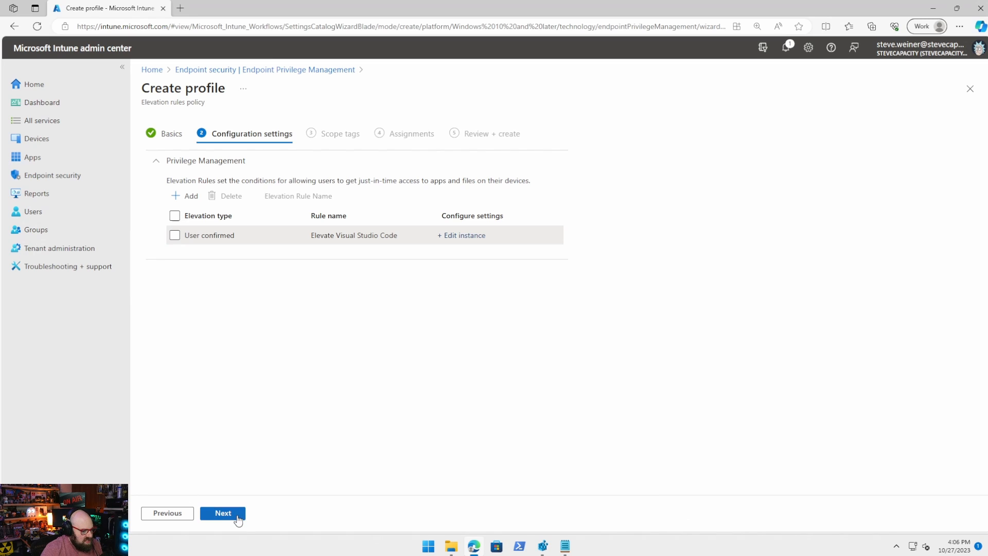
click(223, 513)
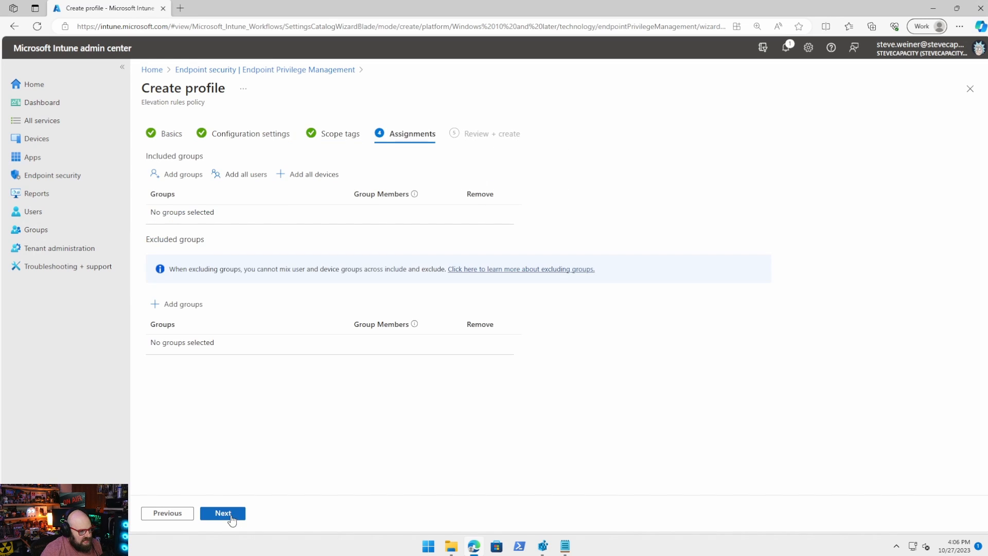
click(181, 174)
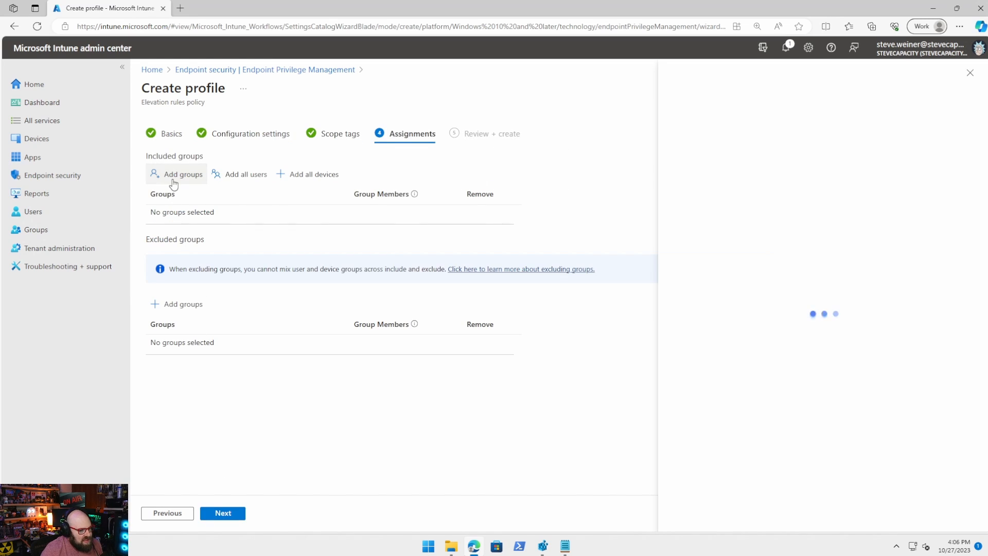
click(181, 174)
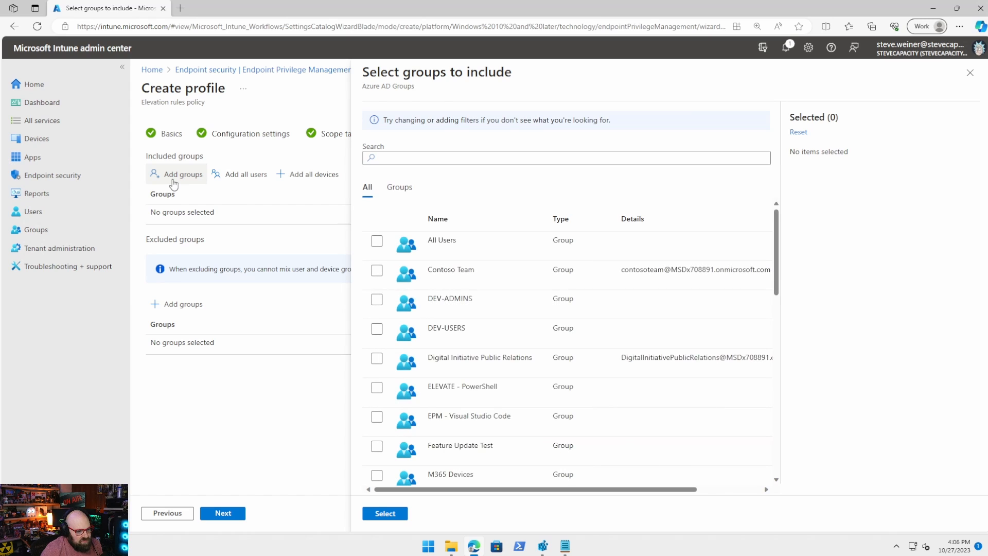
Step: Assign the EPM - Visual Studio Code group and create the policy
click(377, 416)
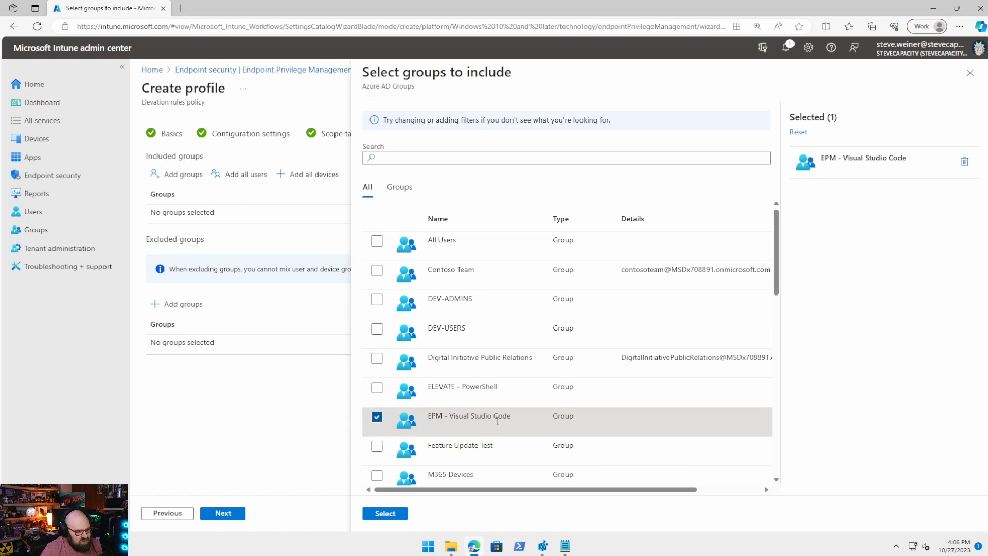
click(385, 513)
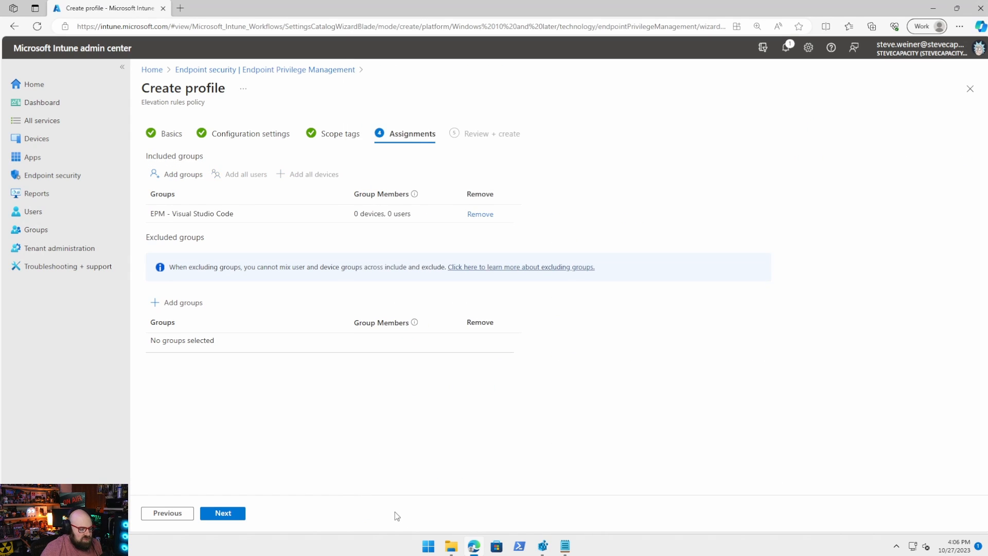
mouse_move(383, 257)
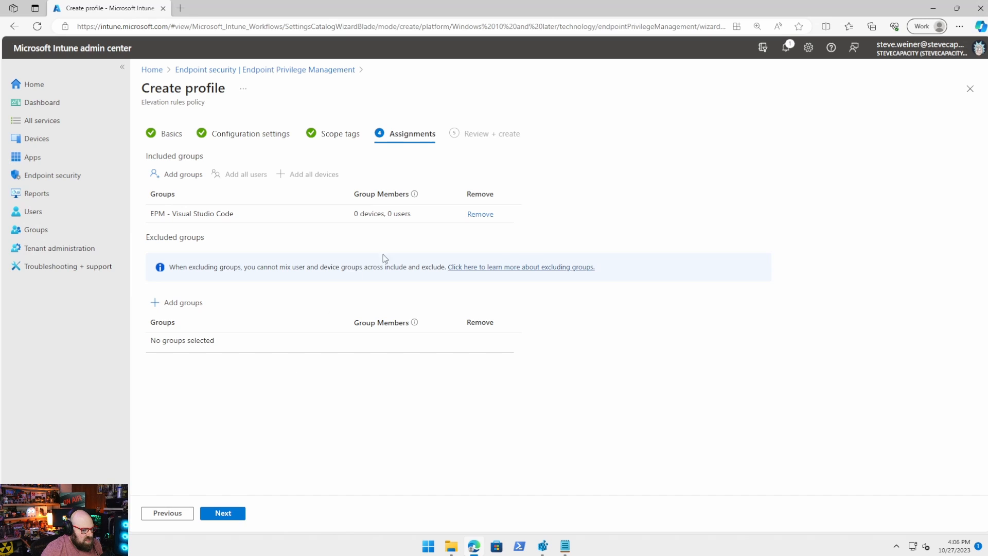
click(222, 512)
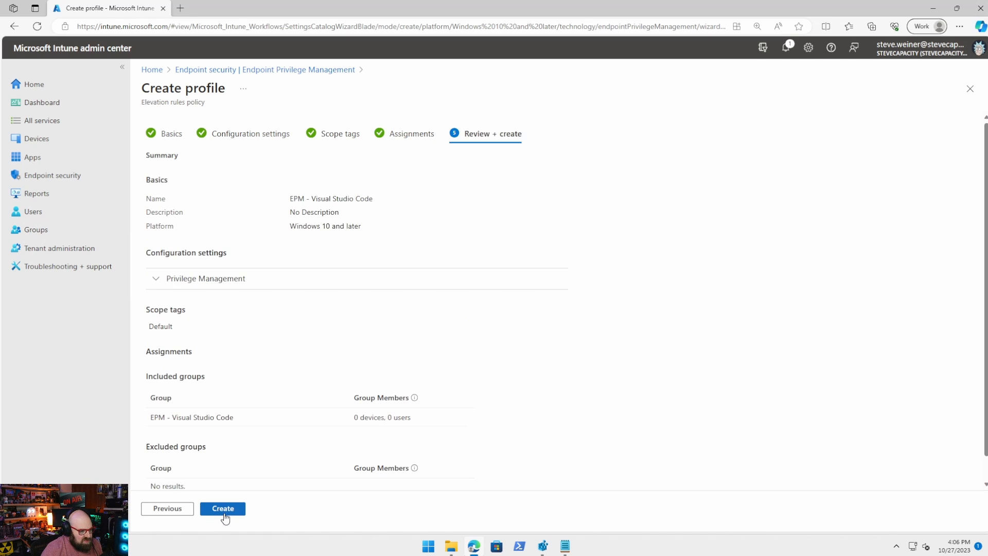
click(222, 509)
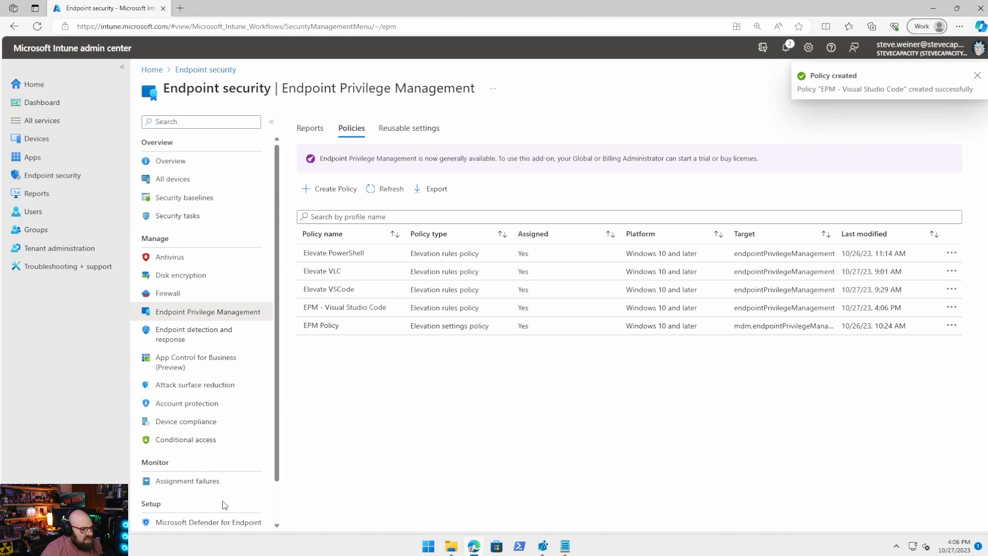
Step: Locate the EPM - Visual Studio Code group and view its Members list
click(33, 229)
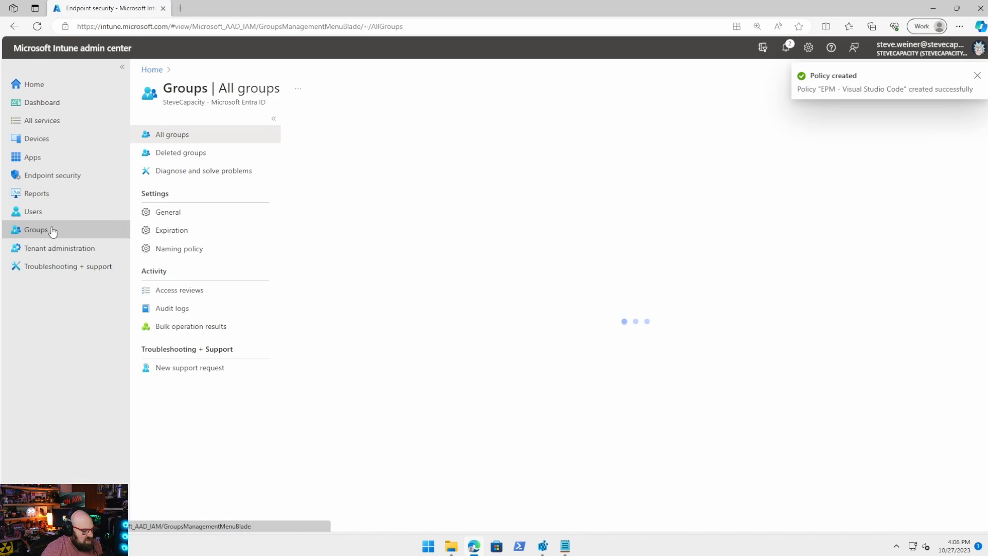
click(32, 229)
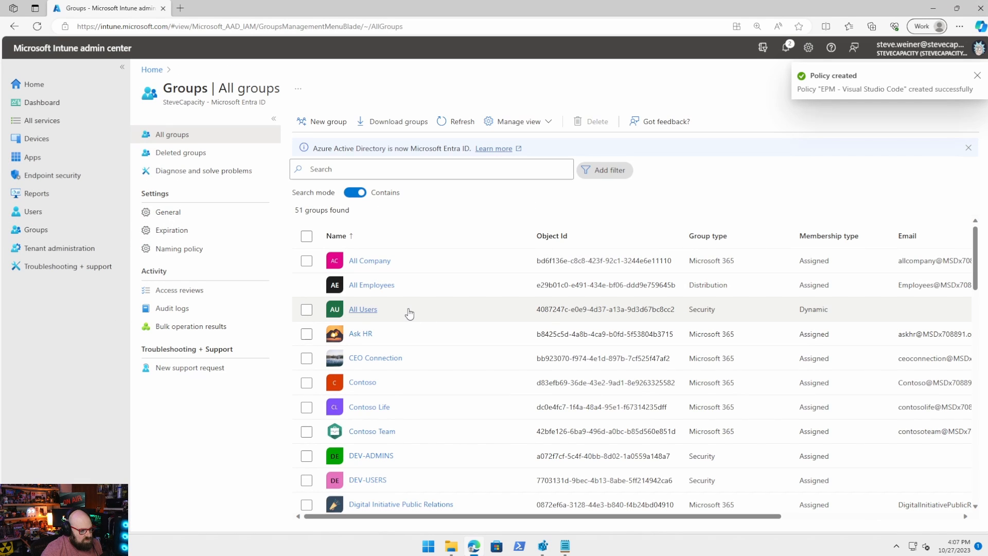
scroll(down, 3)
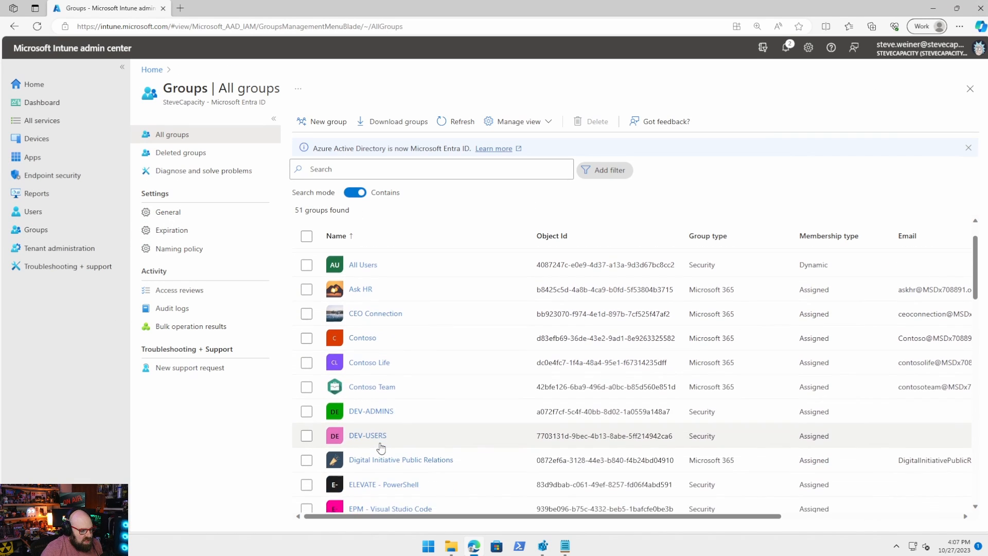
click(390, 508)
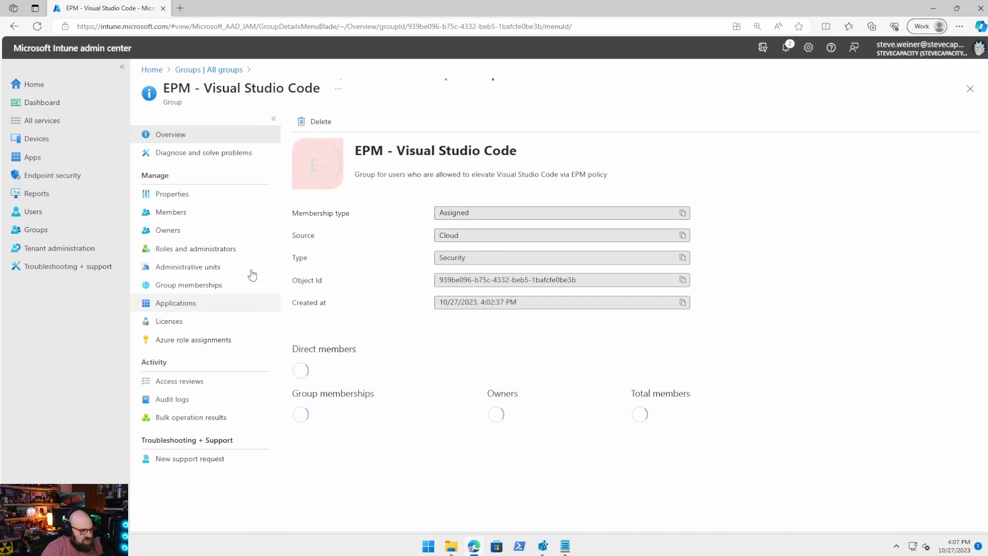
click(171, 212)
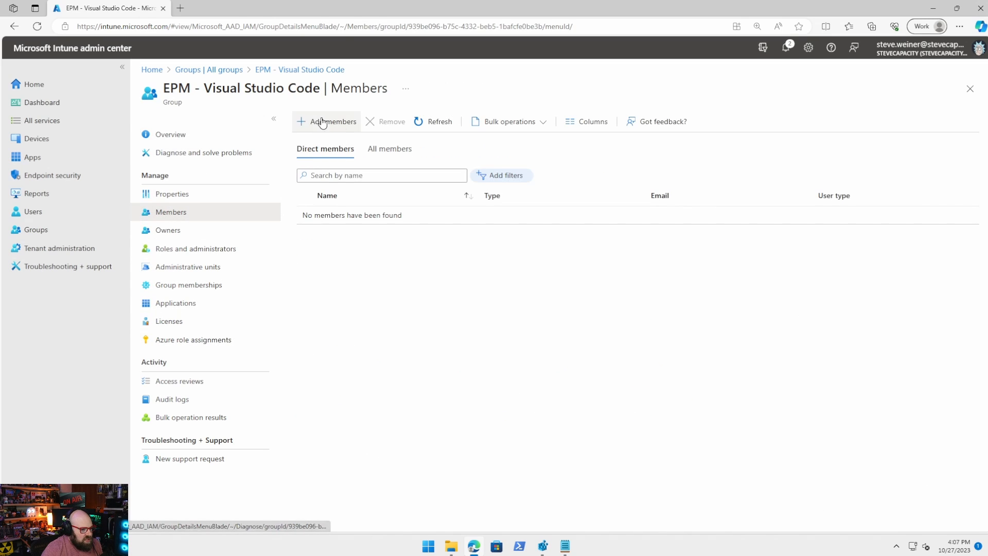
click(326, 121)
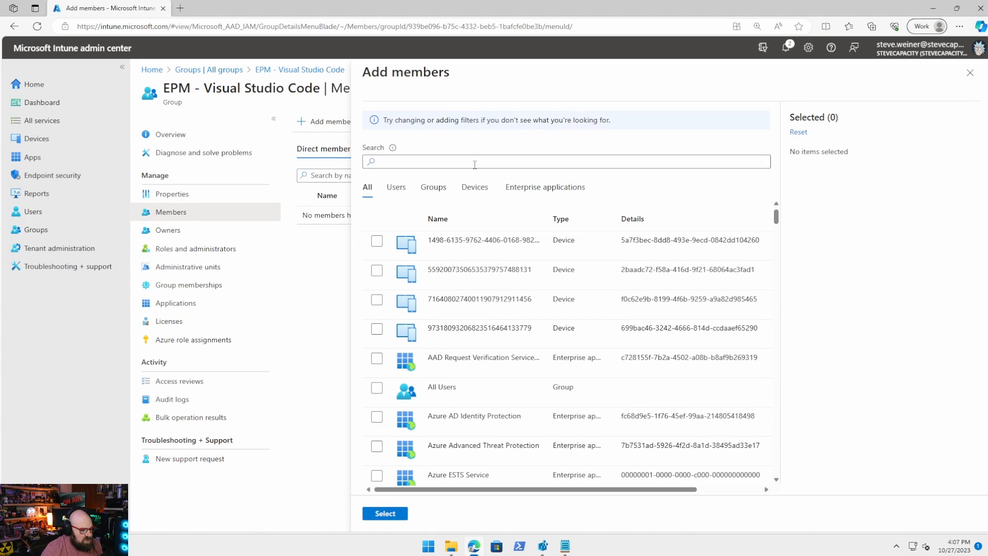
text(rick)
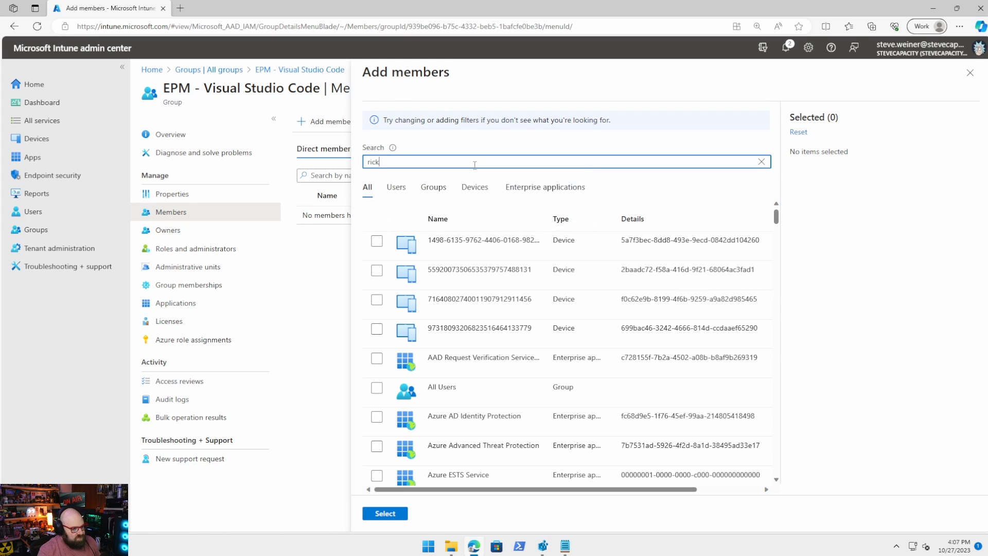
click(377, 240)
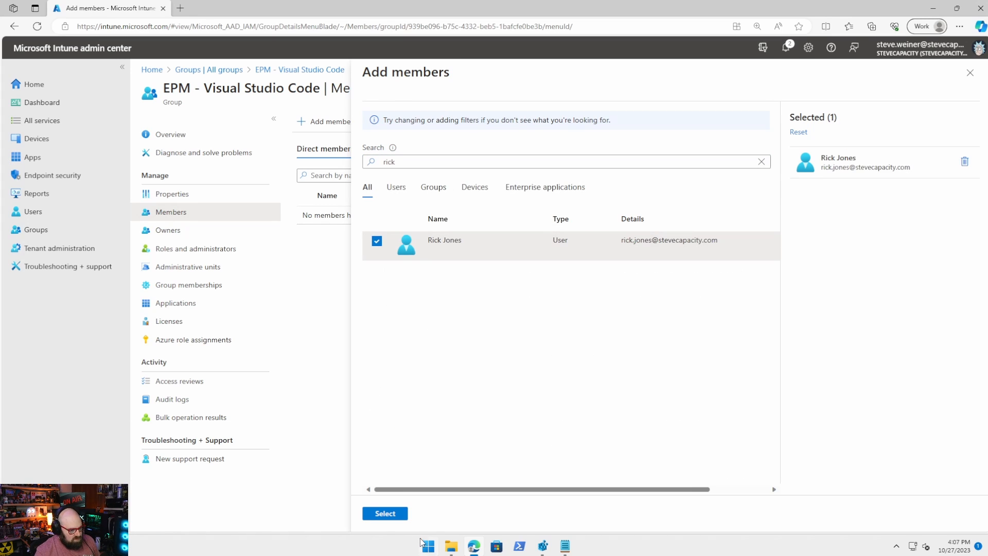
click(385, 512)
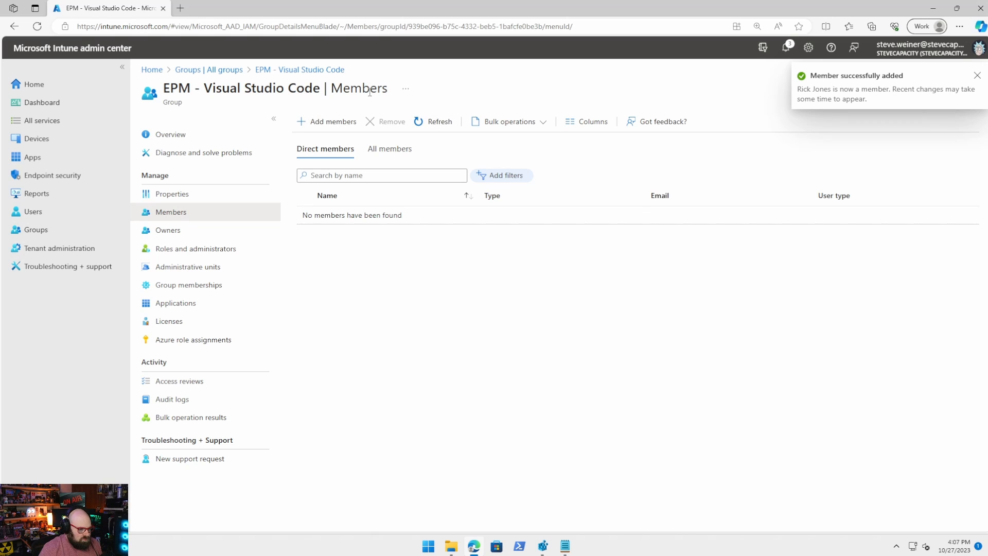
click(167, 230)
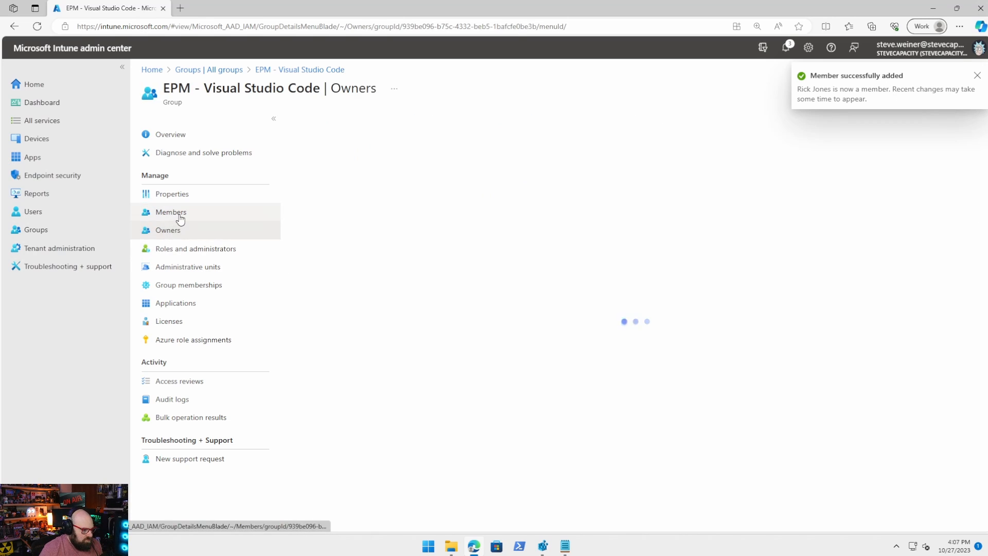
click(171, 212)
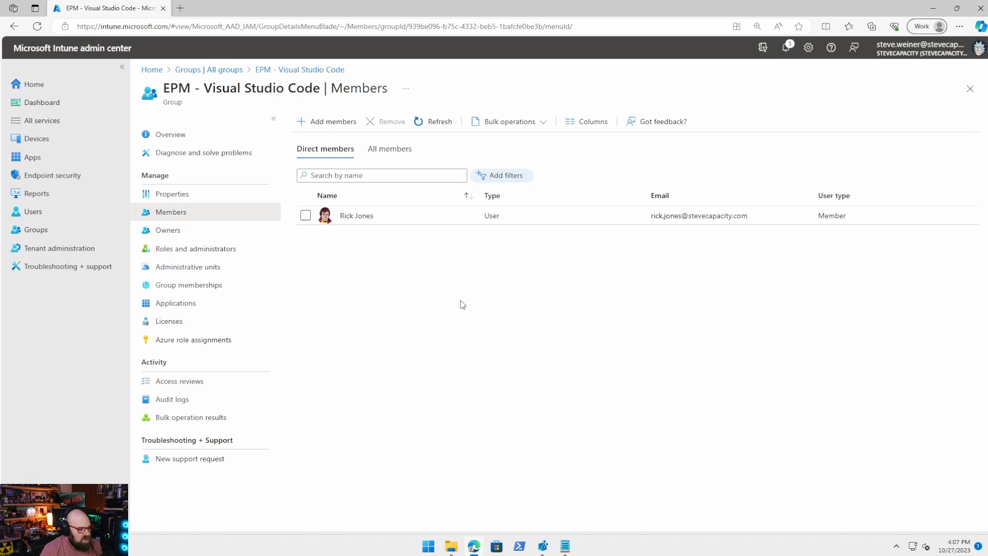
mouse_move(820, 322)
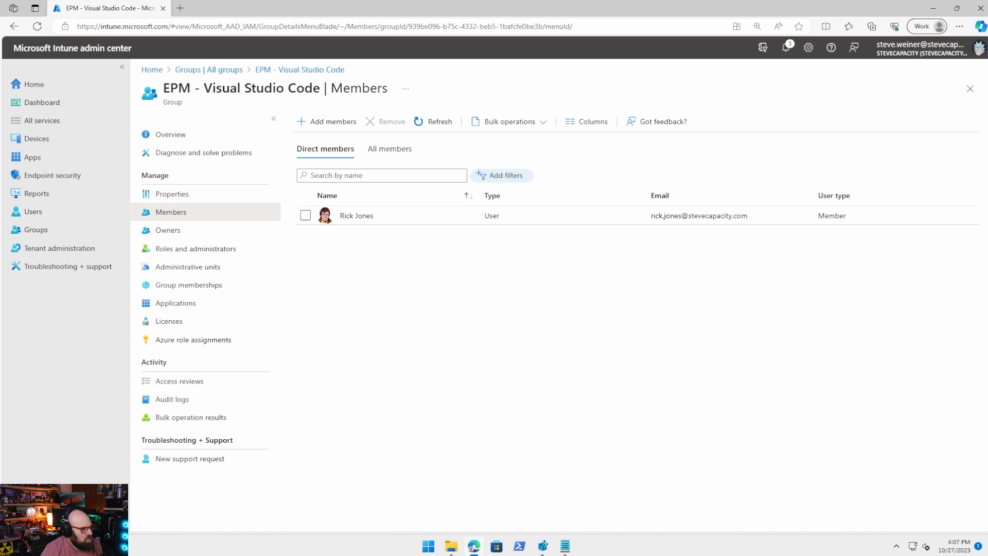
Step: Run Visual Studio Code with elevated access to reach the EPM justification prompt
right_click(72, 149)
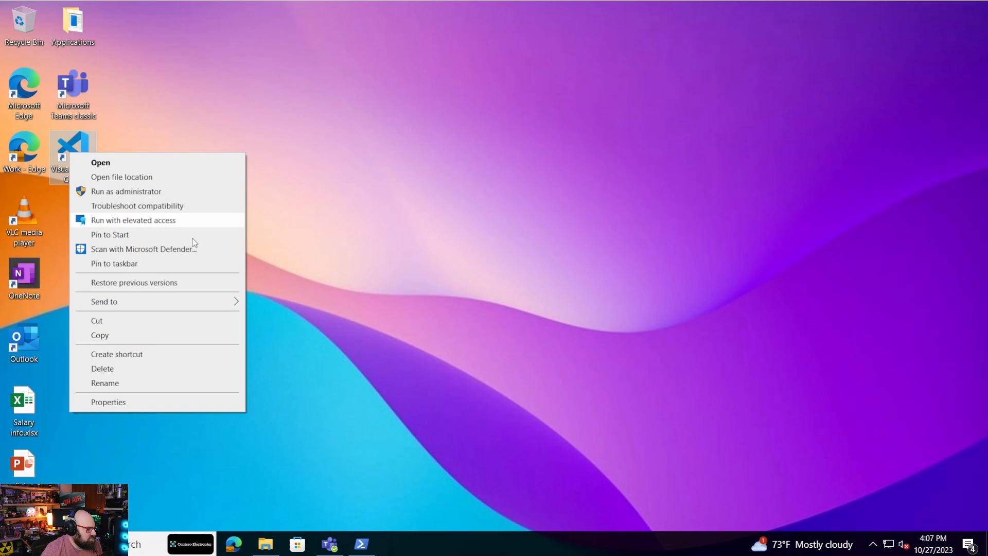
mouse_move(103, 224)
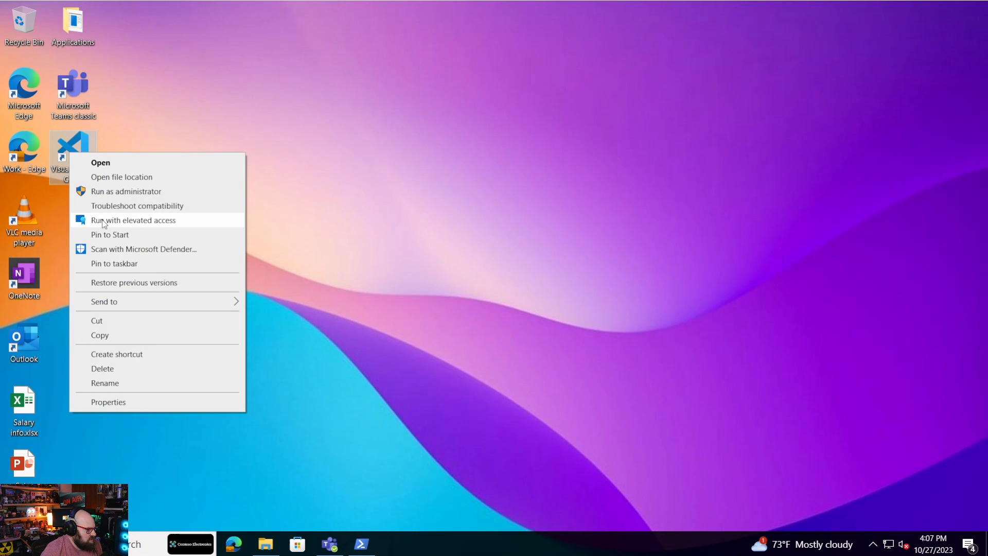
click(133, 221)
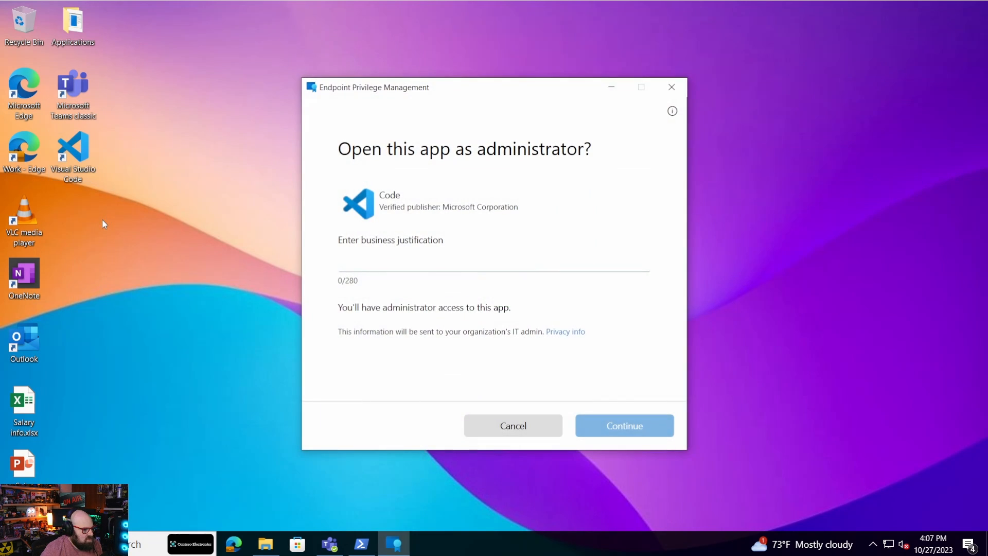
mouse_move(455, 253)
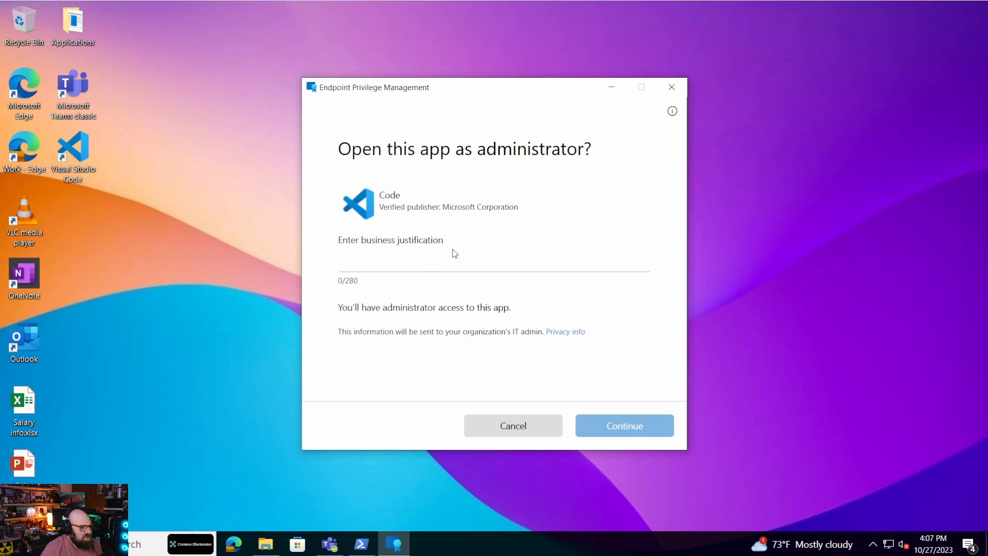
click(346, 266)
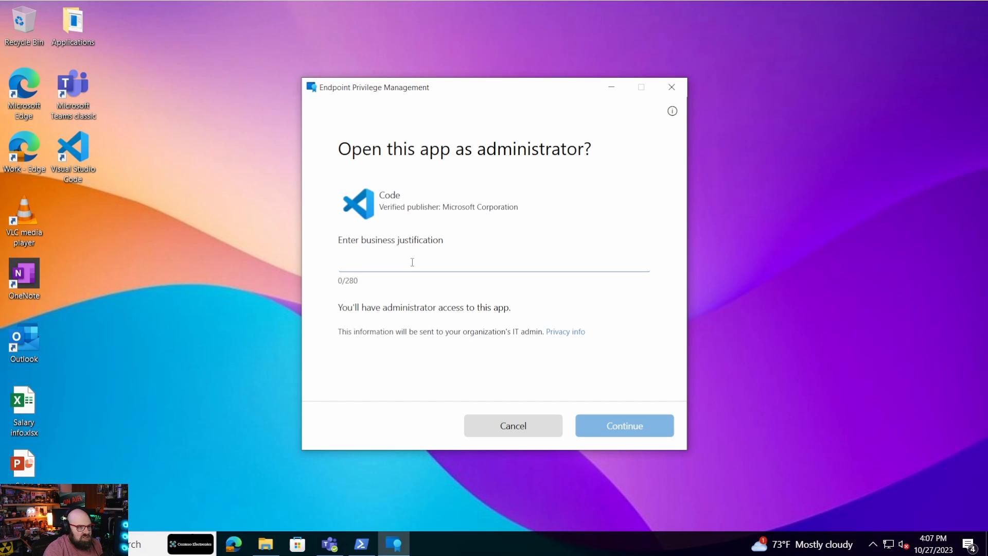
click(412, 263)
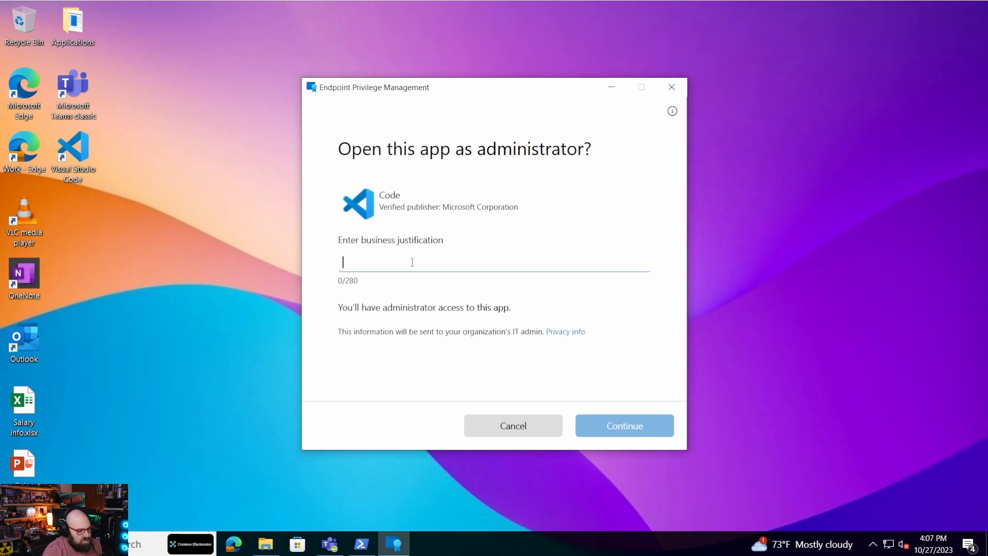
Step: Elevate Code with justification 'Access for AI dev project', then close the elevated editor
text(Access for)
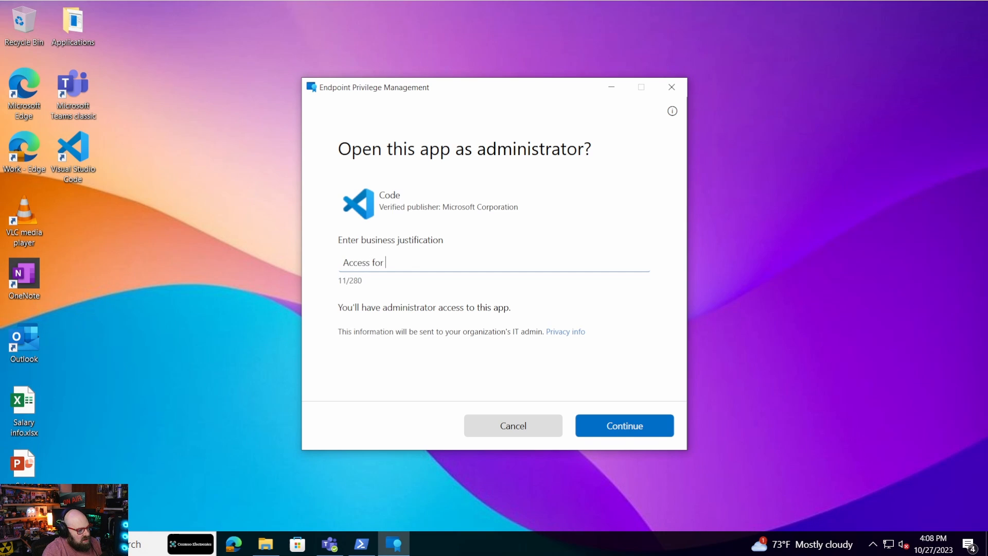
text(AI dev project)
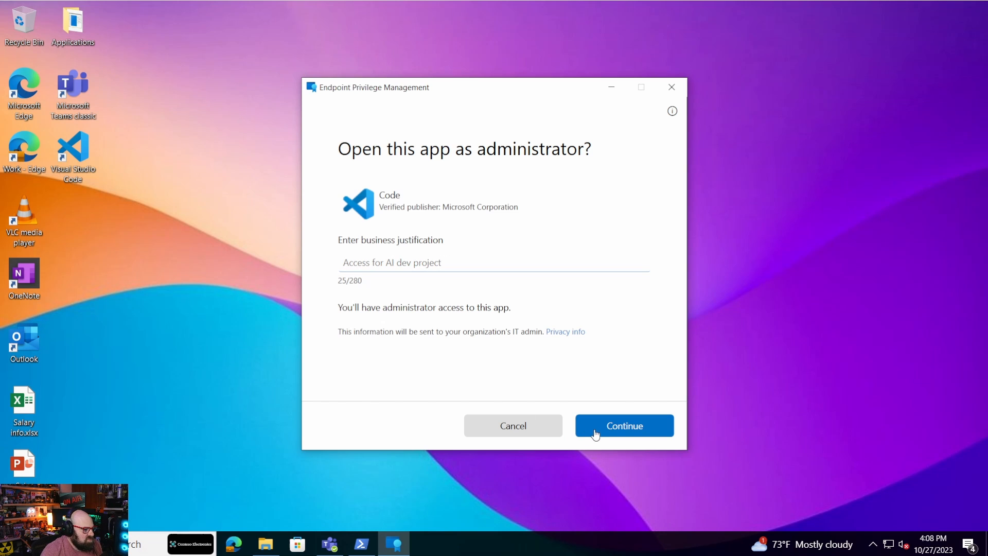
click(624, 427)
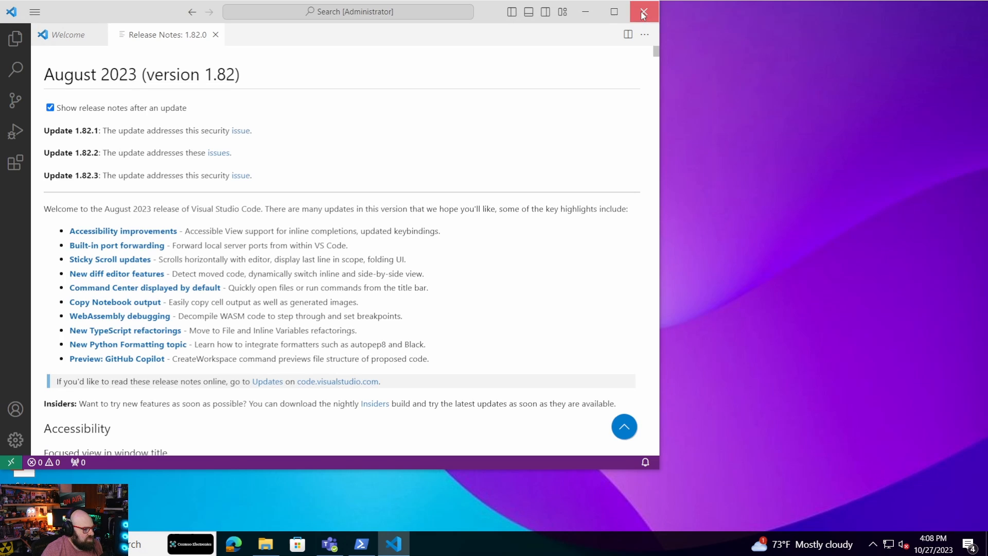
click(644, 12)
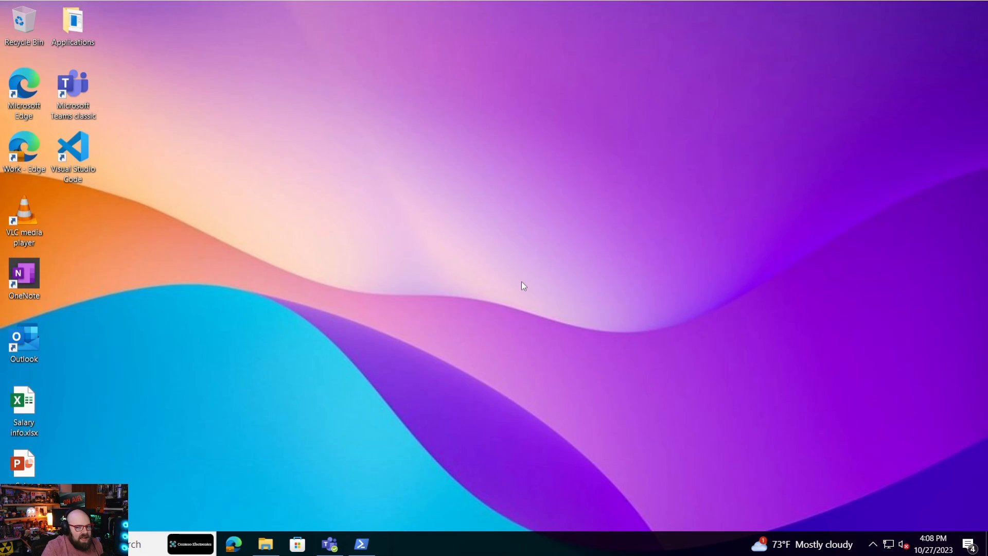
mouse_move(517, 256)
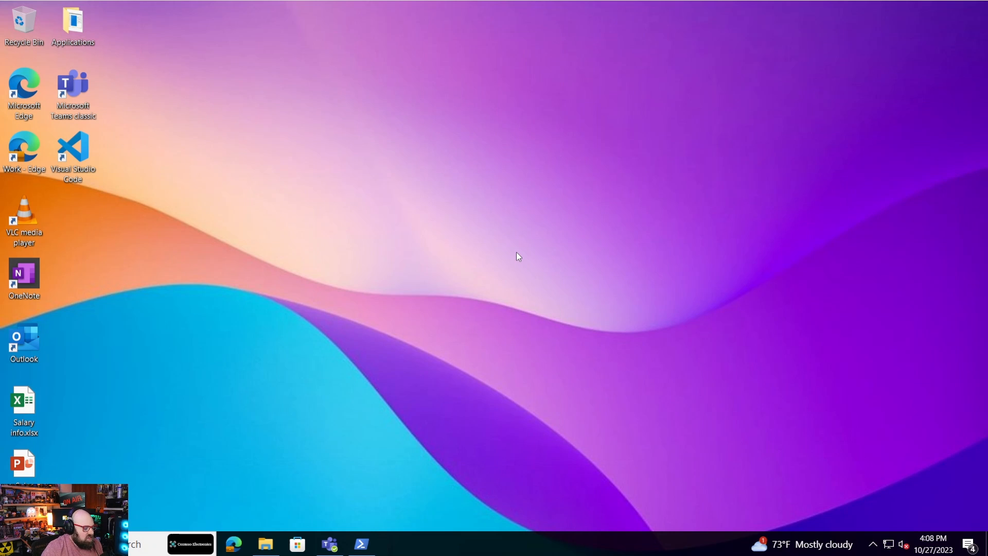
mouse_move(488, 241)
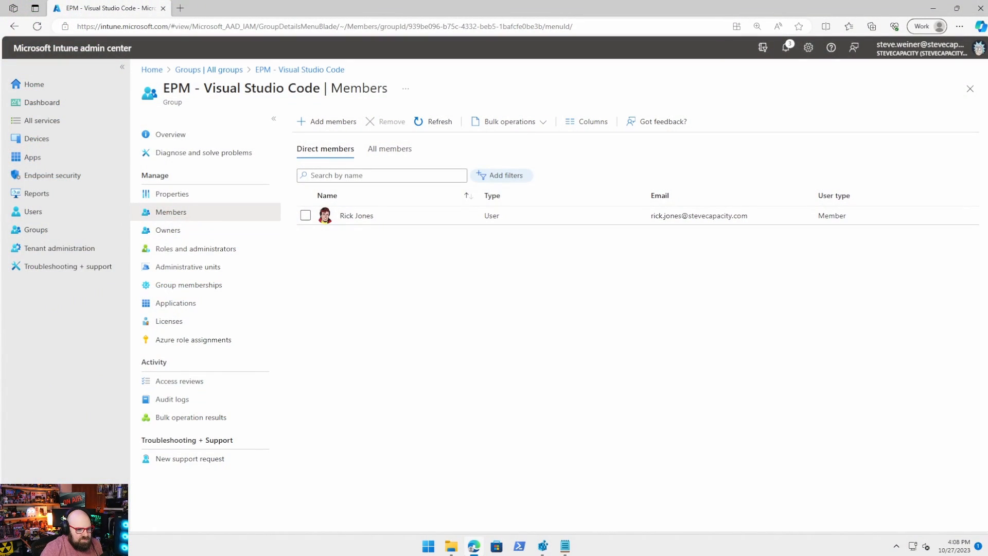
mouse_move(211, 74)
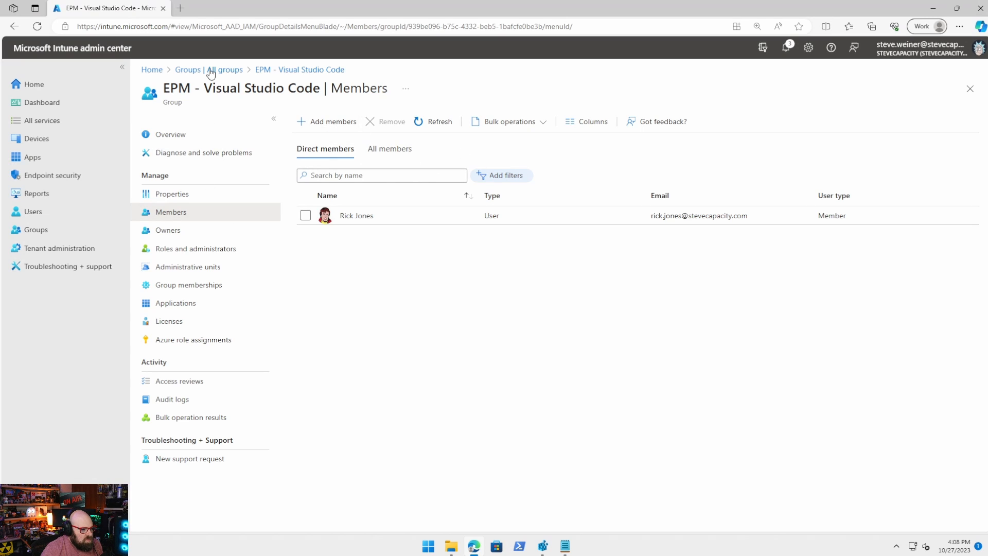
Step: Open the EPM - Visual Studio Code policy and edit its configuration settings
click(51, 175)
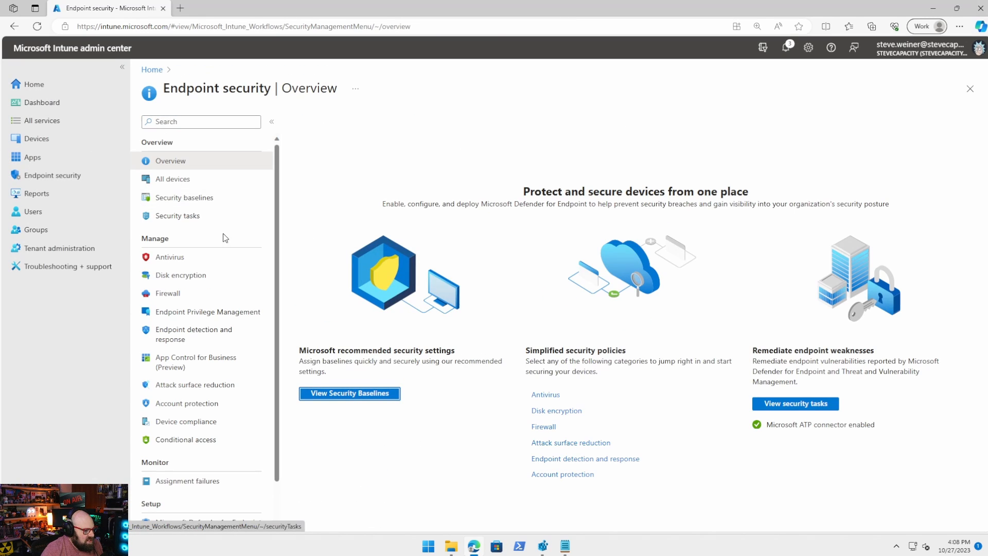
click(208, 312)
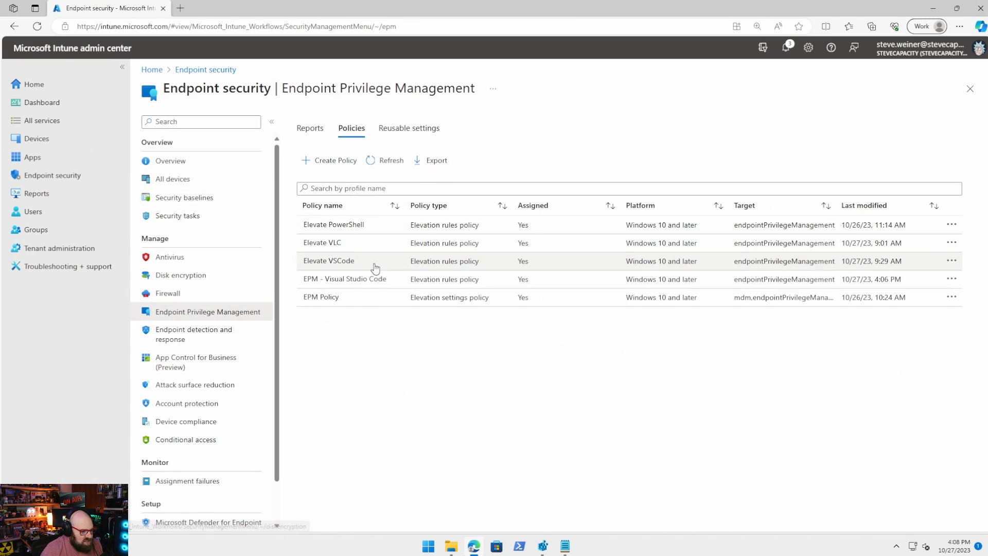
click(344, 280)
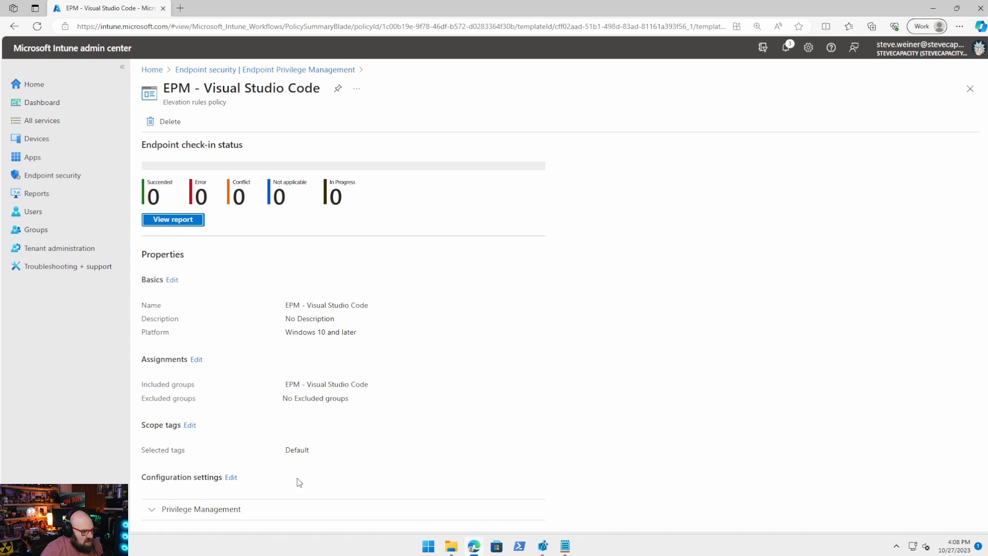
mouse_move(188, 359)
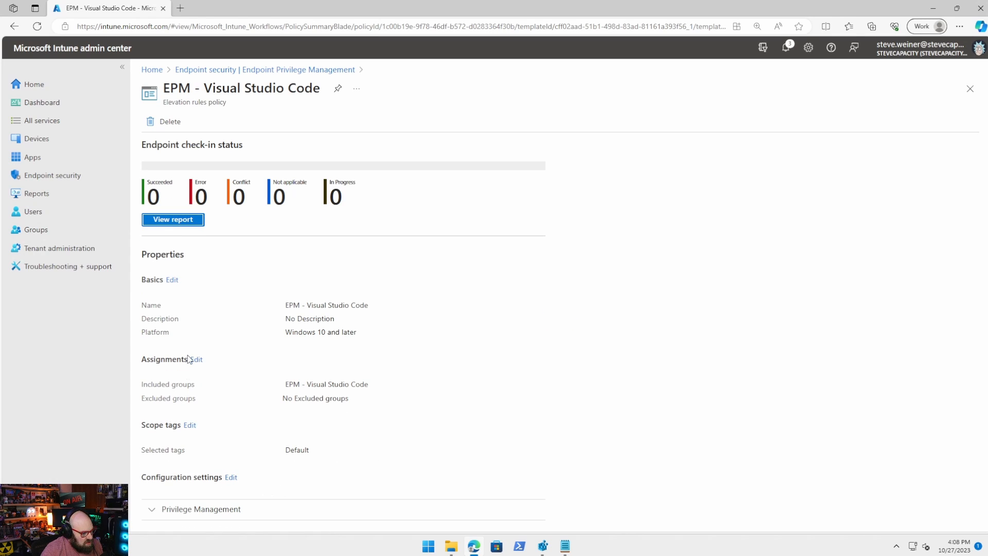
click(231, 478)
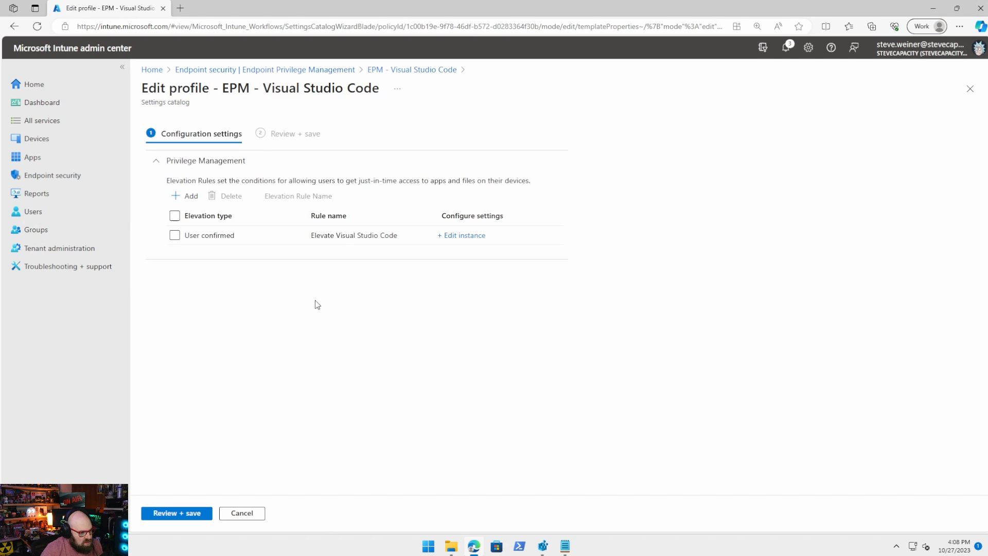
Step: Open the Elevate Visual Studio Code rule's properties and review the signature source choices
click(461, 235)
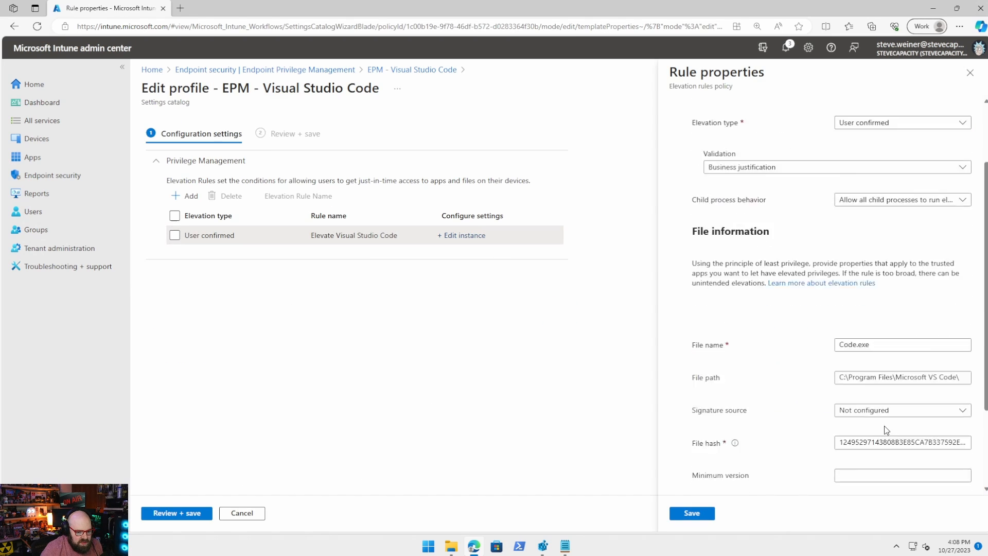
click(902, 319)
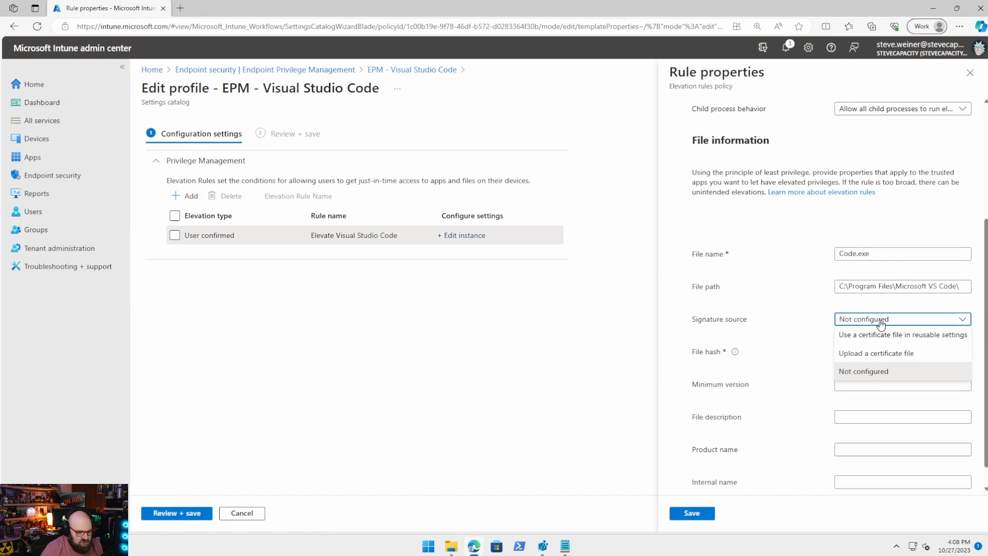
mouse_move(902, 341)
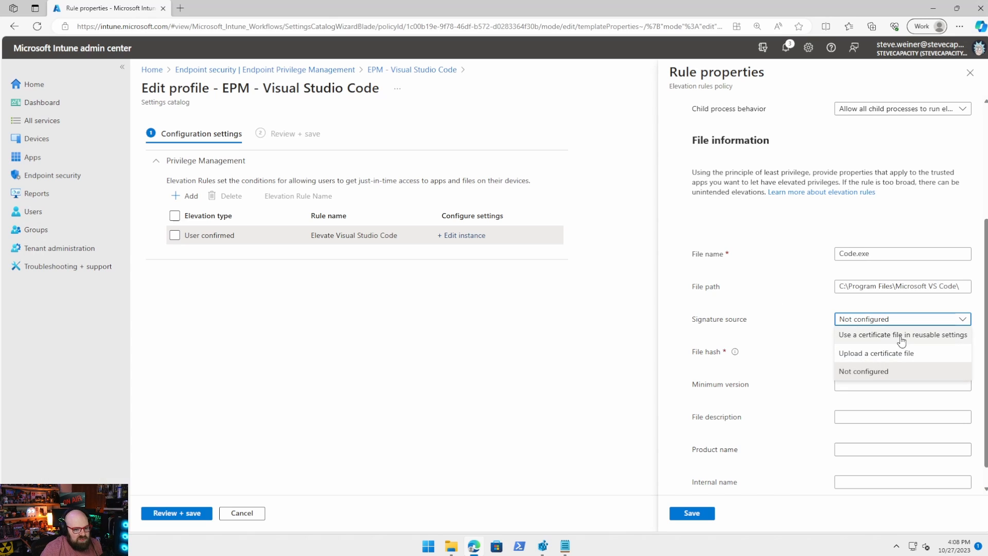
click(864, 371)
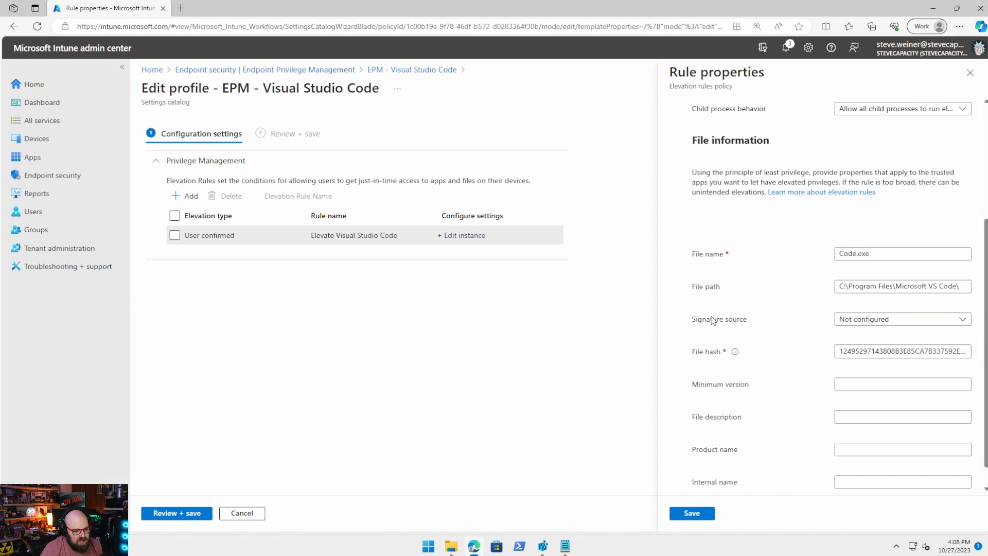
mouse_move(685, 325)
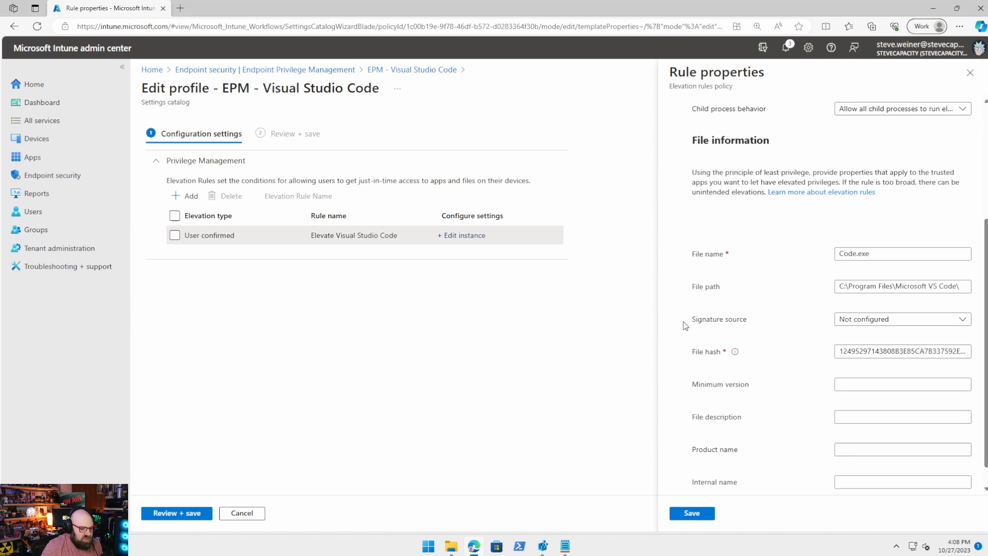
mouse_move(604, 276)
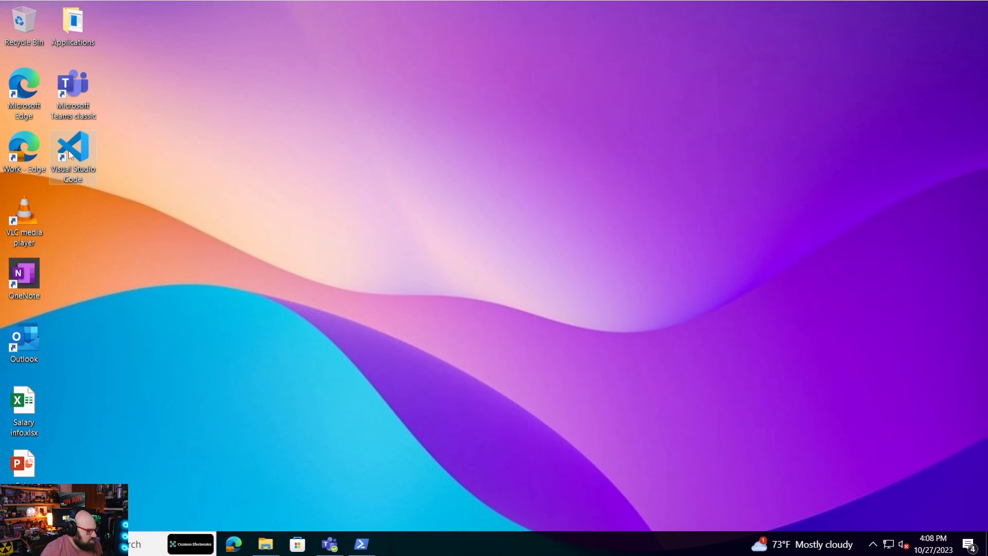
Step: Bring up PowerShell and open the Microsoft VS Code install folder showing Code.exe
click(361, 544)
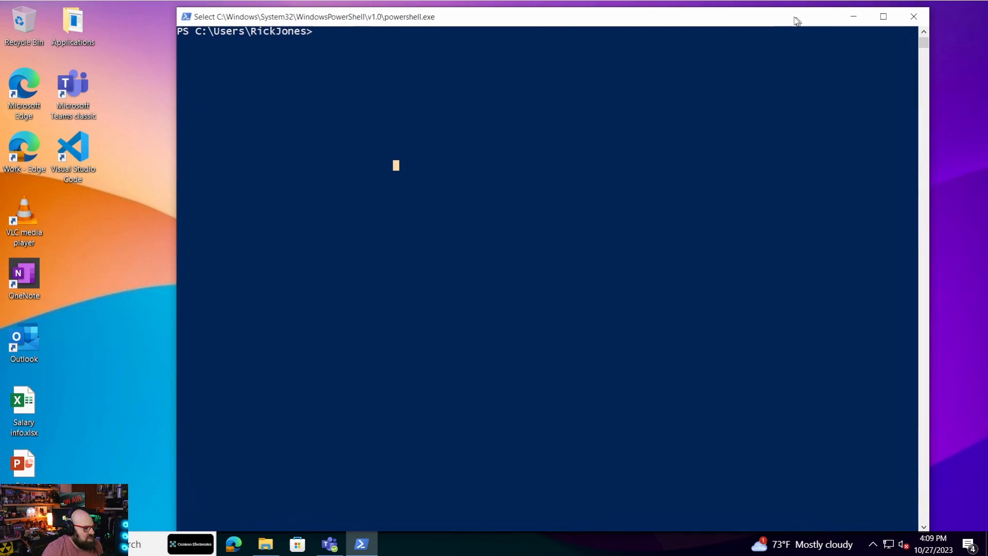
right_click(72, 149)
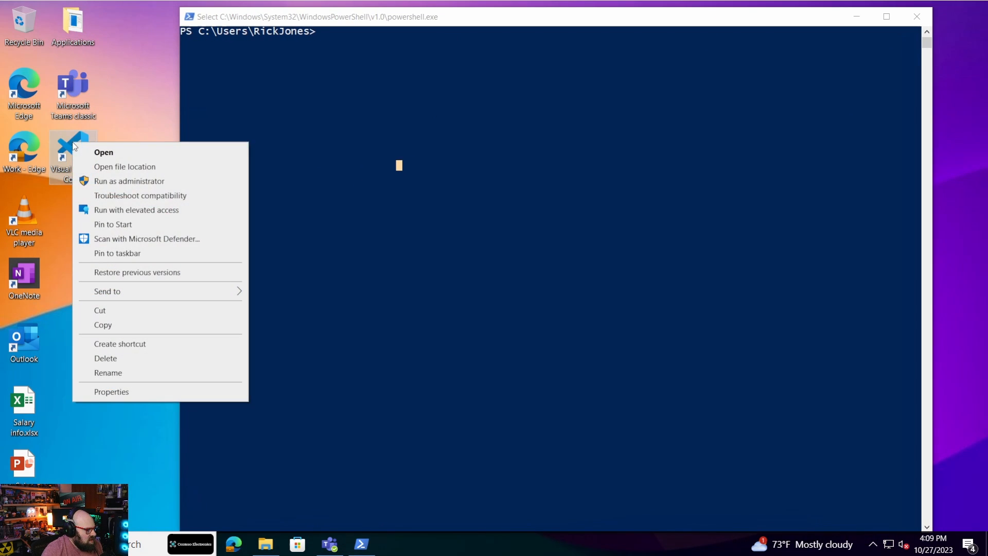
click(125, 166)
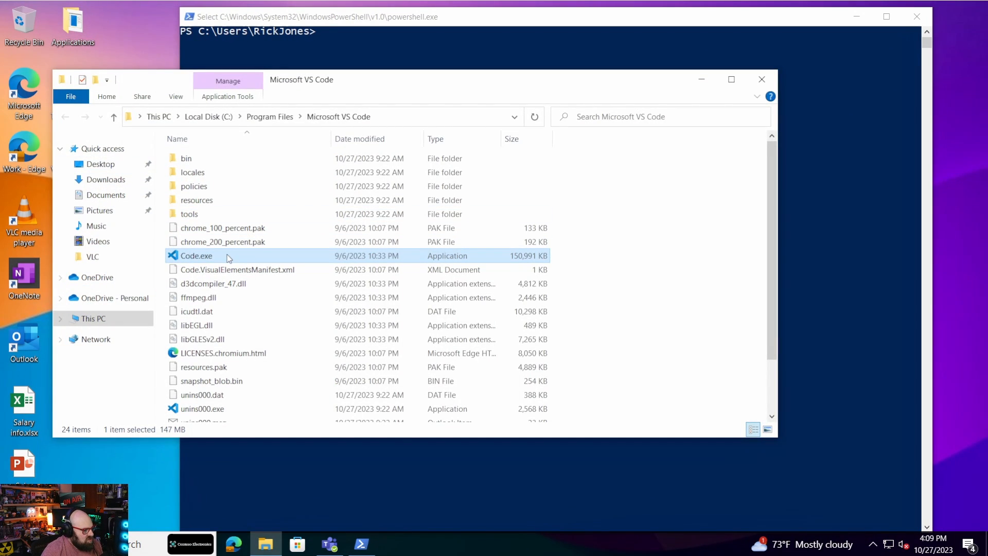
right_click(195, 256)
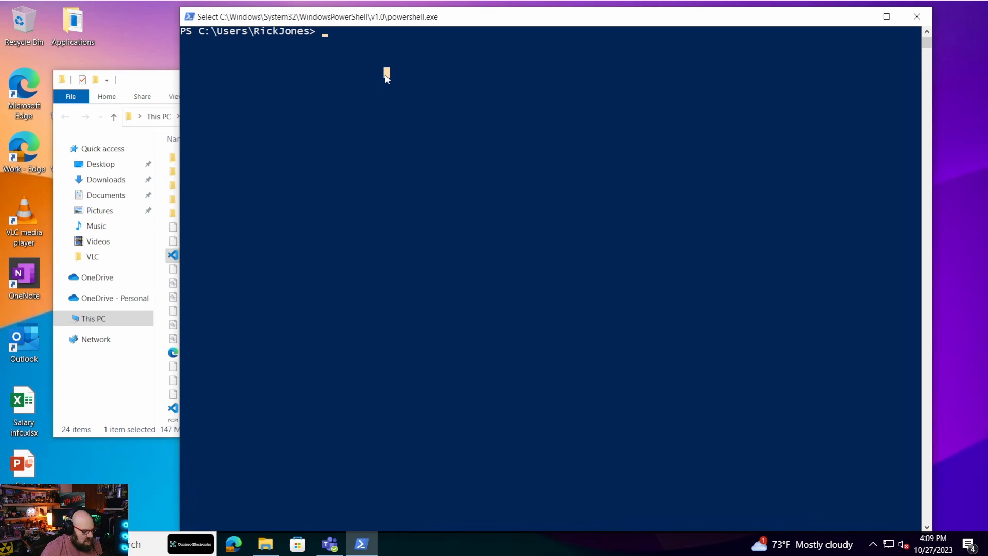
Step: Type Get-AuthenticodeSignature for Code.exe piped to Select SignerCertificate
text(Get-A)
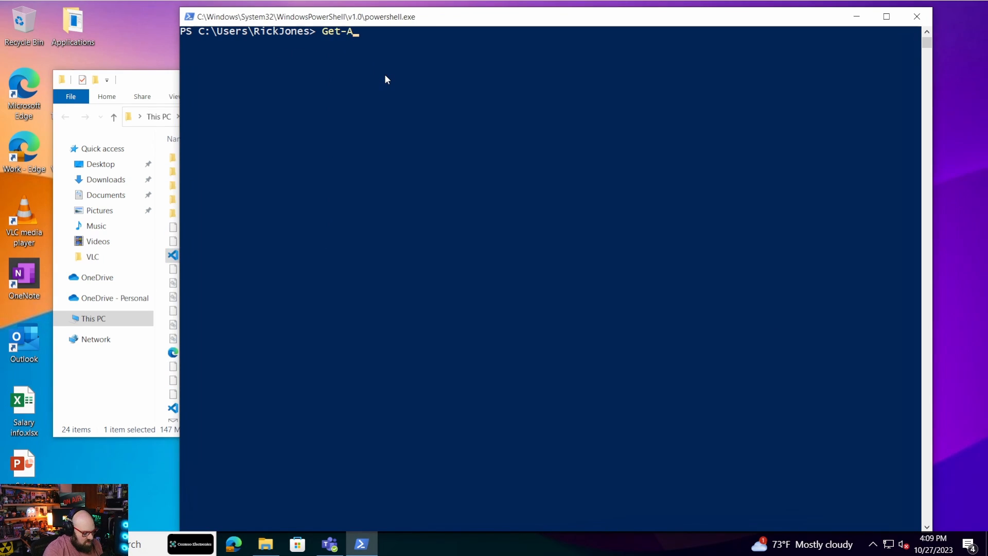
text(uthenticod)
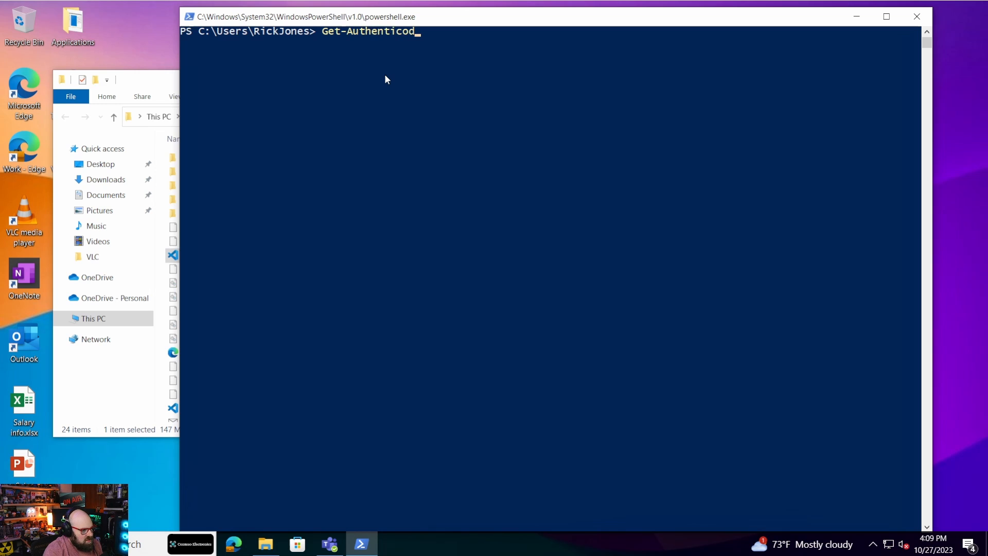
text(eSignature)
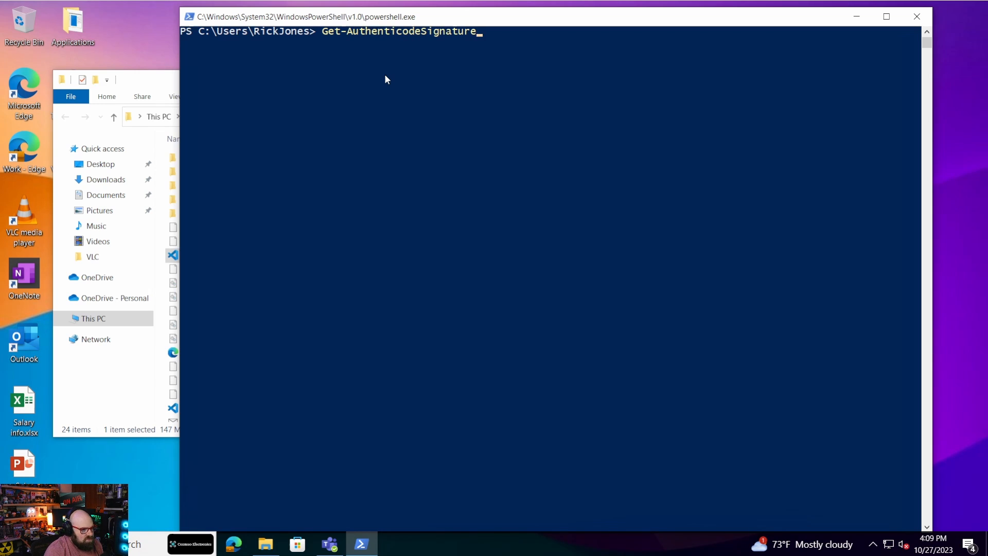
text("C:\Program Files\Microsoft VS Code\Code.exe" |)
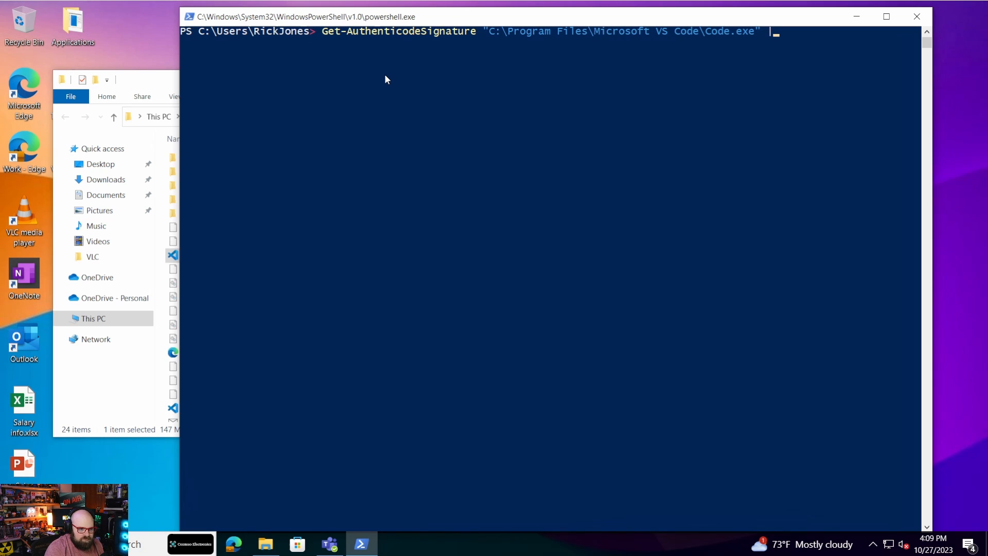
text(Select-Object -ExpandProperty)
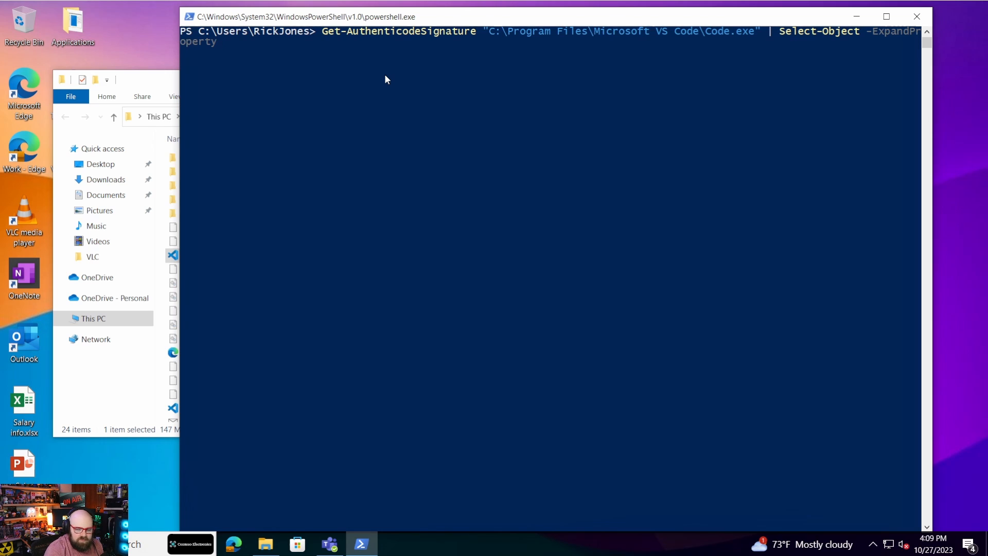
text(SignerC)
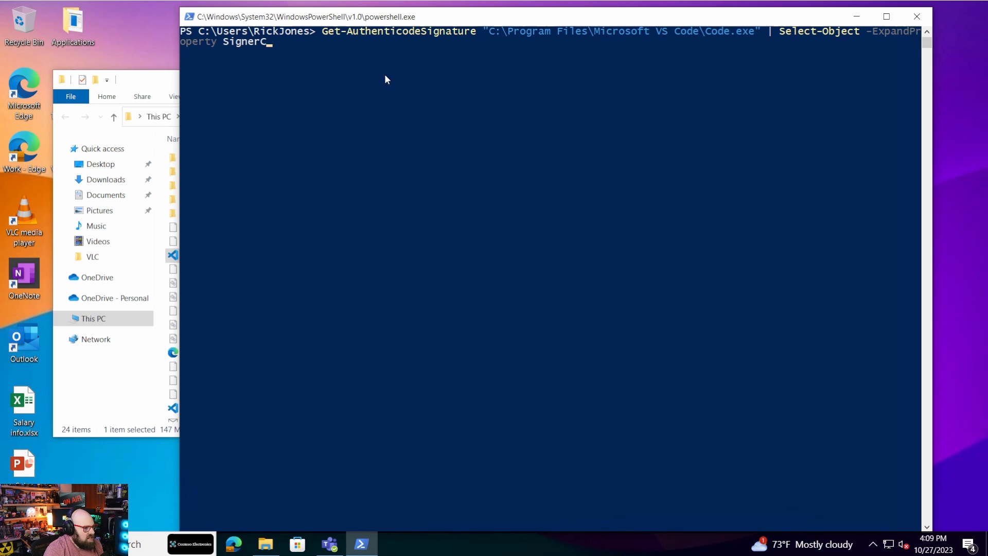
text(ert)
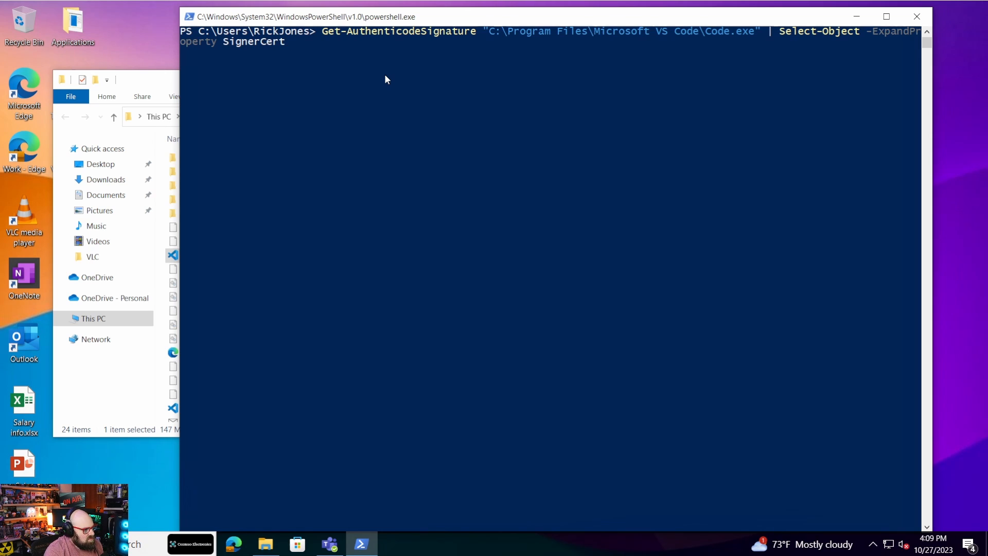
text(ificate)
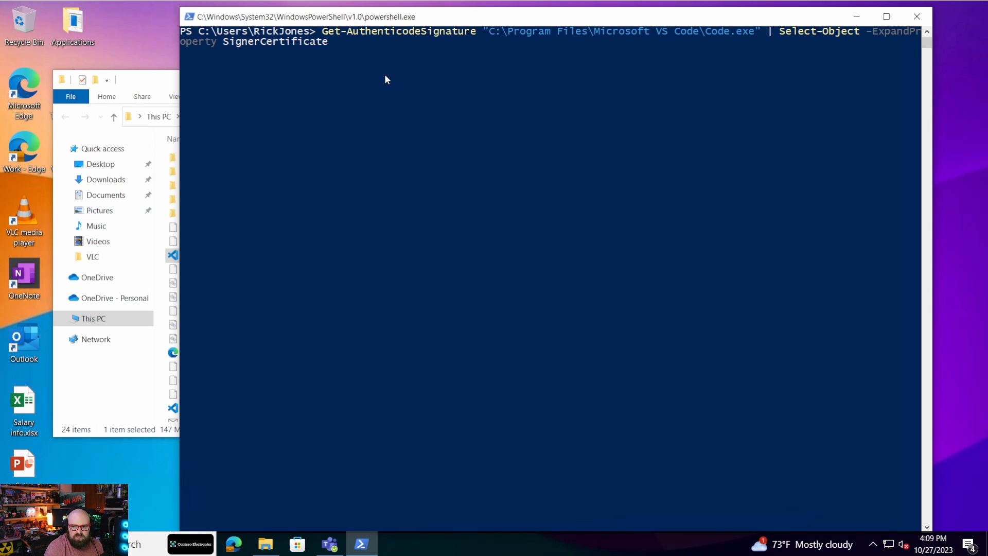
Step: Append | Export-Certificate -Type CERT -FilePath, leaving the path to add
text(|)
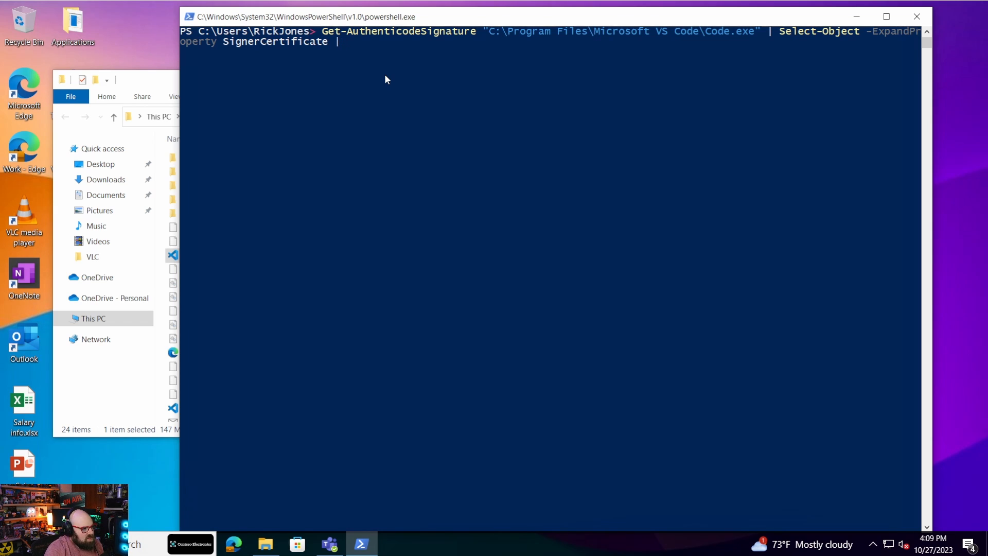
text(Export-C)
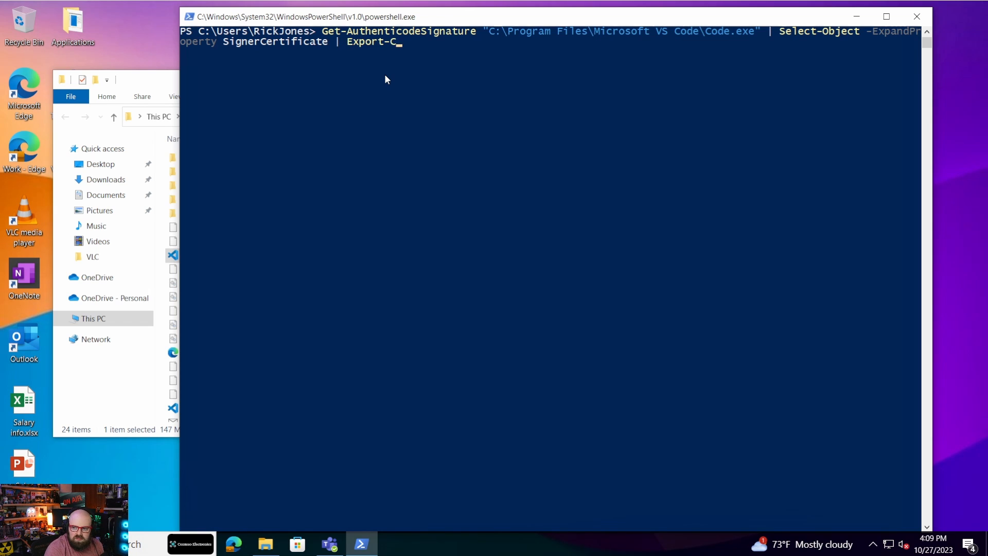
text(ertificate -Type C)
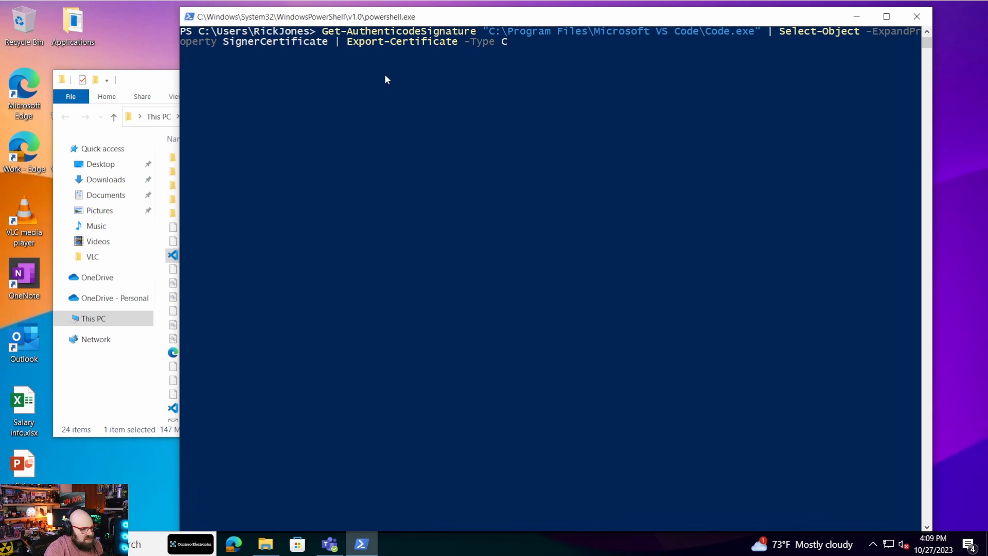
text(ERT)
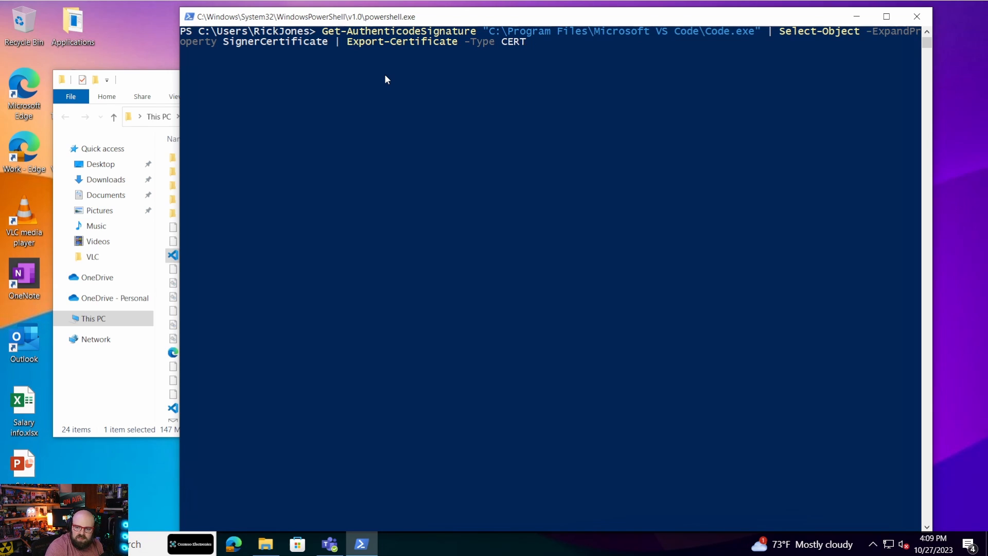
text(-Filep)
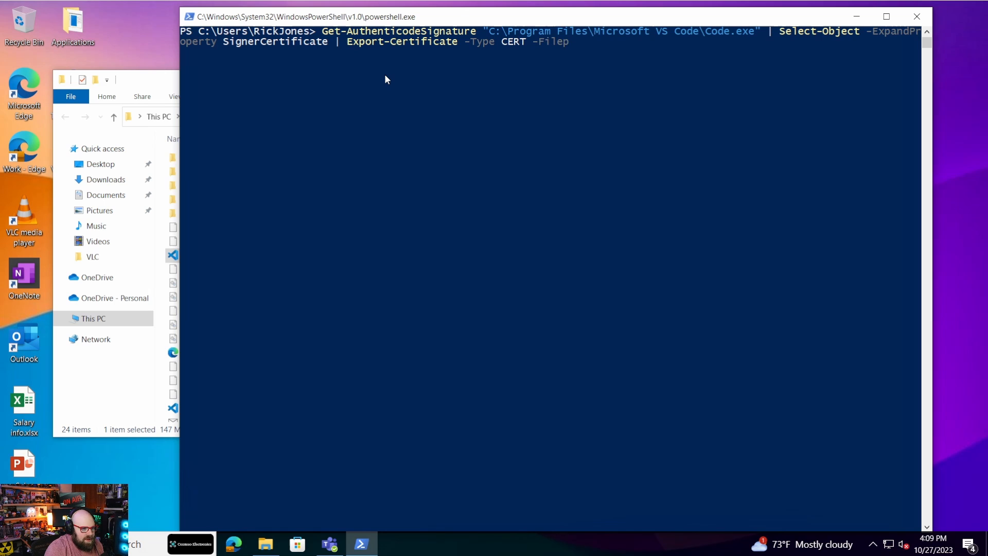
text(ath)
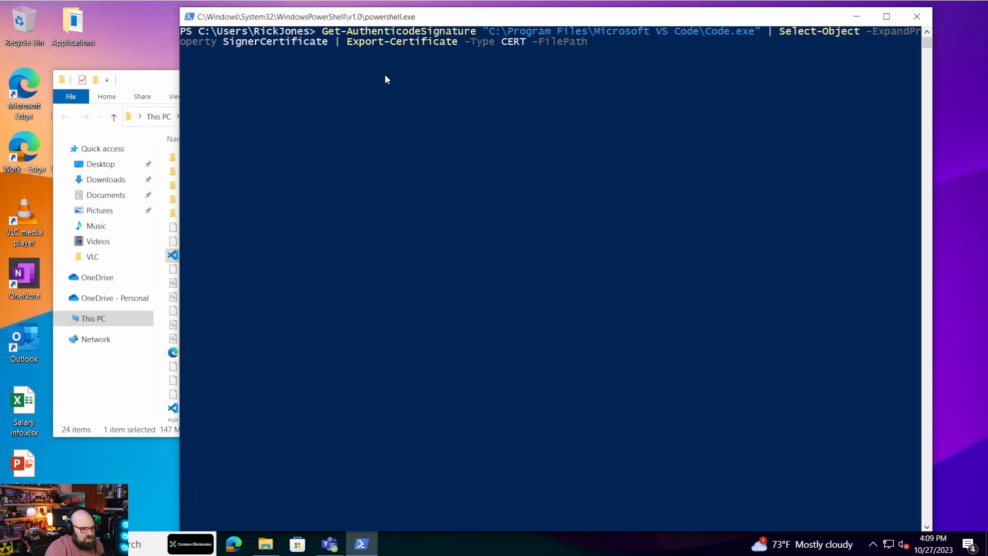
mouse_move(166, 294)
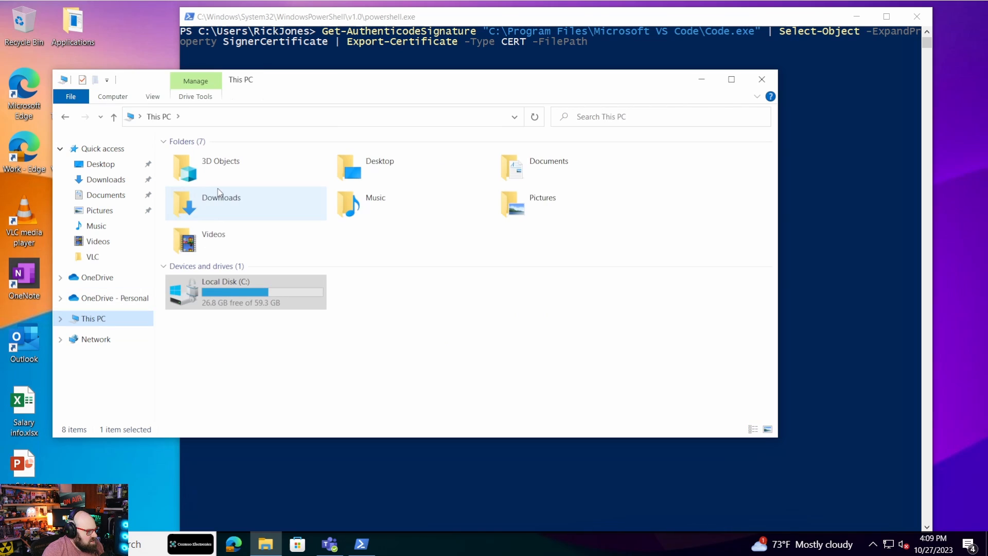
Step: Create a Certs folder on the C drive
double_click(245, 292)
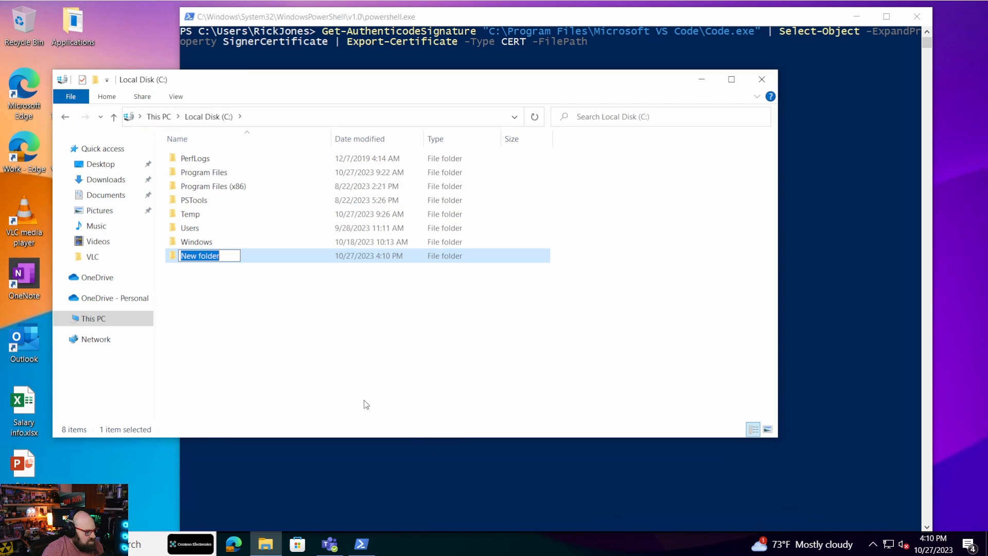
text(Certs)
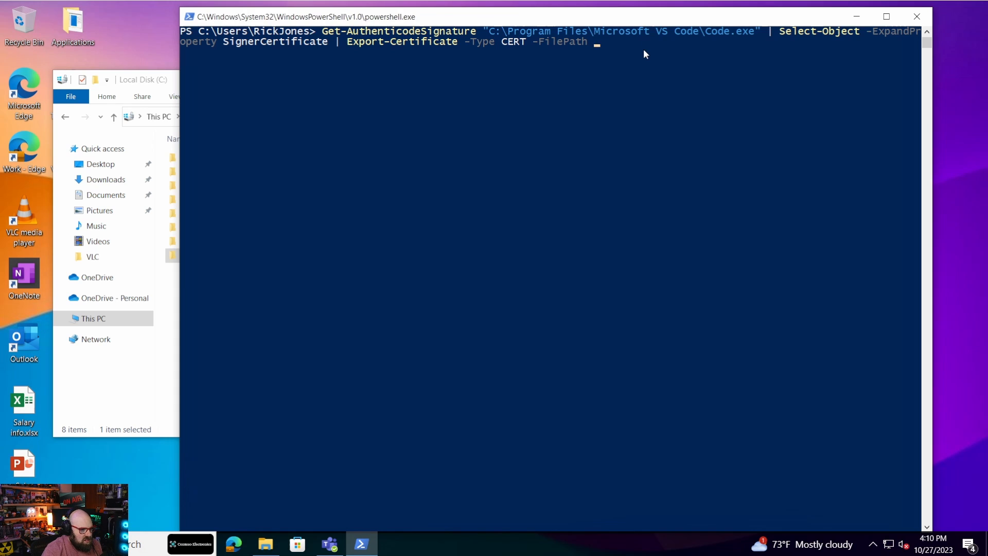
Step: Export the signer certificate to C:\Certs\VisualStudioCert.cer and verify the file in the folder
text("C:\Certs\")
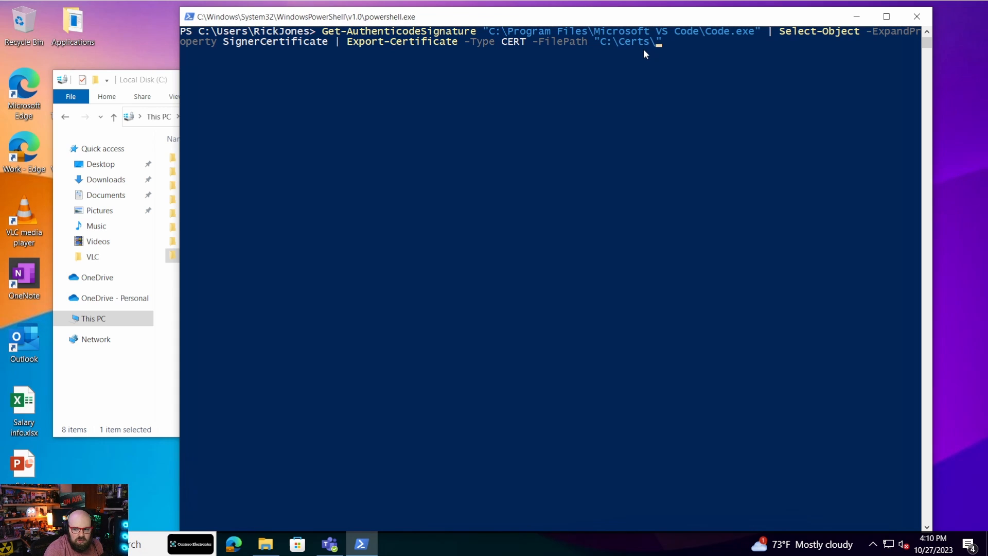
text(Visual)
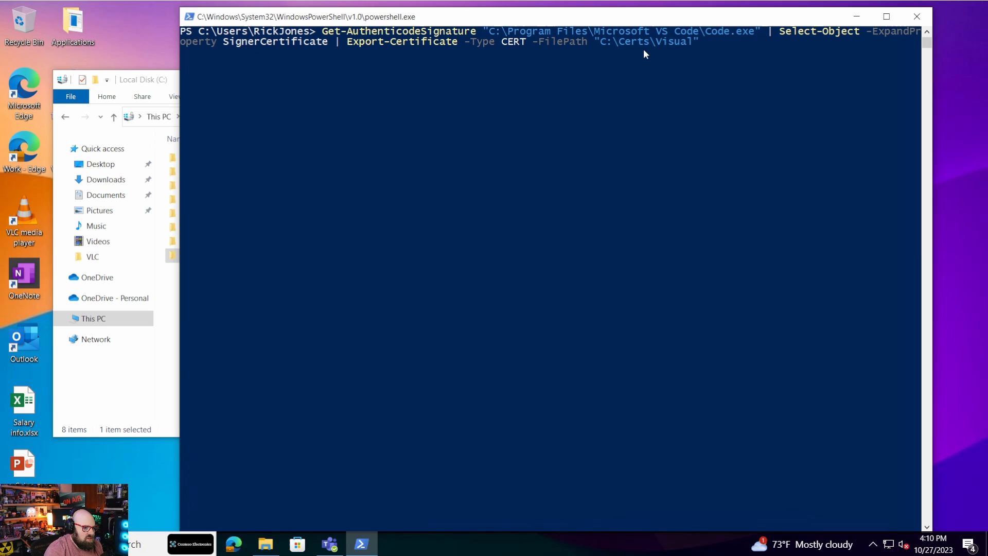
text(Studio)
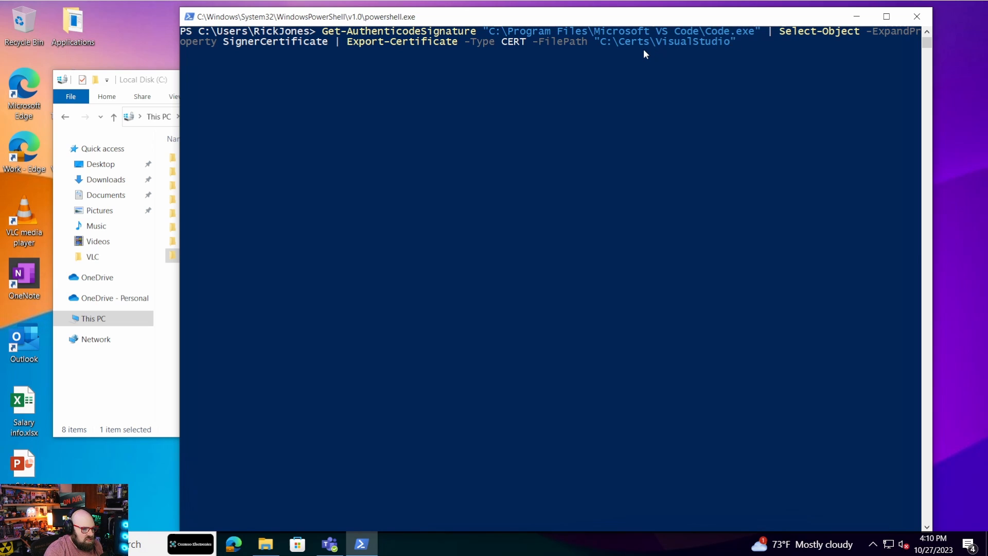
text(Cert.cer)
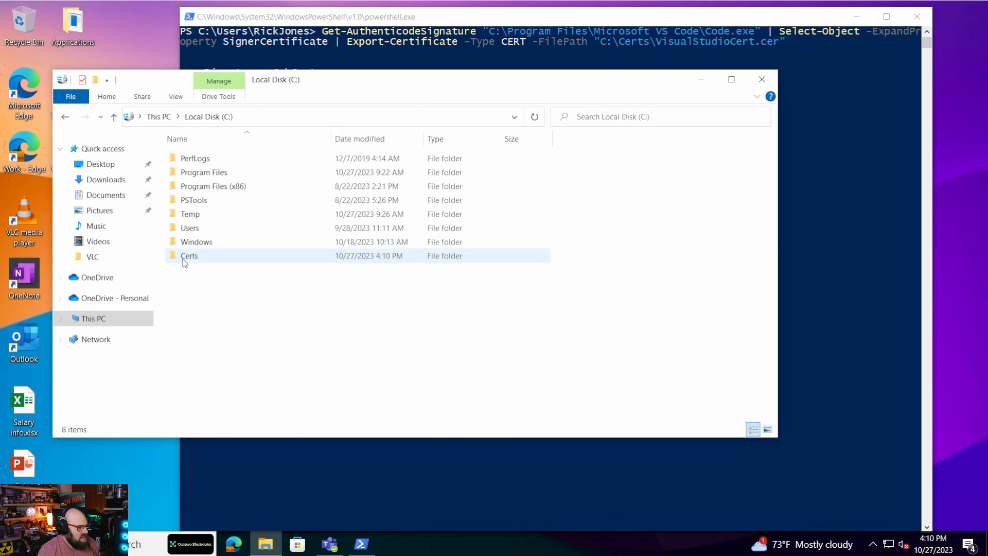
double_click(190, 255)
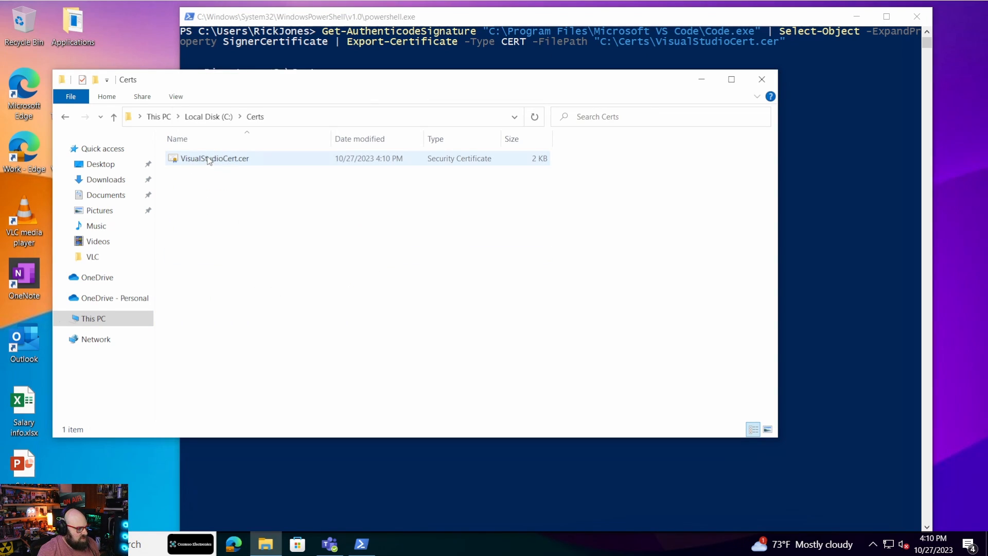
click(346, 210)
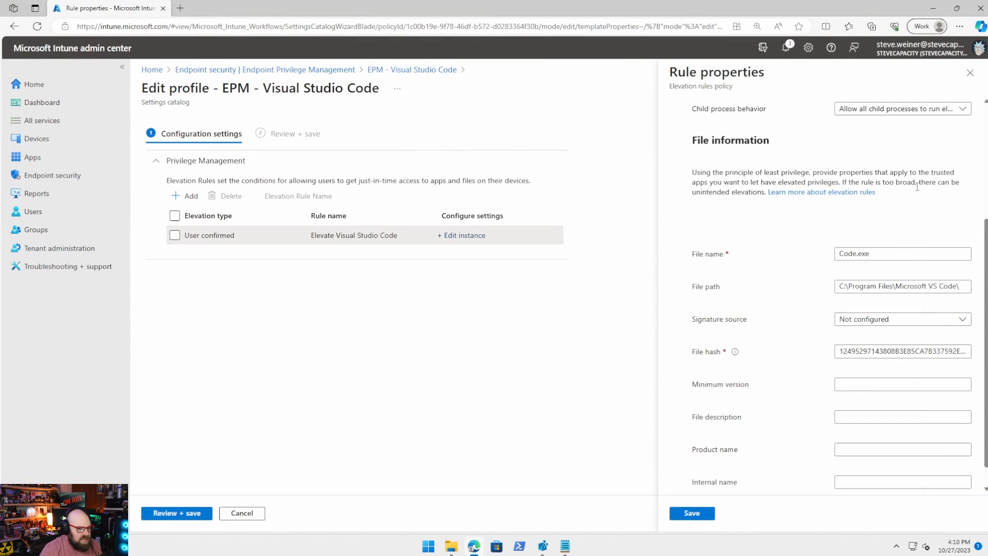
mouse_move(832, 327)
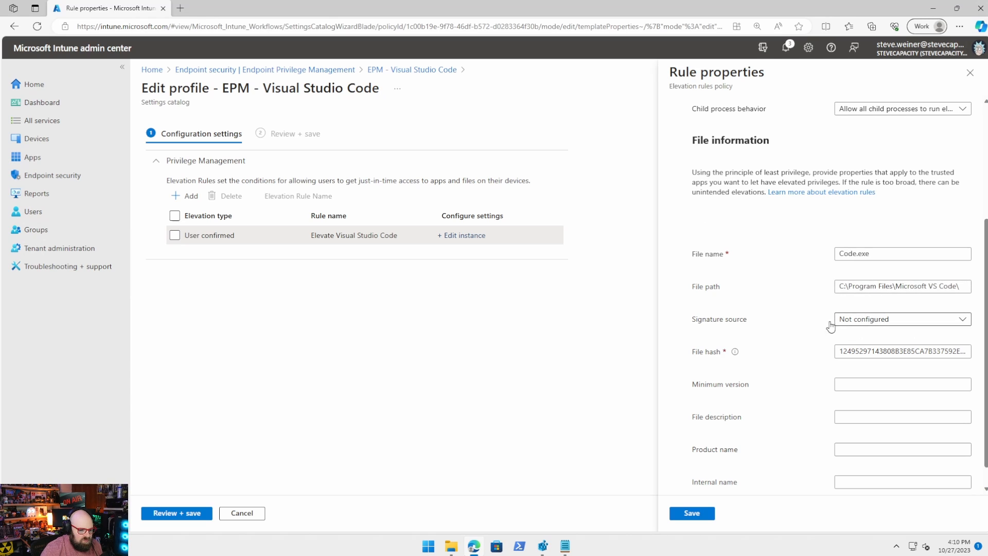
Step: Clear the file hash, choose 'Upload a certificate file' as signature source, and browse for the file
click(903, 319)
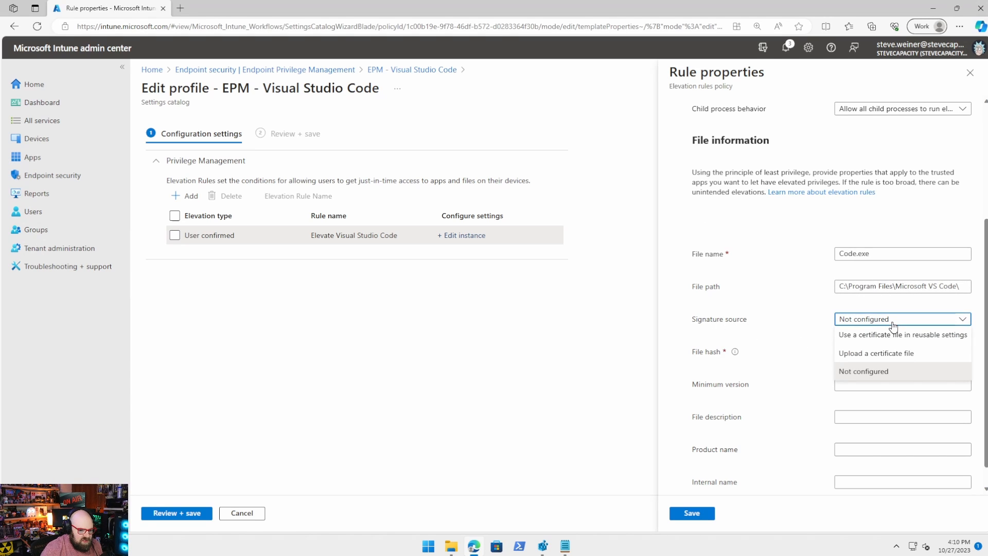
click(863, 370)
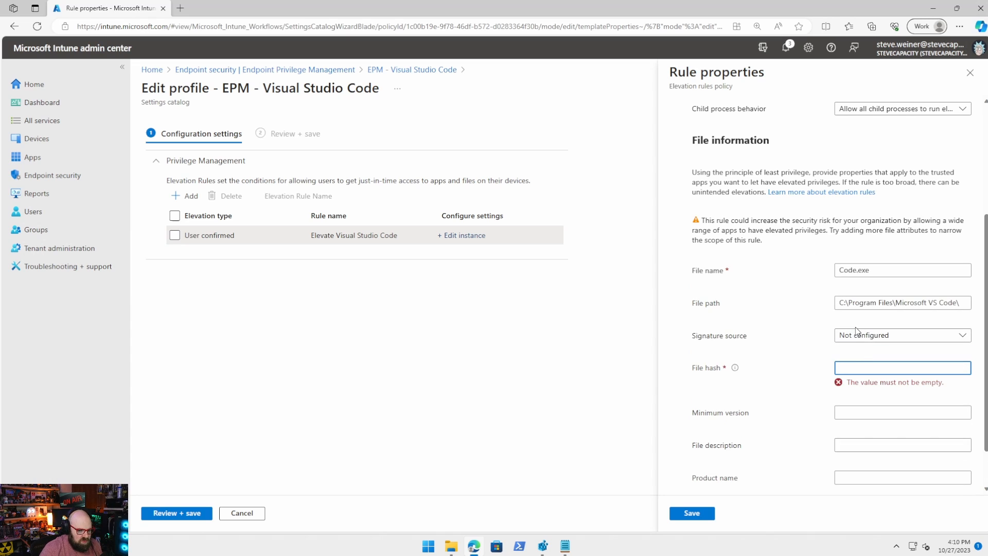
click(902, 336)
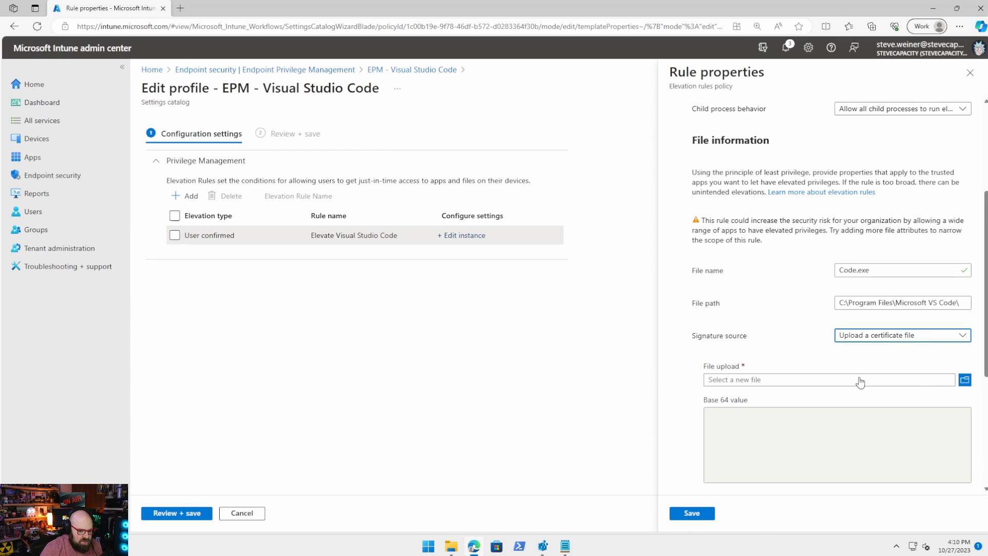
scroll(down, 3)
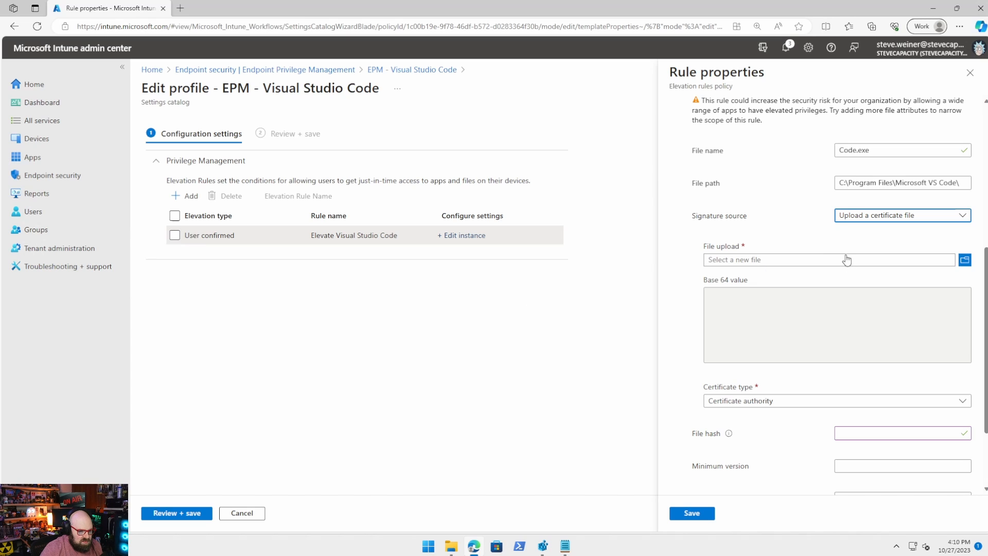
click(969, 260)
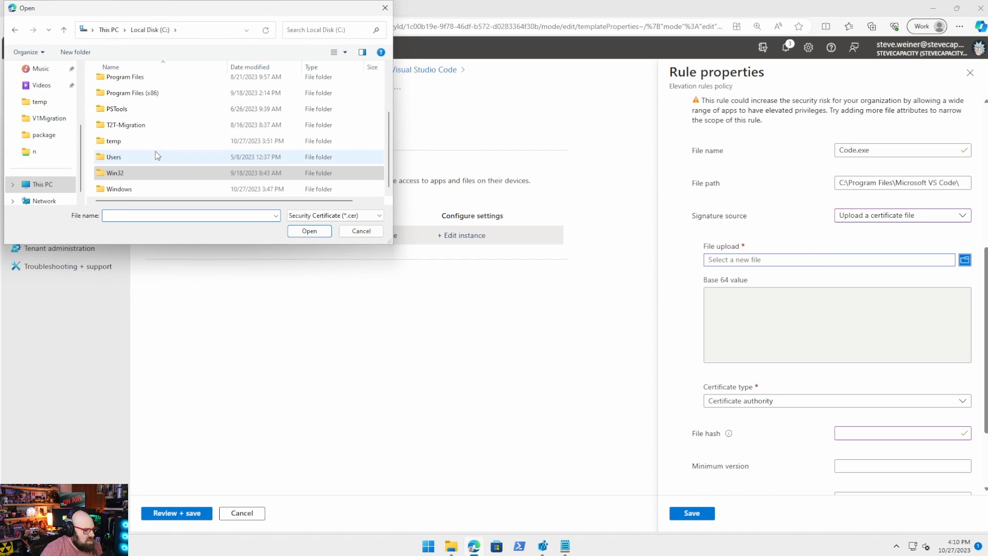
Step: Upload VScodeCert.cer from the temp folder, filling the rule's Base 64 value
double_click(115, 141)
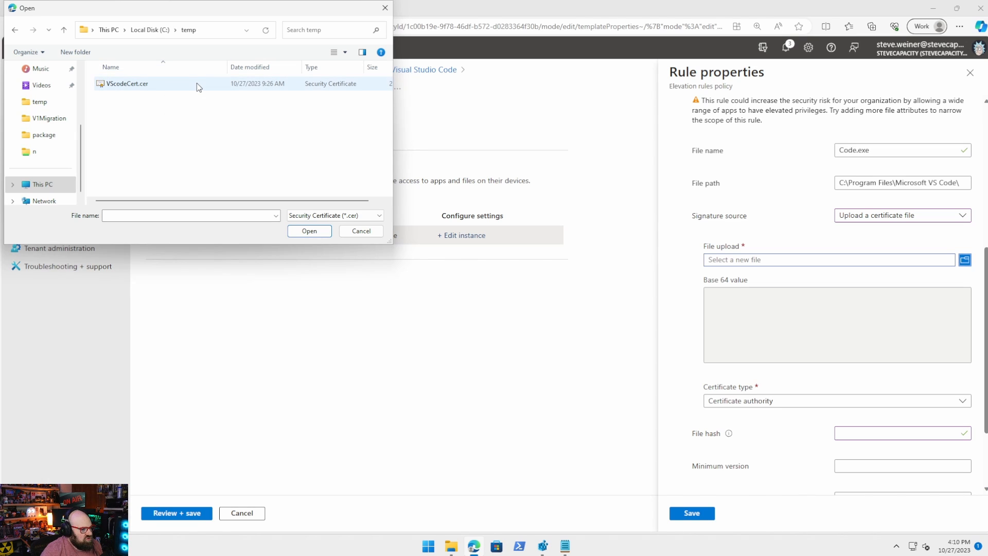
mouse_move(174, 88)
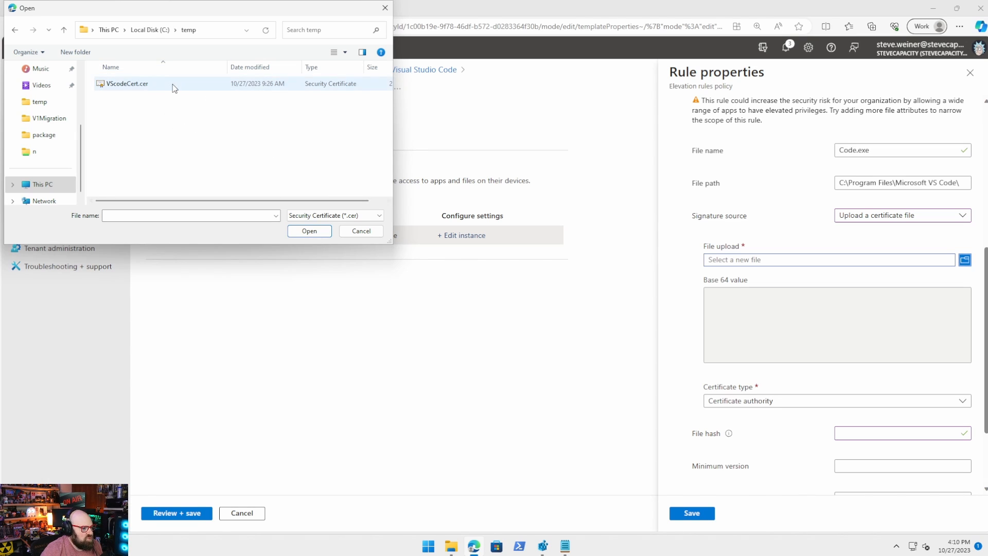
click(309, 231)
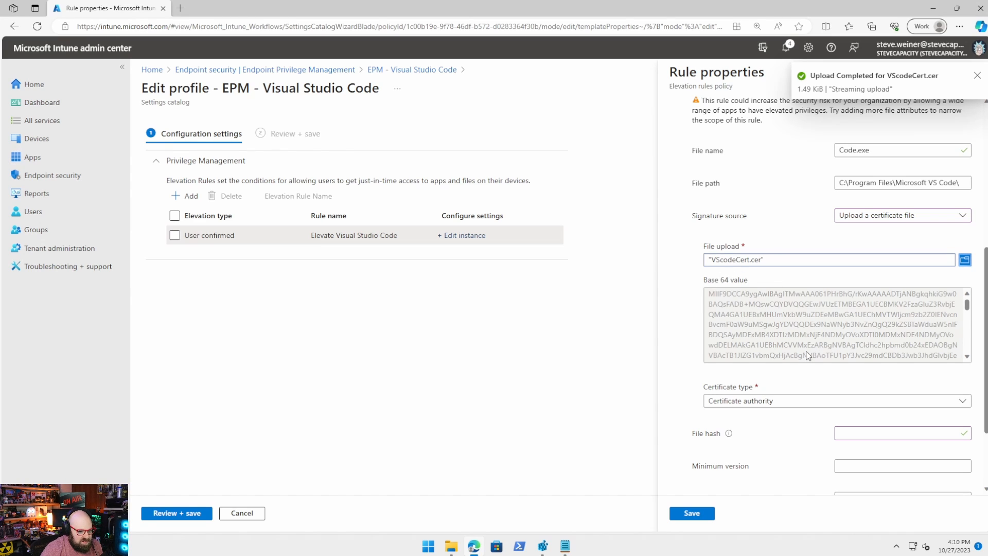
Step: Set the certificate type to Publisher and save the rule back to the profile
click(837, 341)
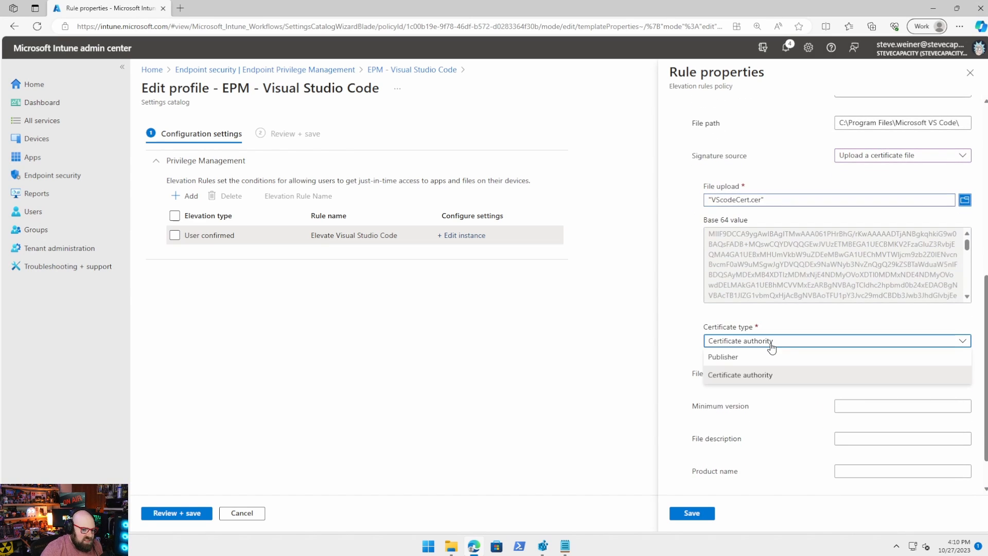
click(723, 356)
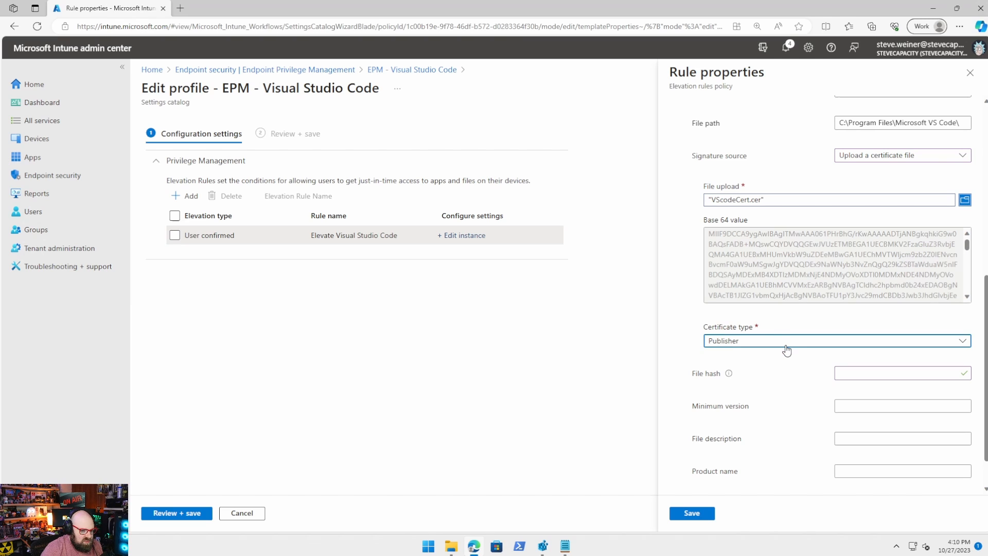
click(837, 340)
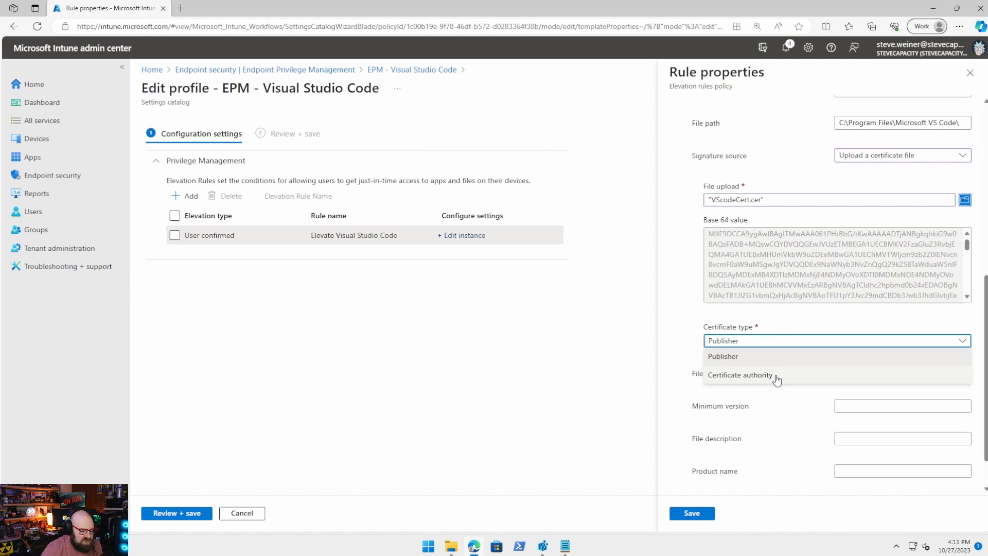
click(723, 356)
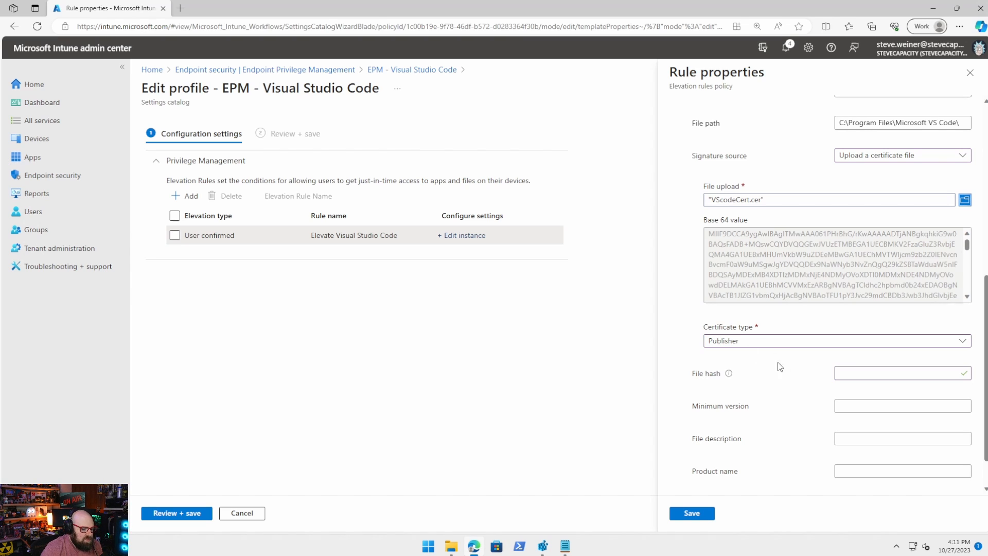
scroll(down, 3)
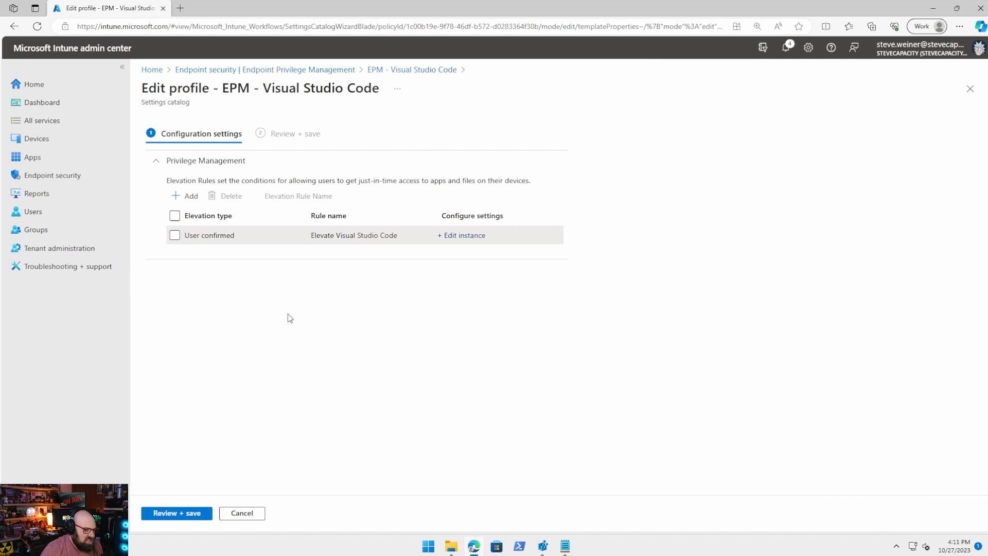
mouse_move(437, 283)
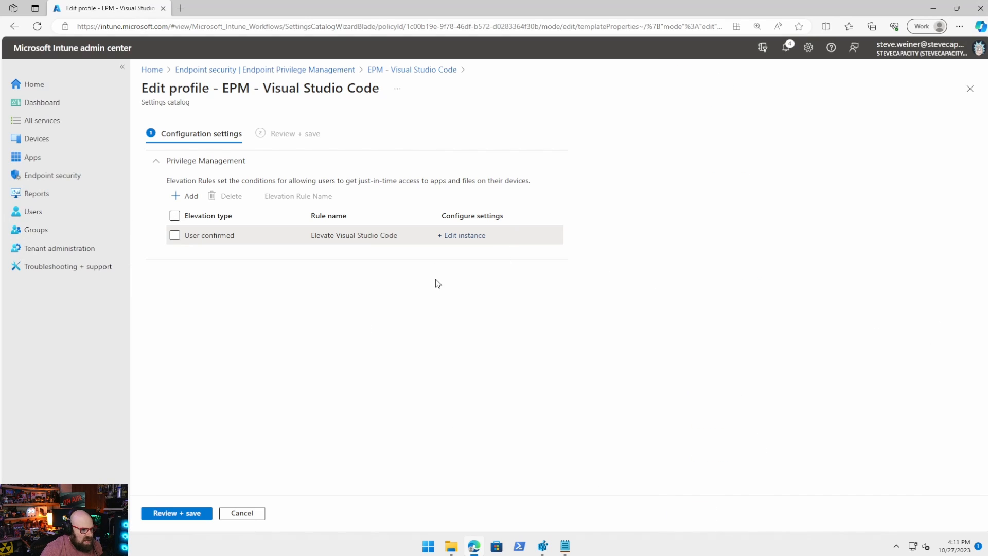
mouse_move(696, 136)
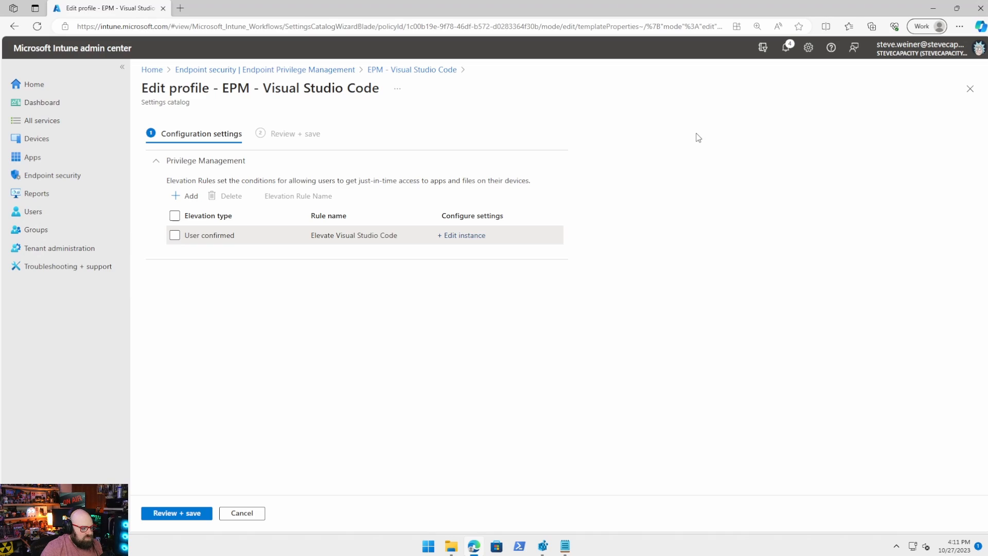